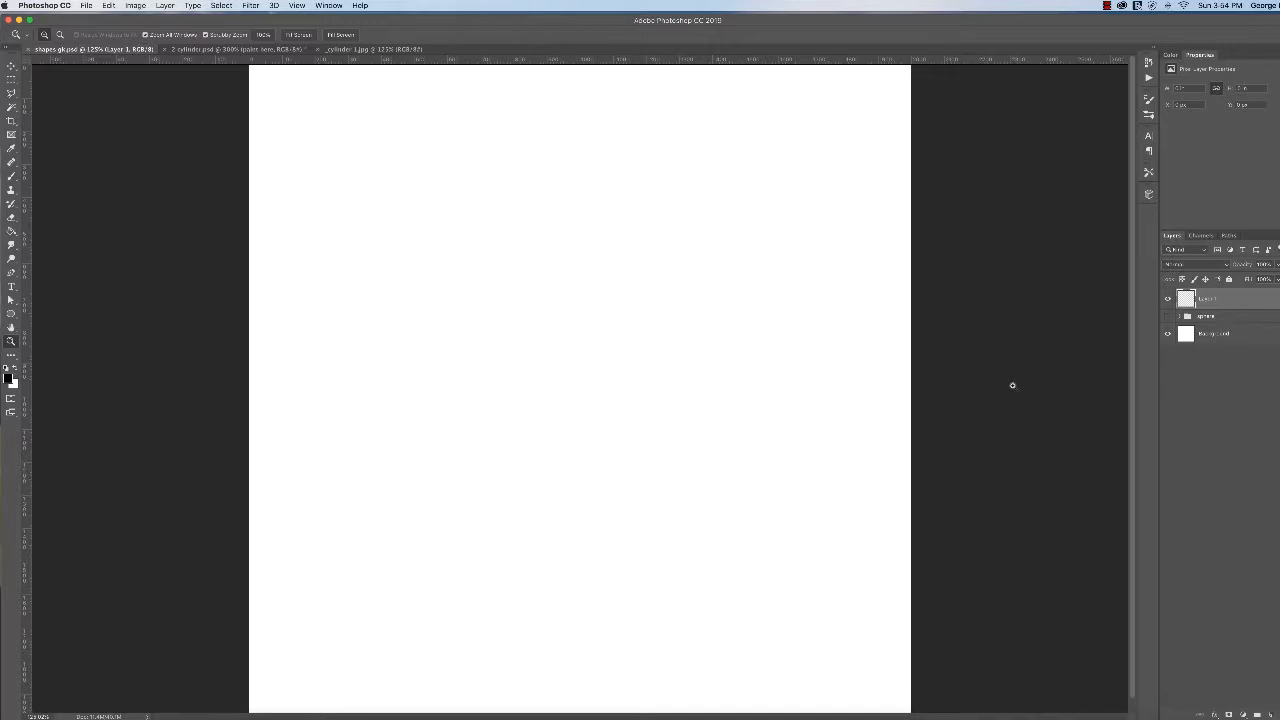
mouse_move(424, 124)
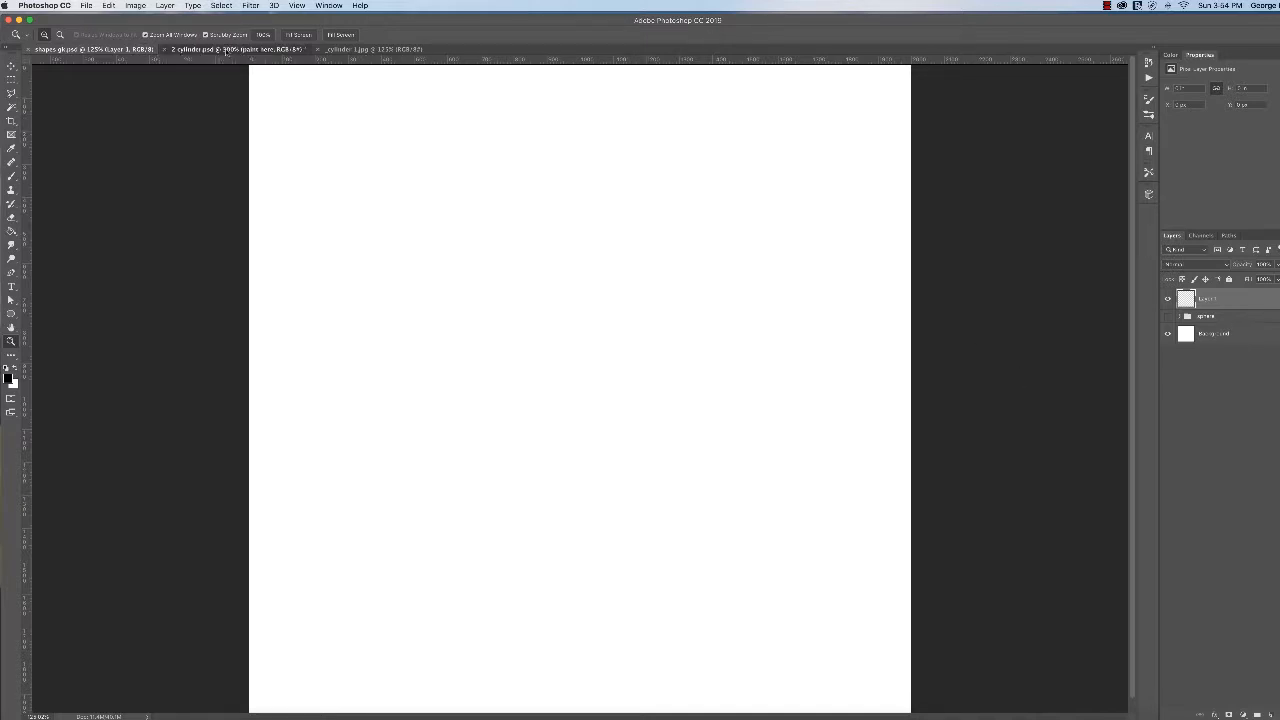
- Load the saved 'cylinder body' channel as a selection via Select > Load Selection
left_click(235, 49)
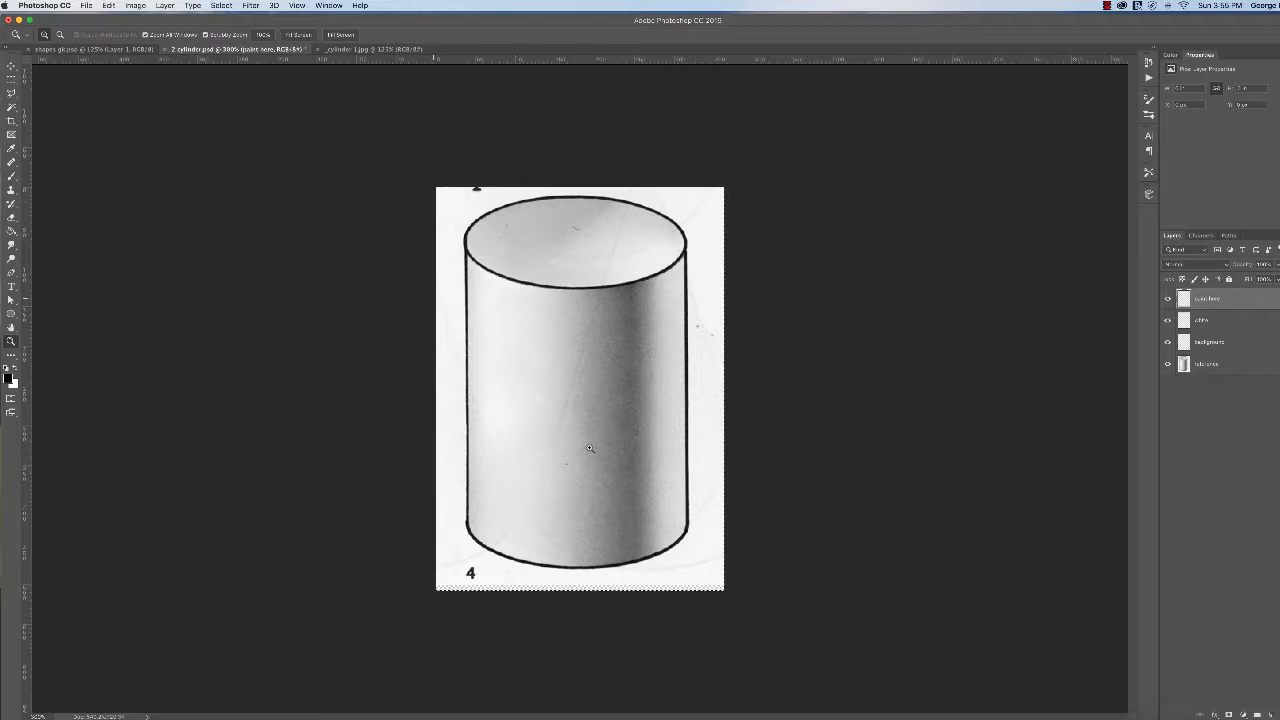
mouse_move(506, 328)
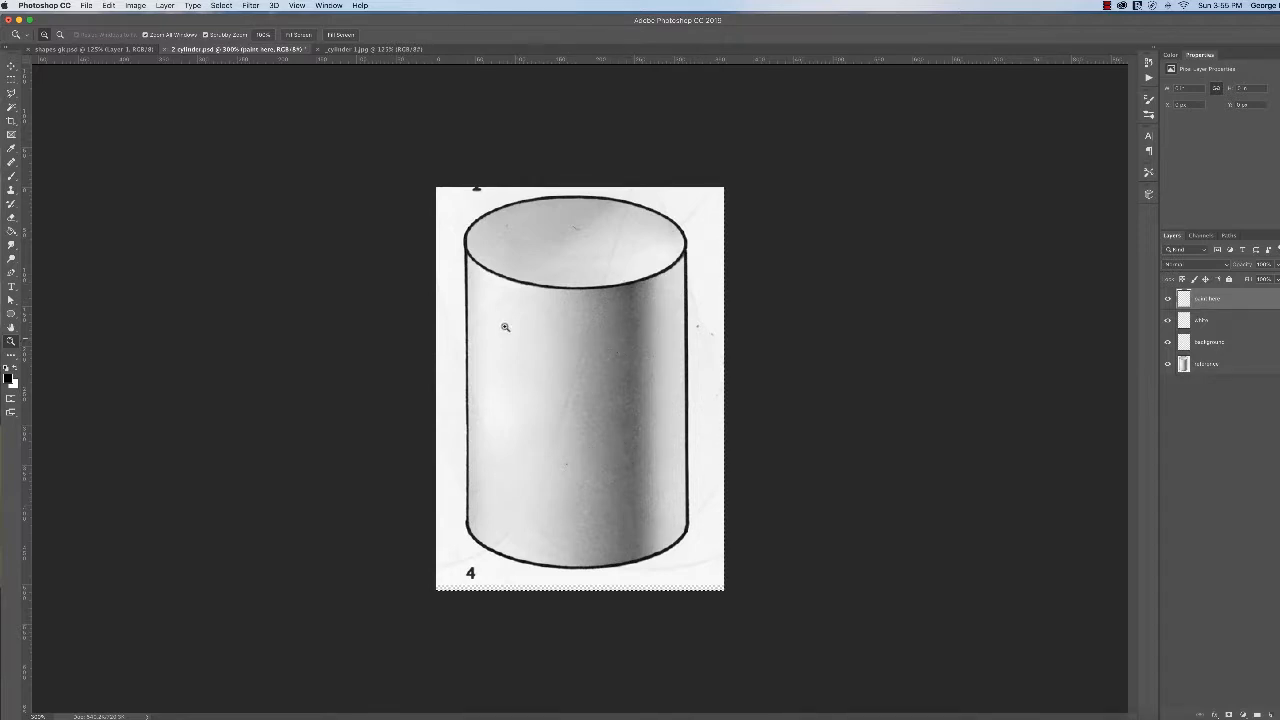
mouse_move(488, 261)
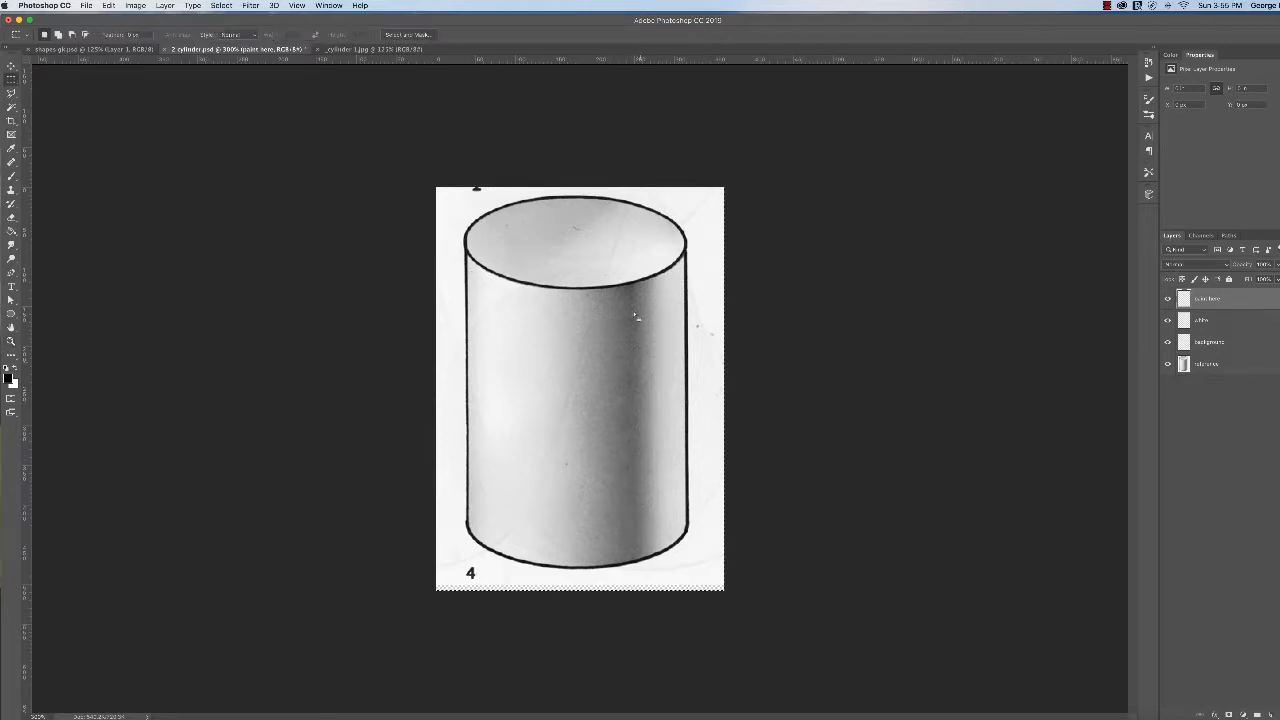
mouse_move(635, 543)
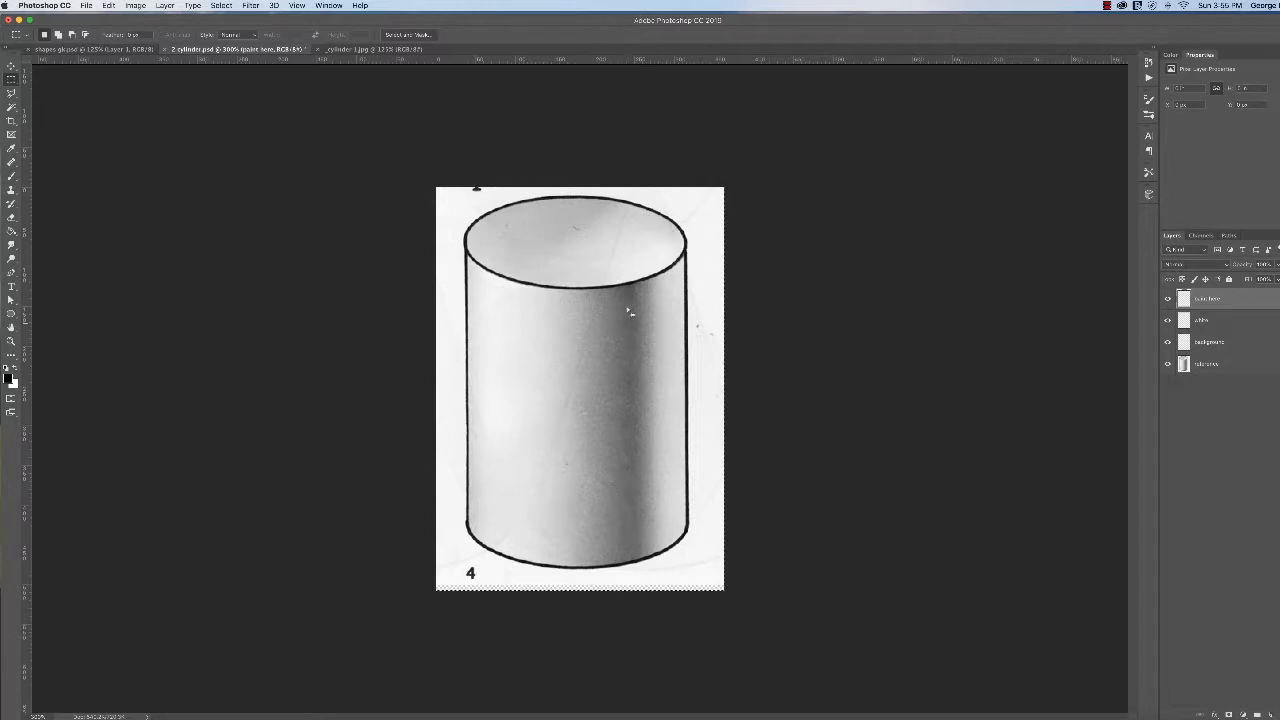
mouse_move(684, 518)
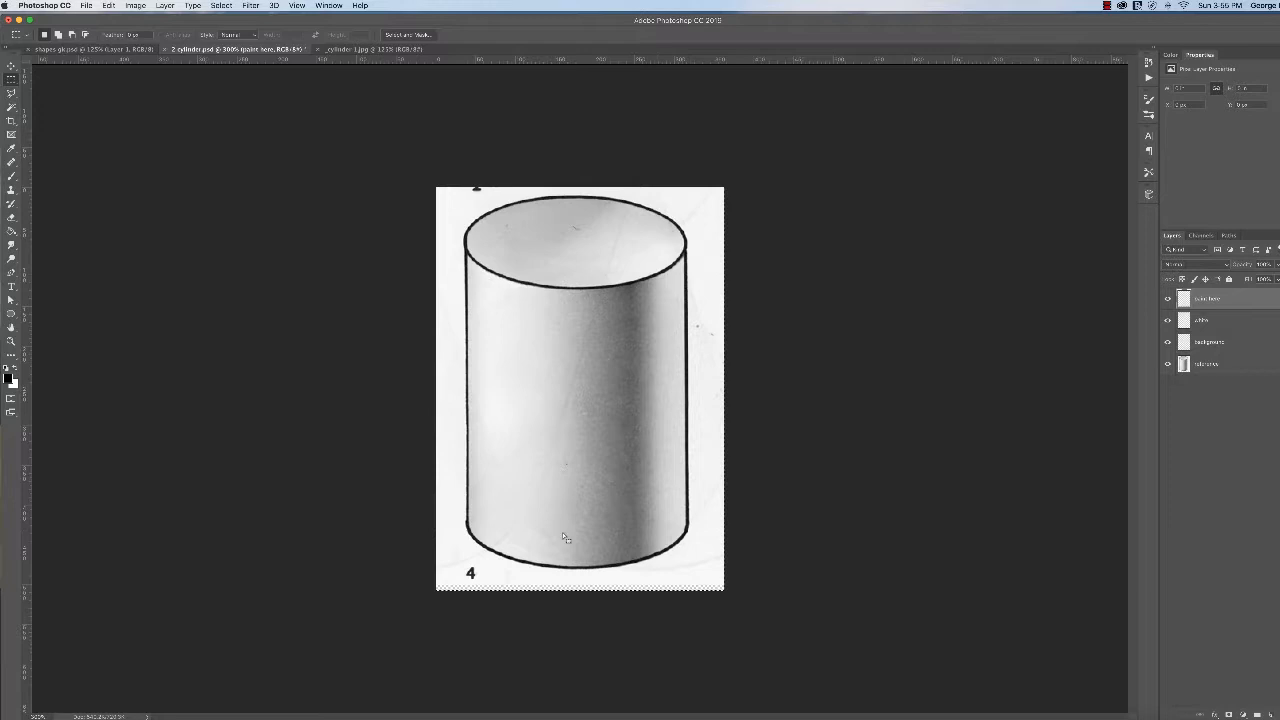
mouse_move(568, 230)
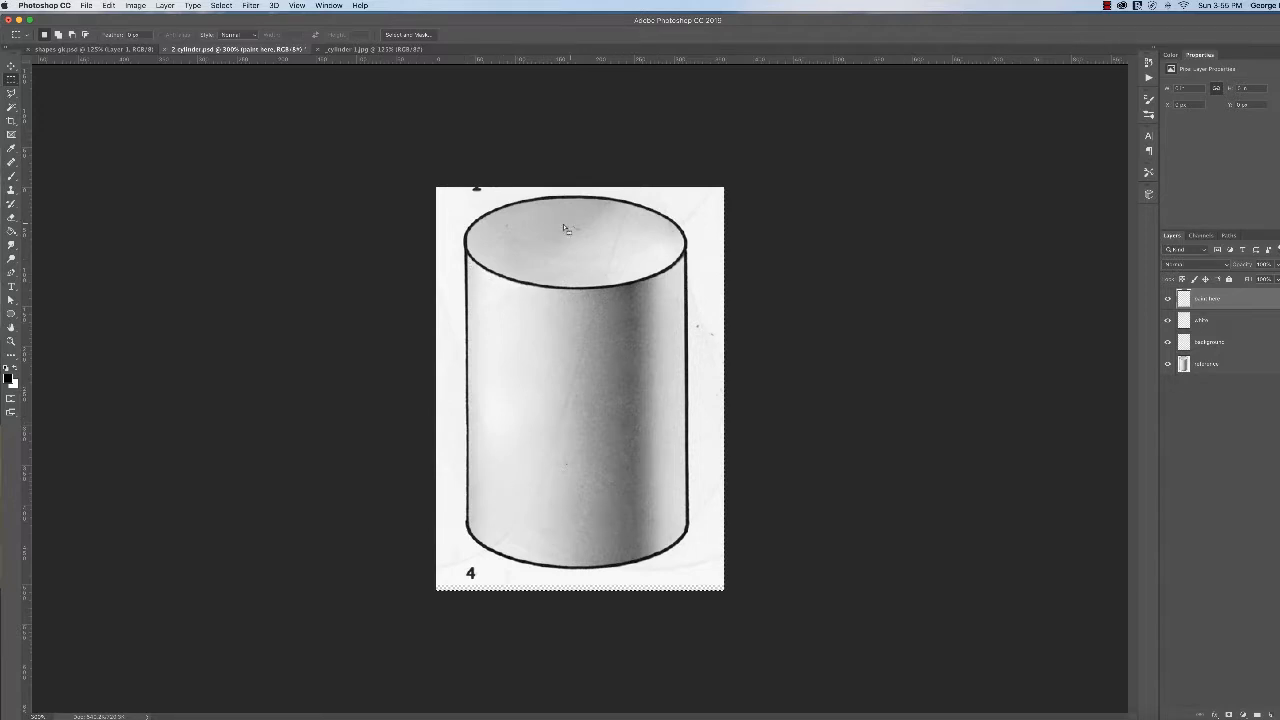
mouse_move(494, 311)
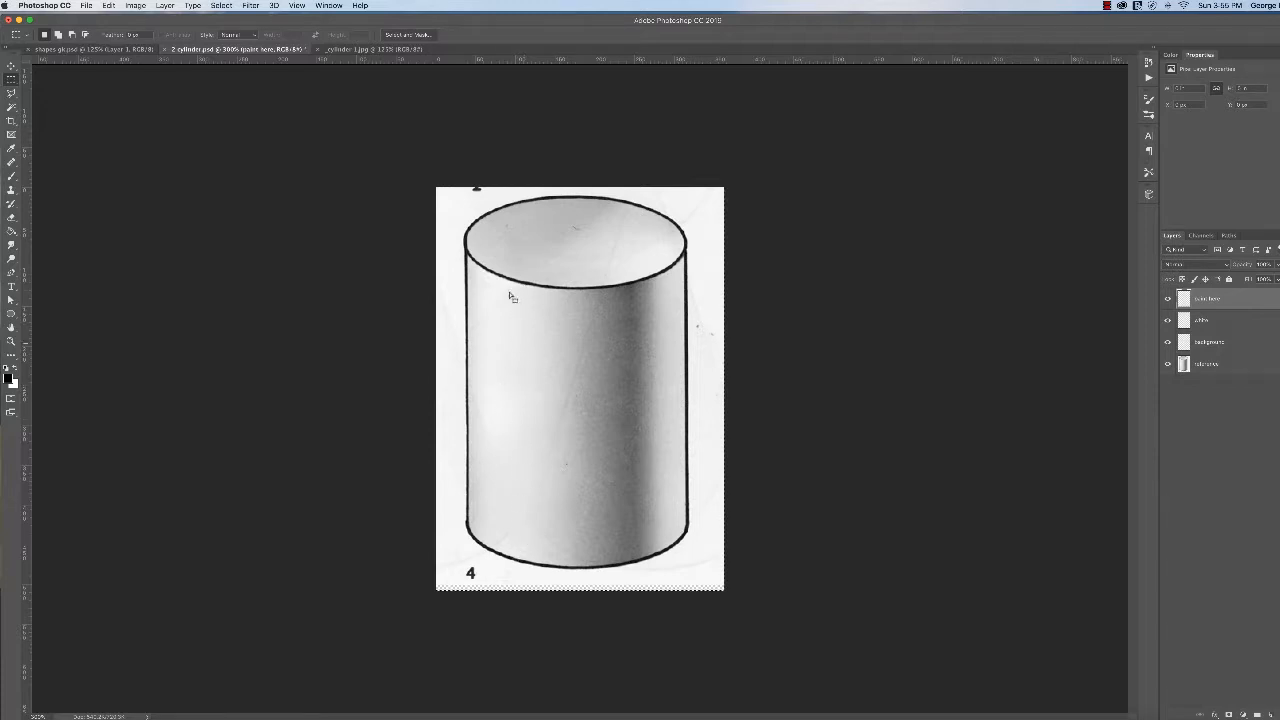
mouse_move(685, 420)
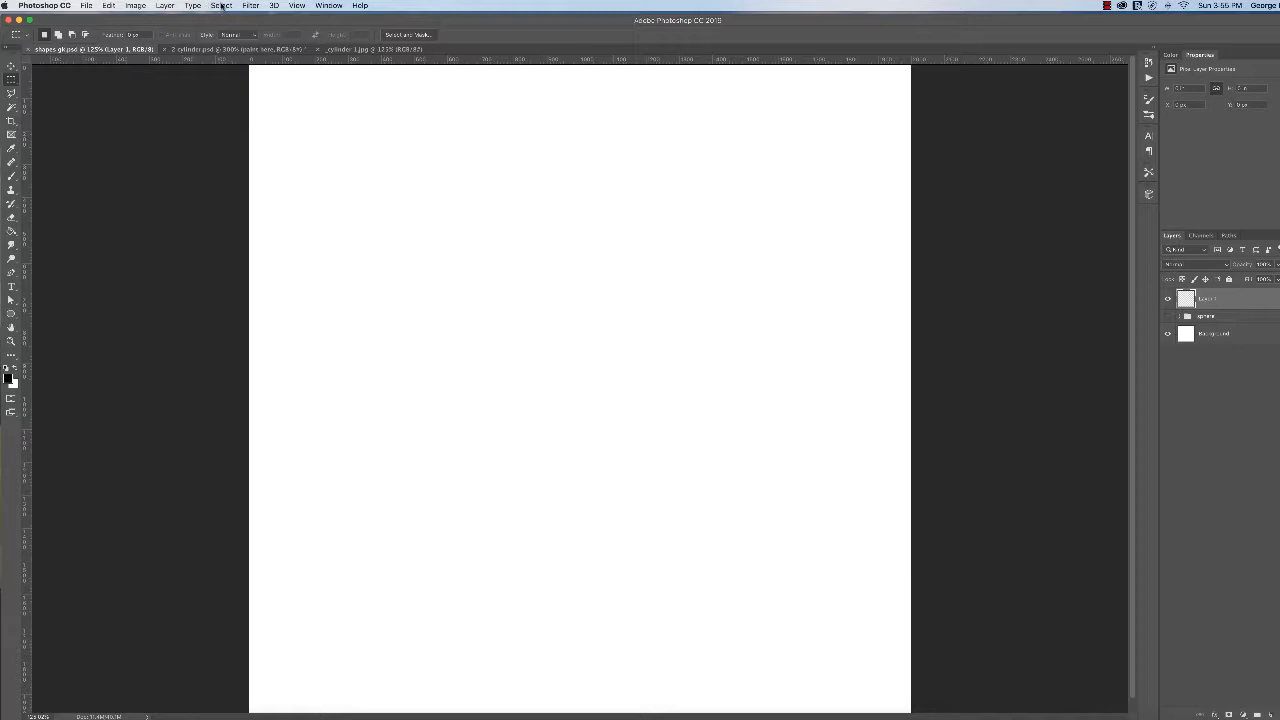
left_click(221, 6)
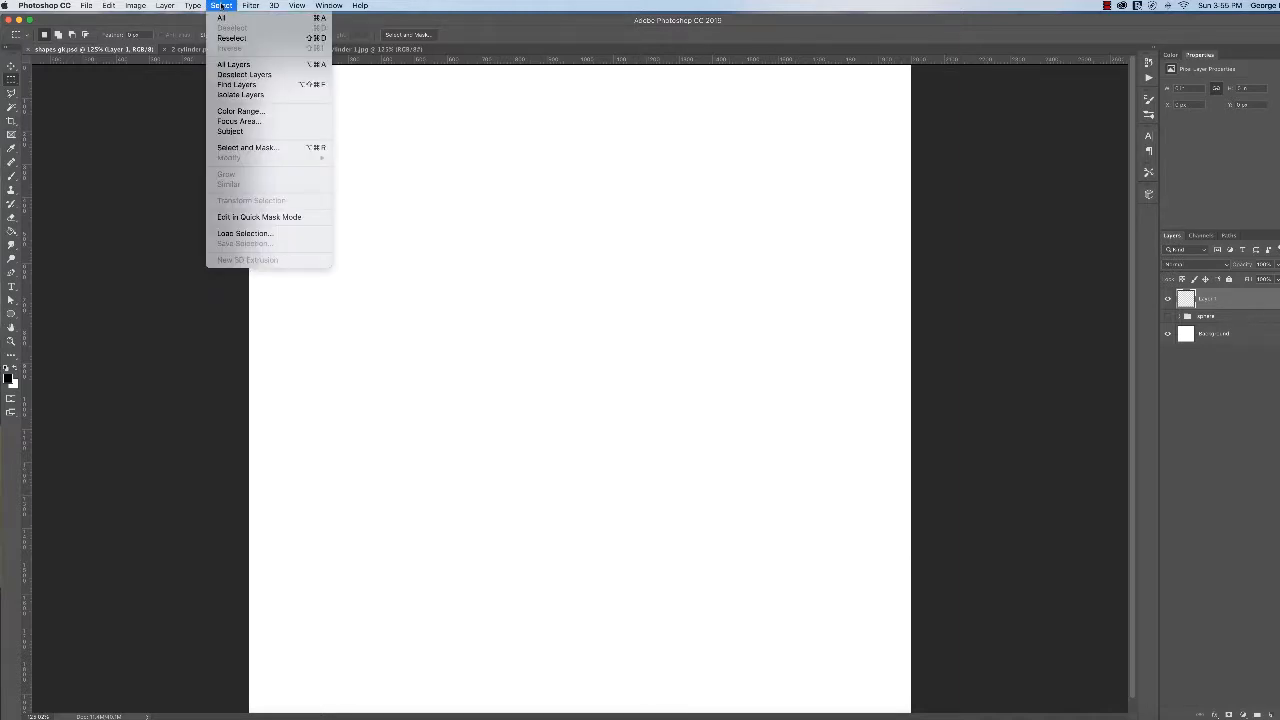
mouse_move(266, 211)
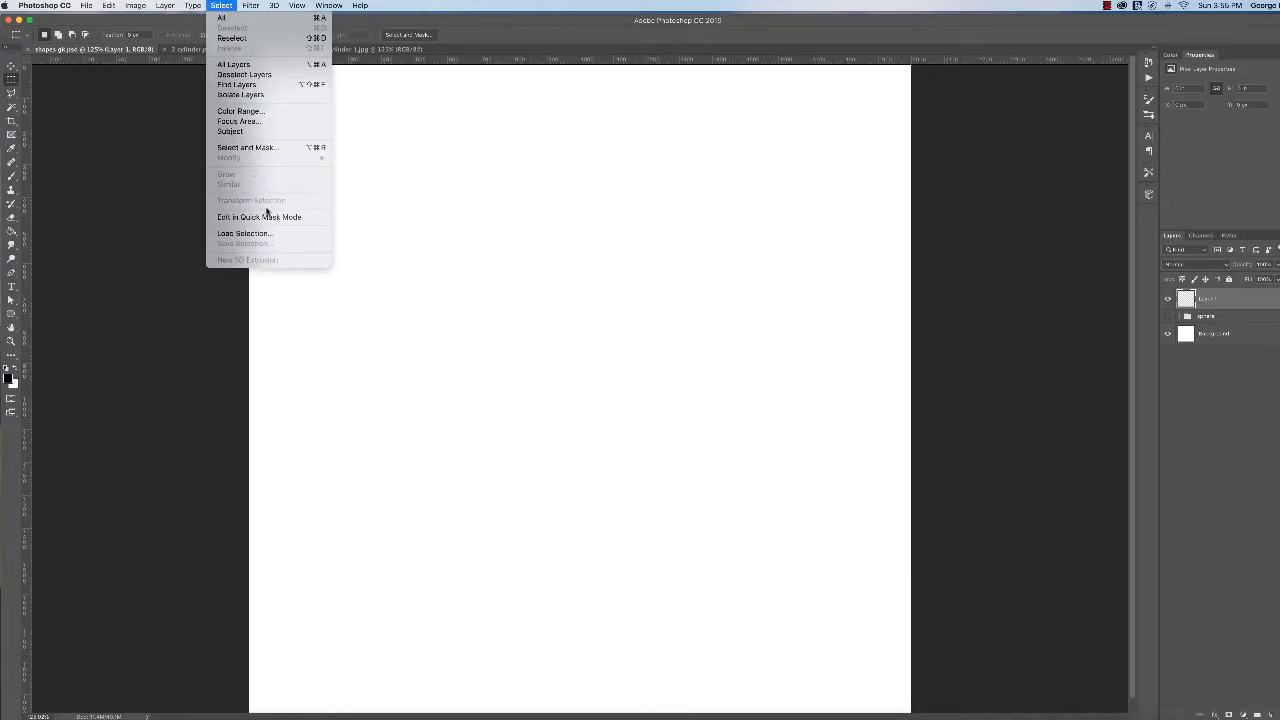
left_click(244, 233)
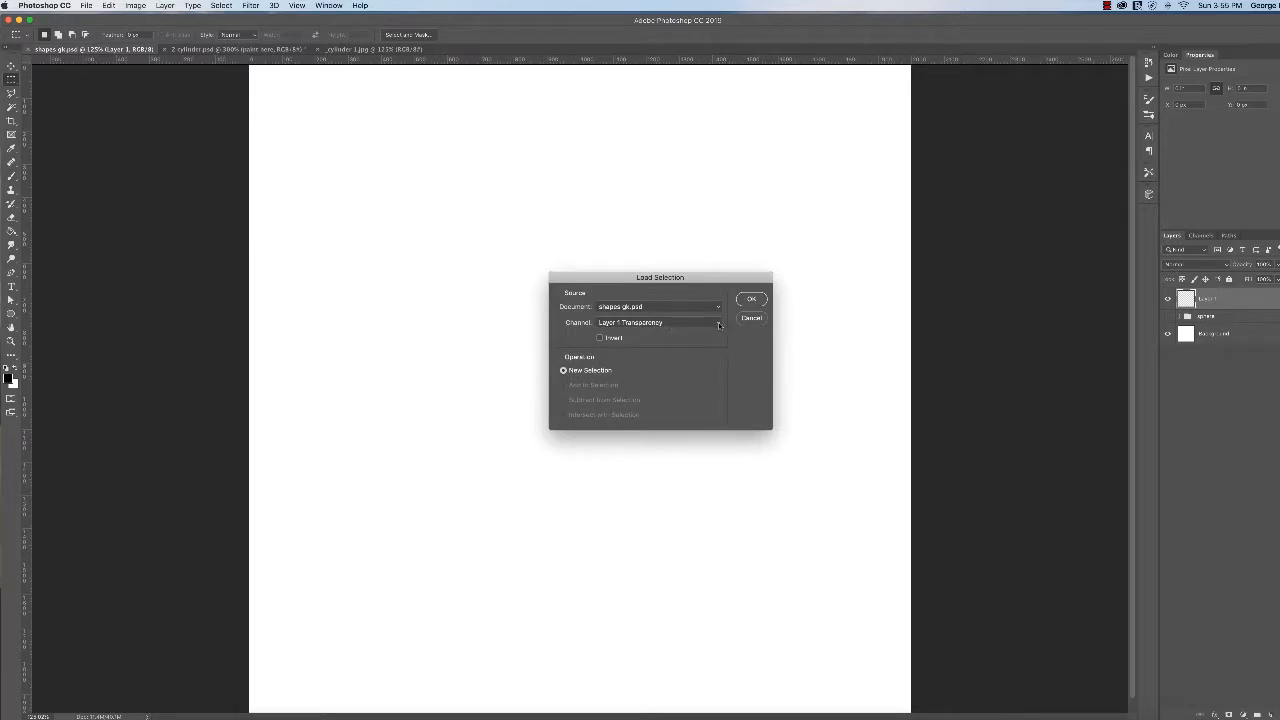
left_click(716, 322)
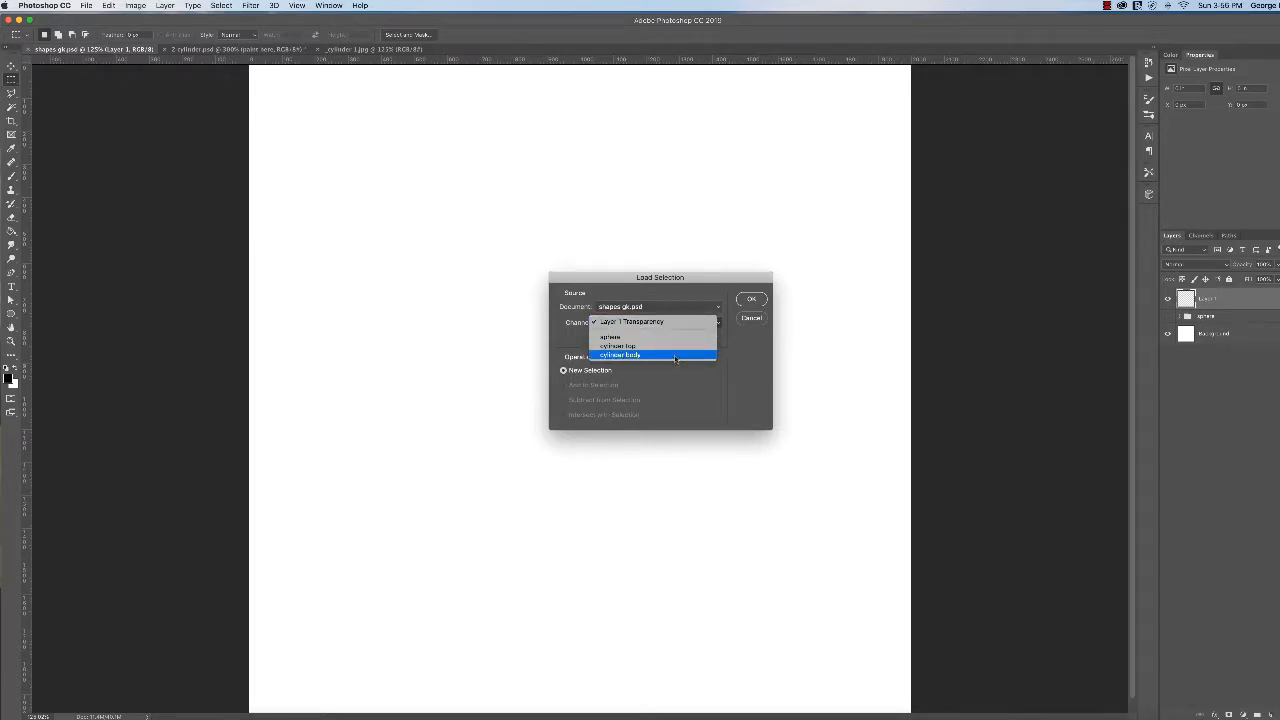
left_click(620, 355)
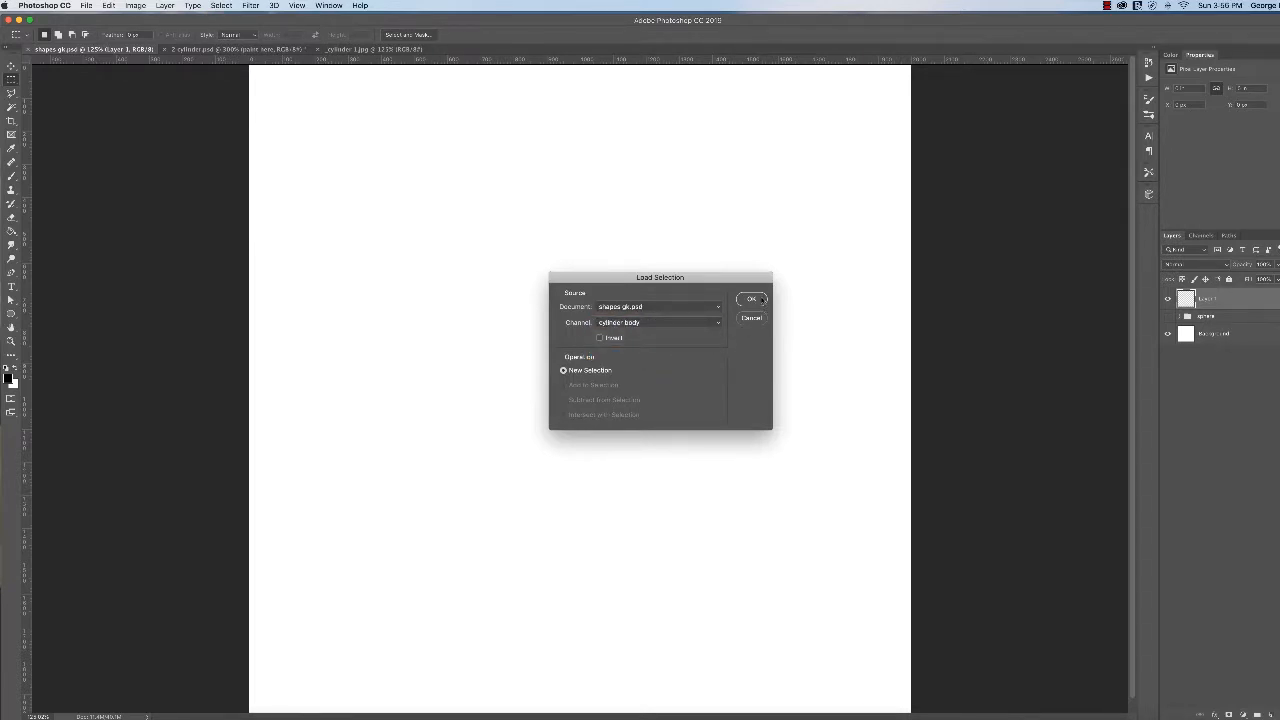
left_click(751, 298)
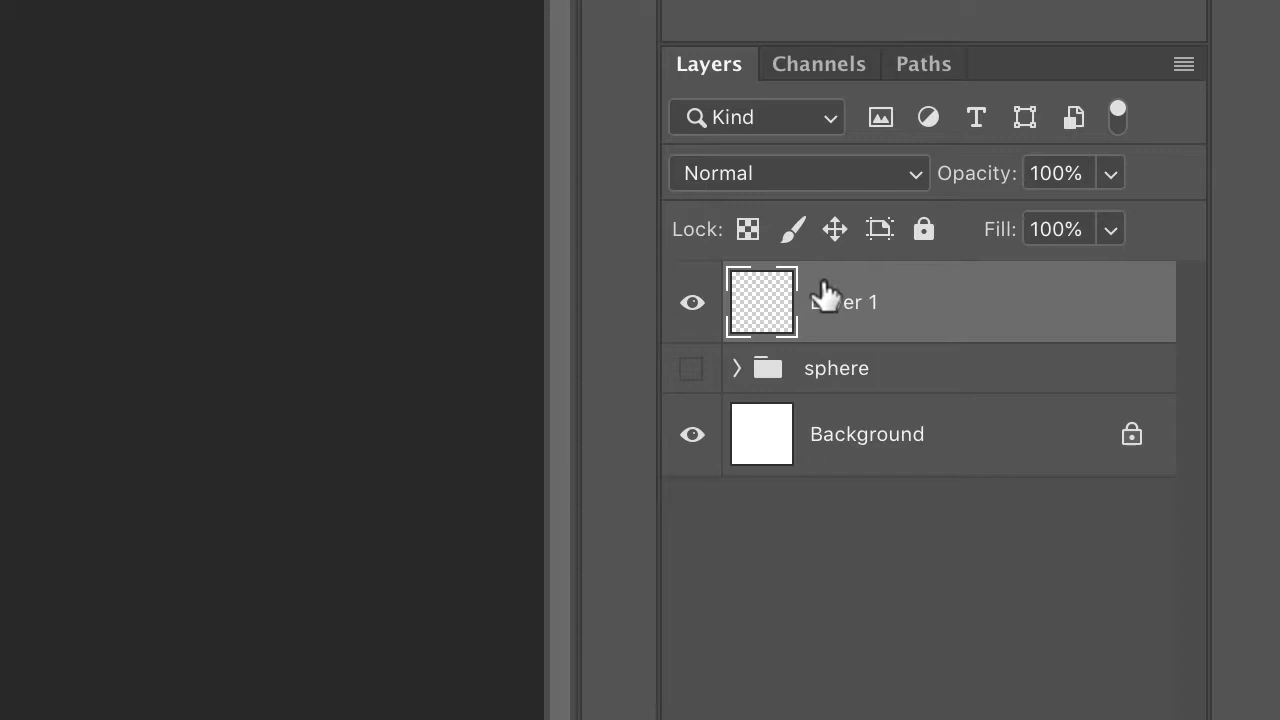
mouse_move(692, 440)
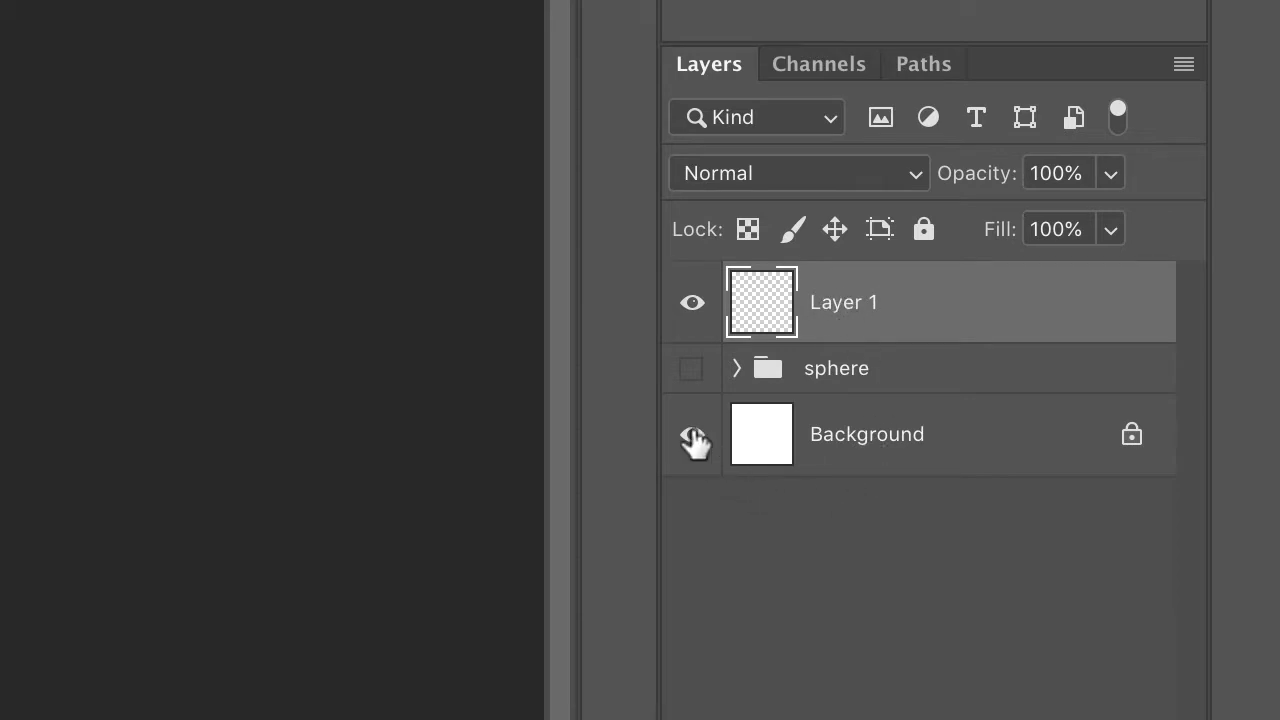
mouse_move(692, 440)
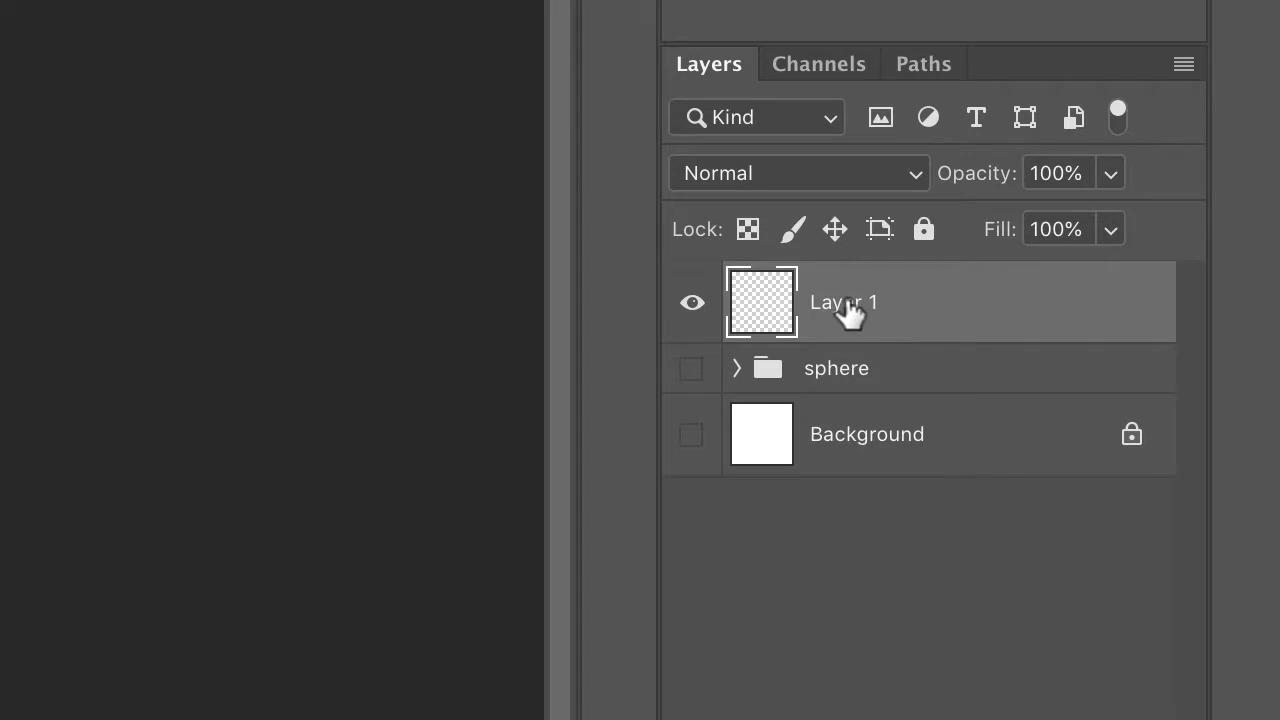
- Rename Layer 1 to 'cyl white' and begin naming the new layer 'cyl print…'
double_click(843, 302)
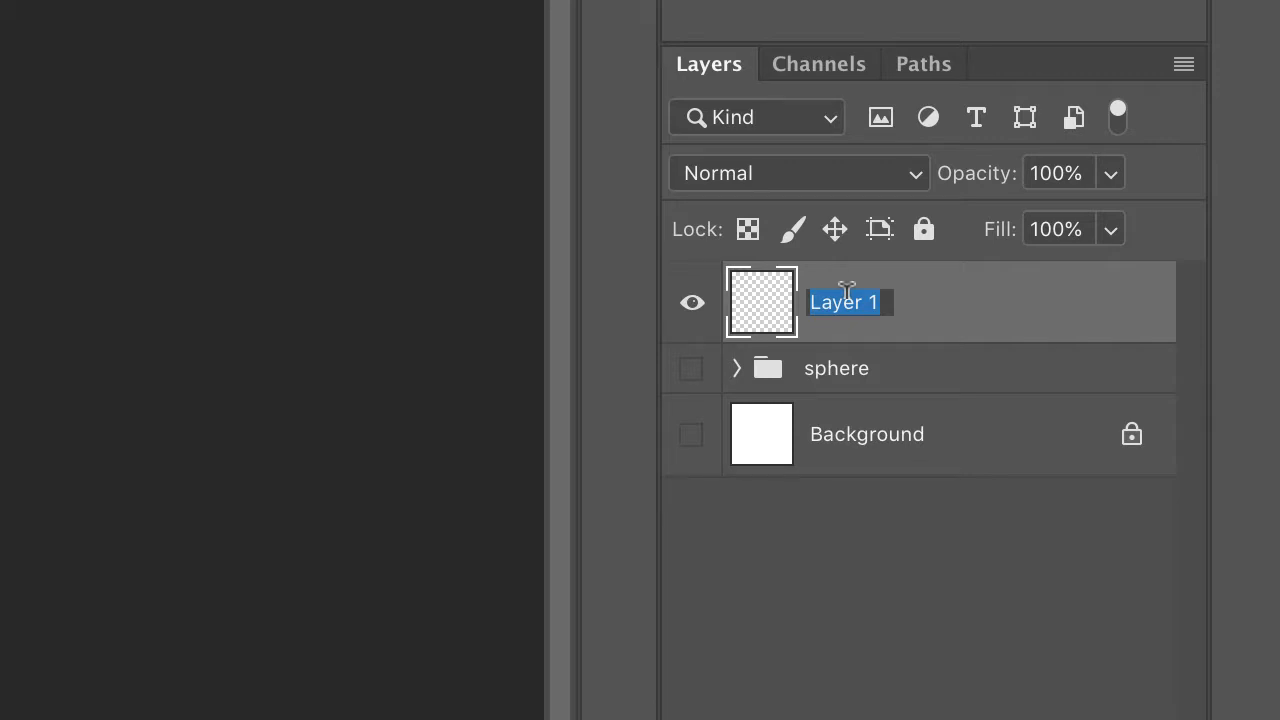
type("c")
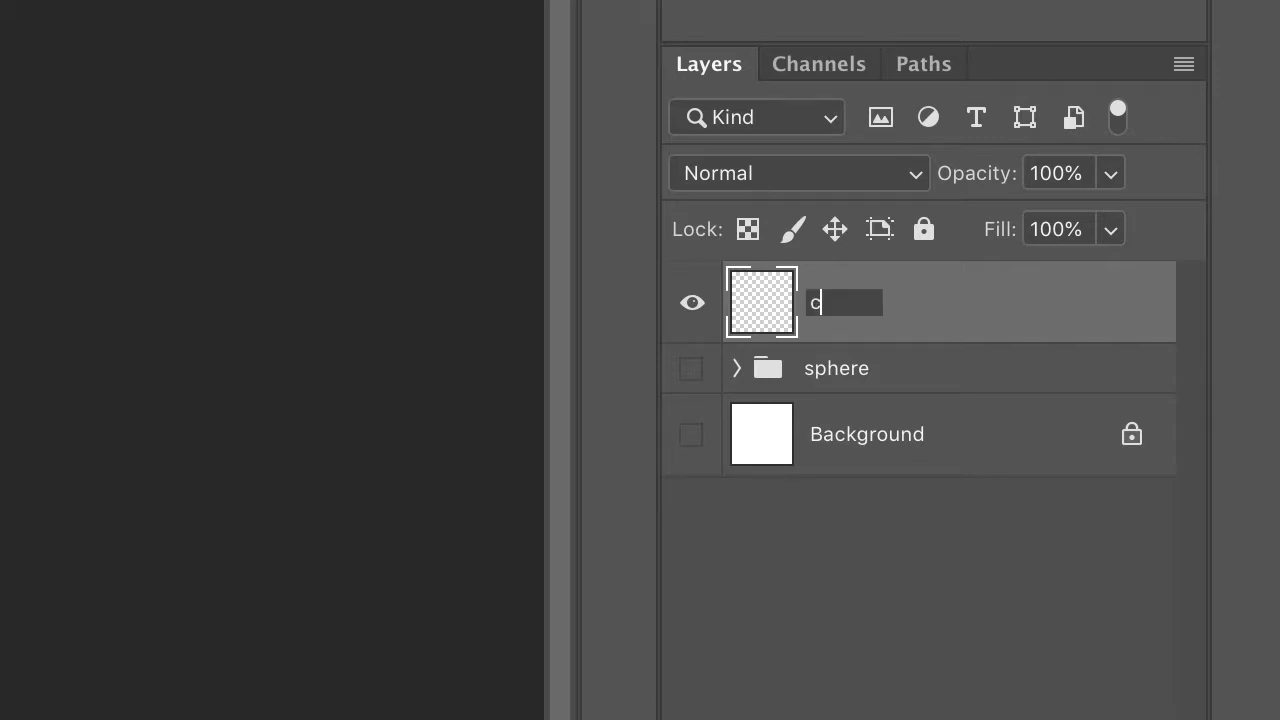
type("yl")
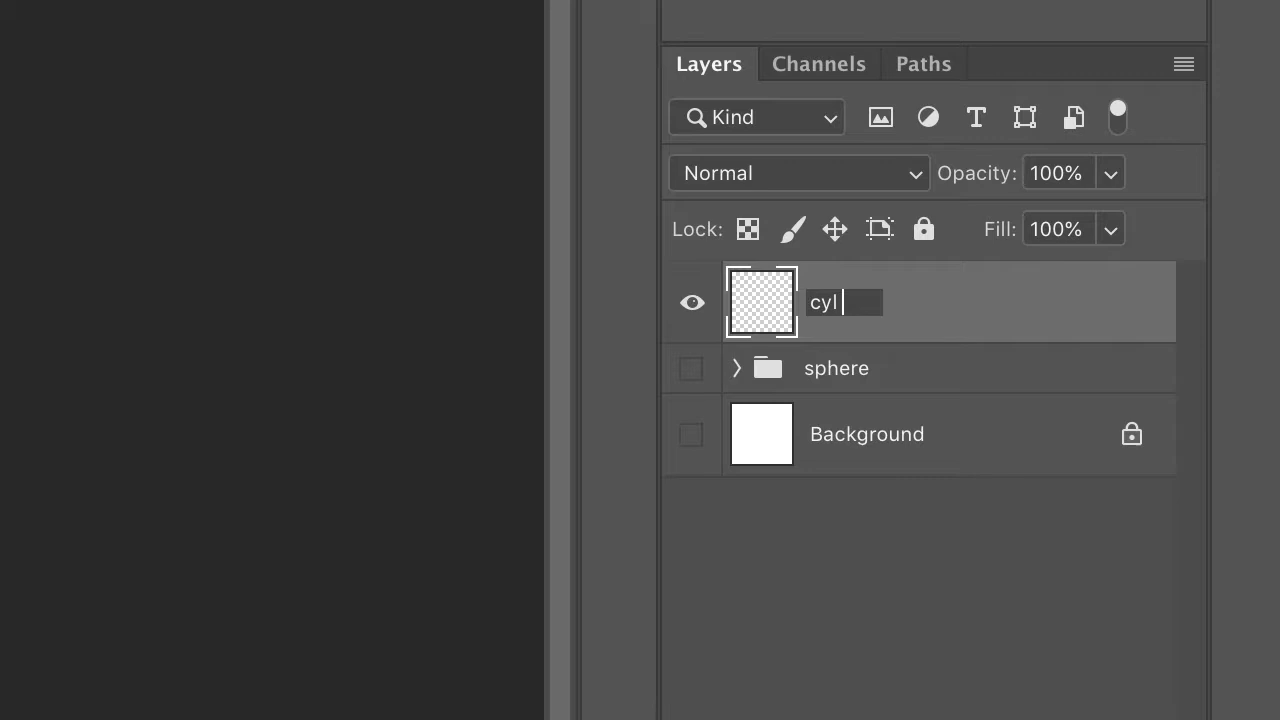
type("white")
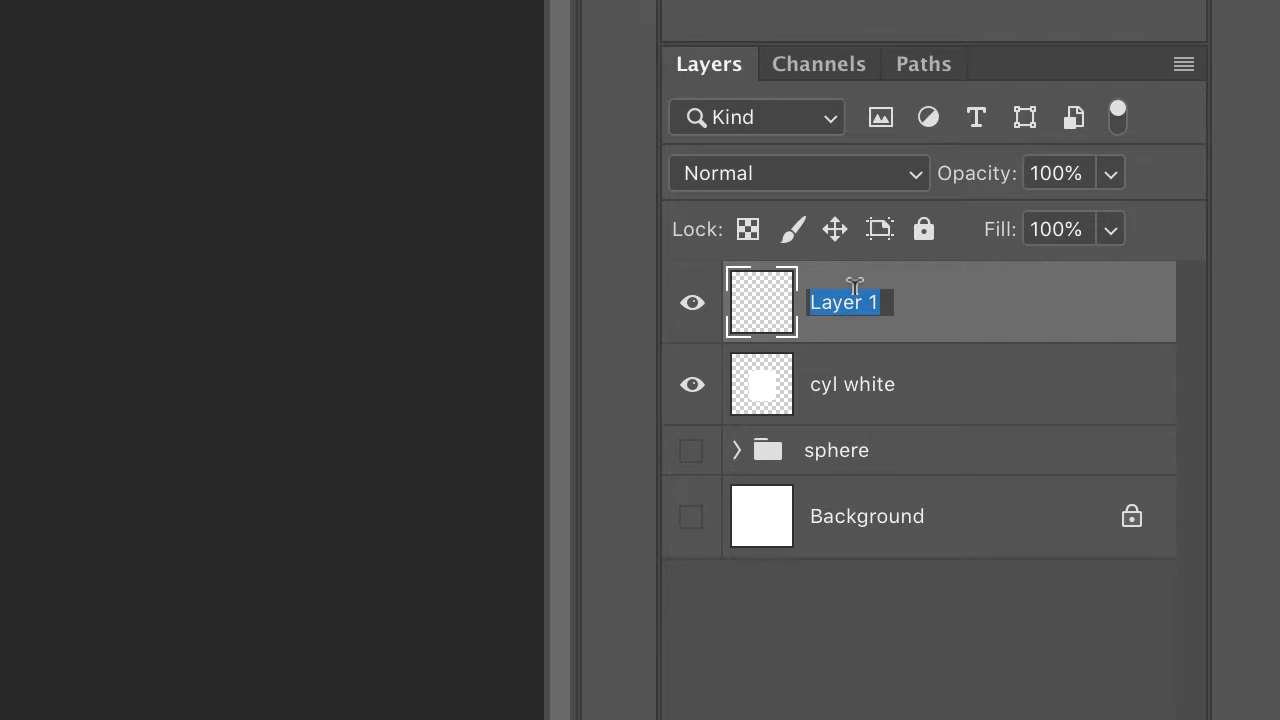
type("cyl")
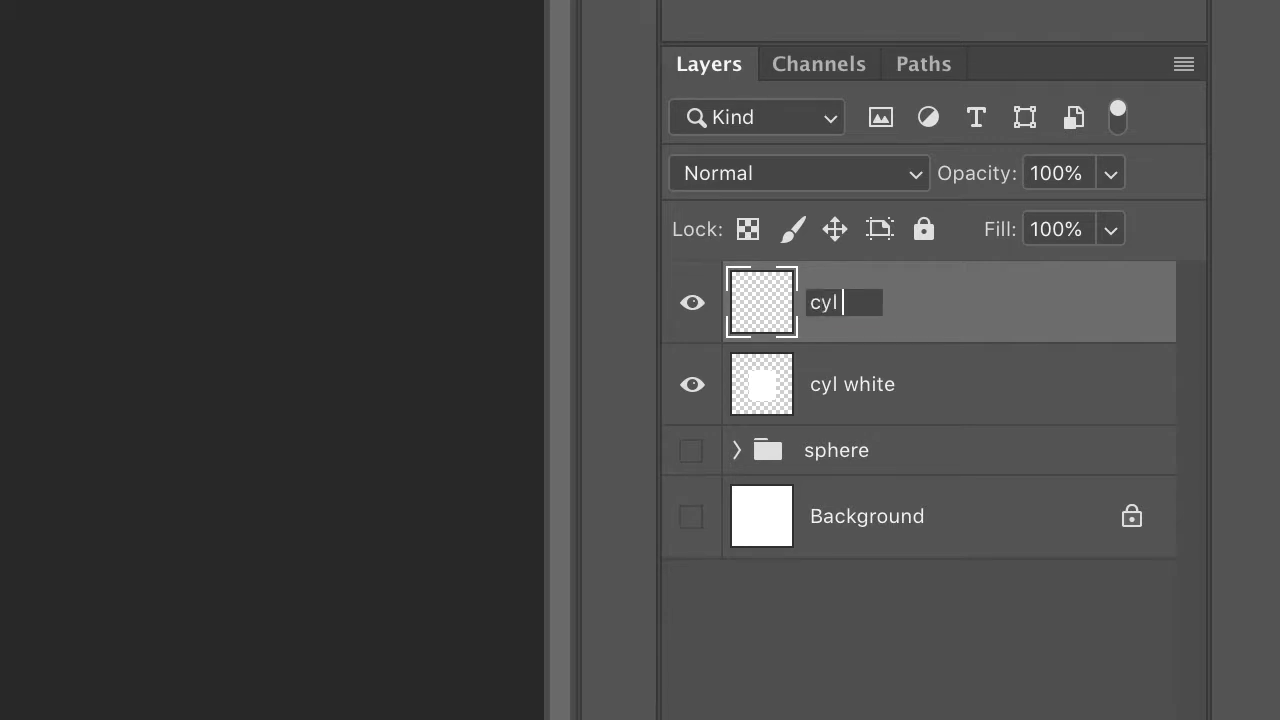
type("print")
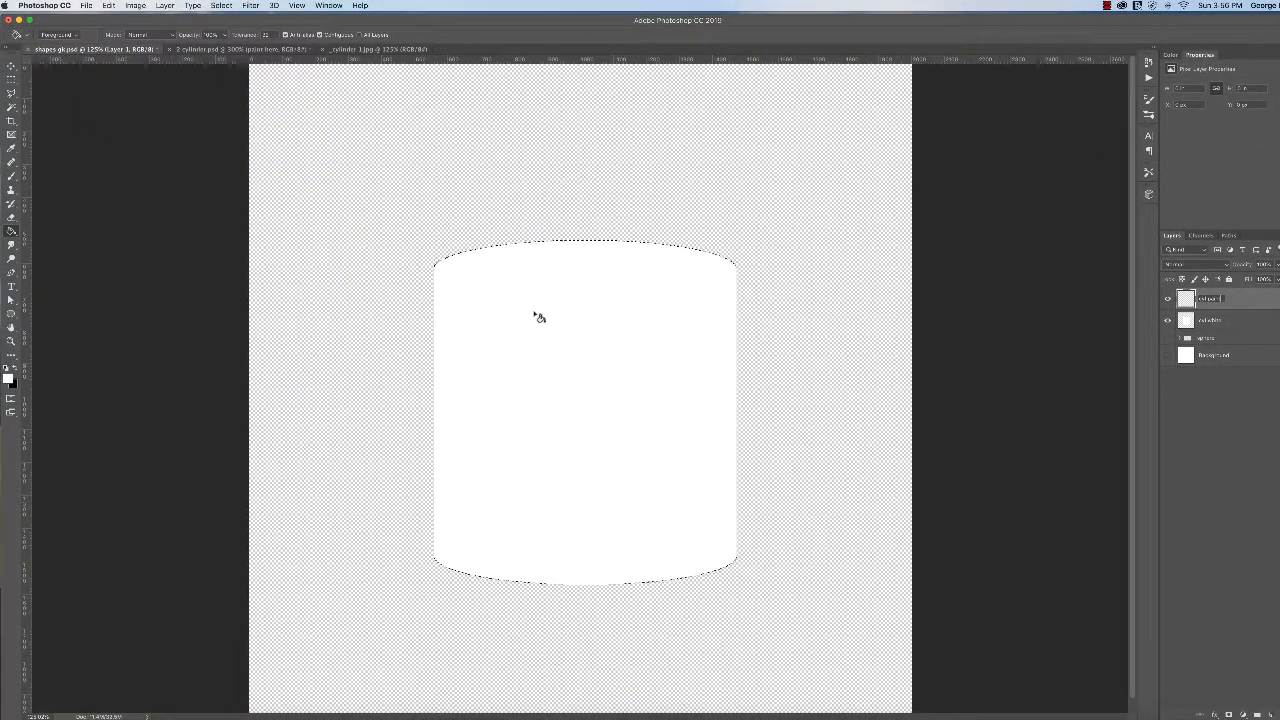
mouse_move(275, 380)
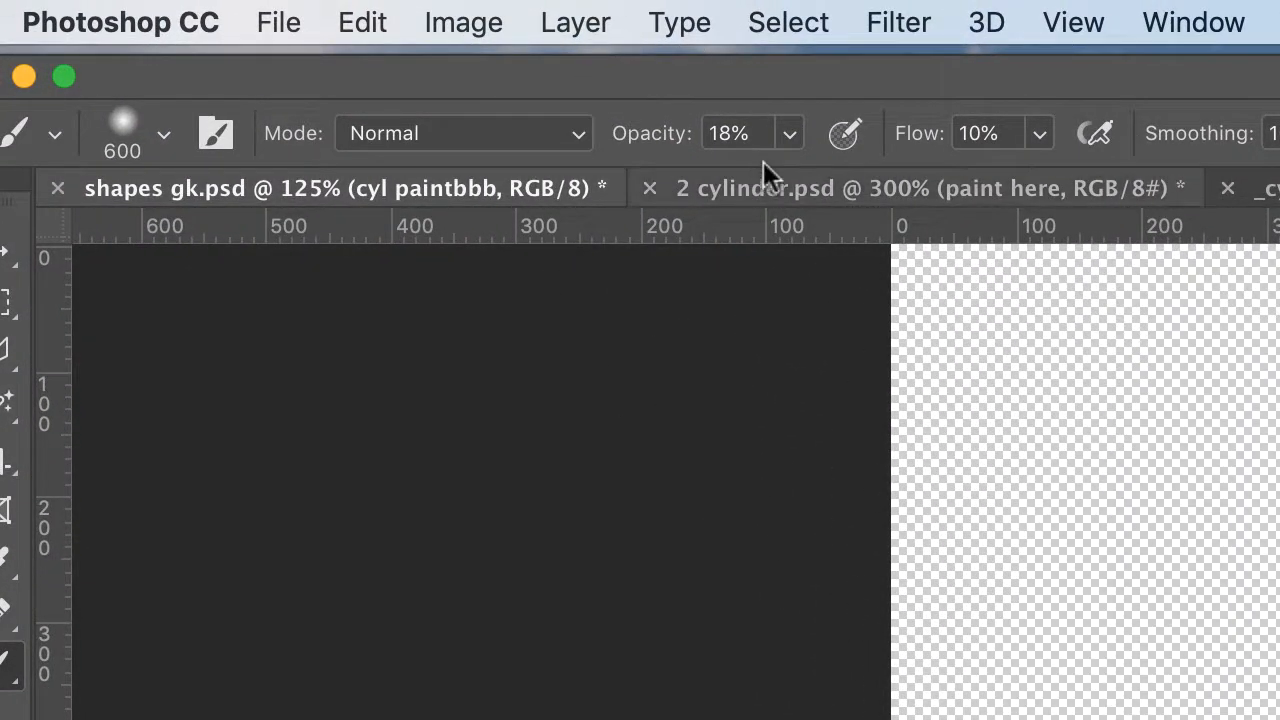
mouse_move(785, 155)
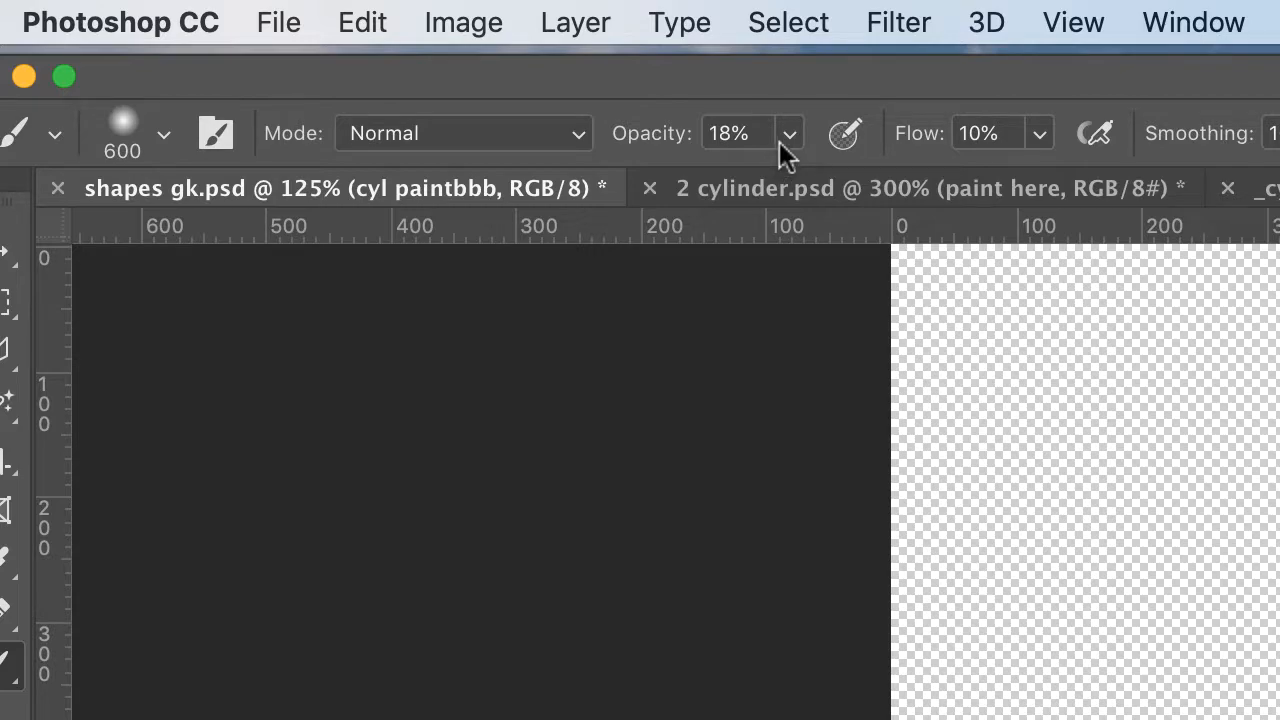
mouse_move(783, 155)
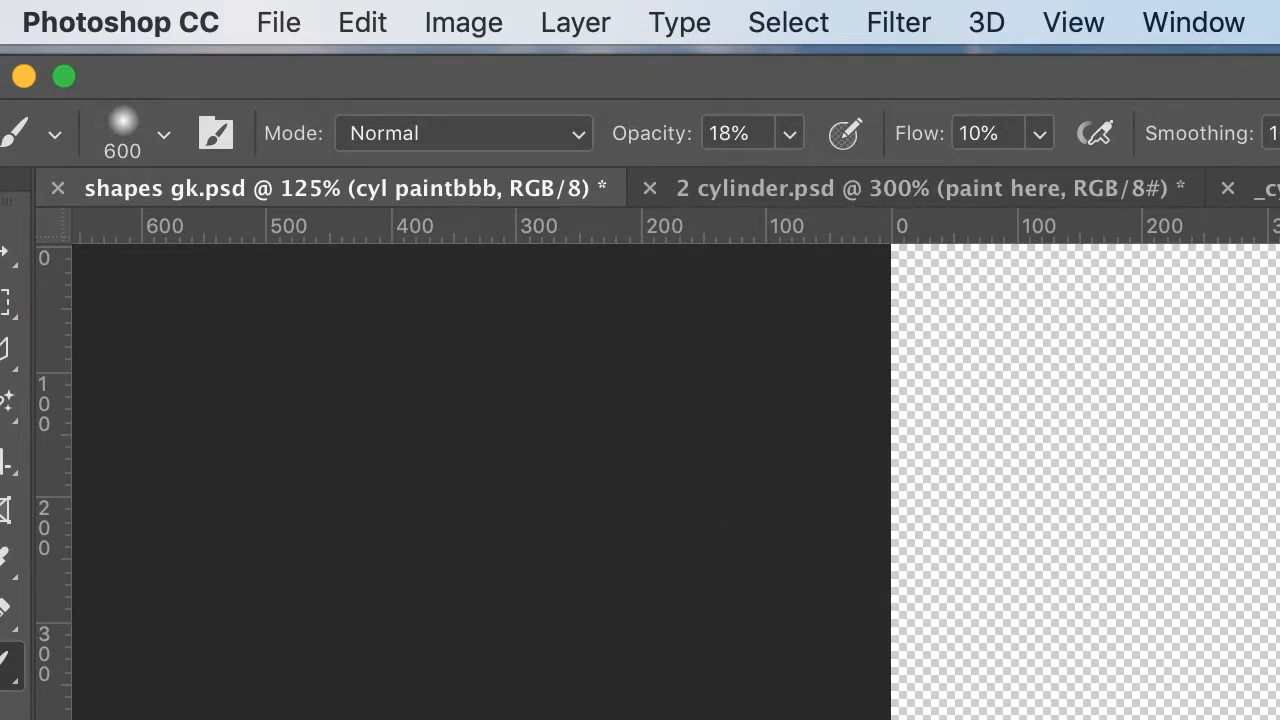
- Switch to the '_cylinder 1.jpg' reference image
left_click(535, 69)
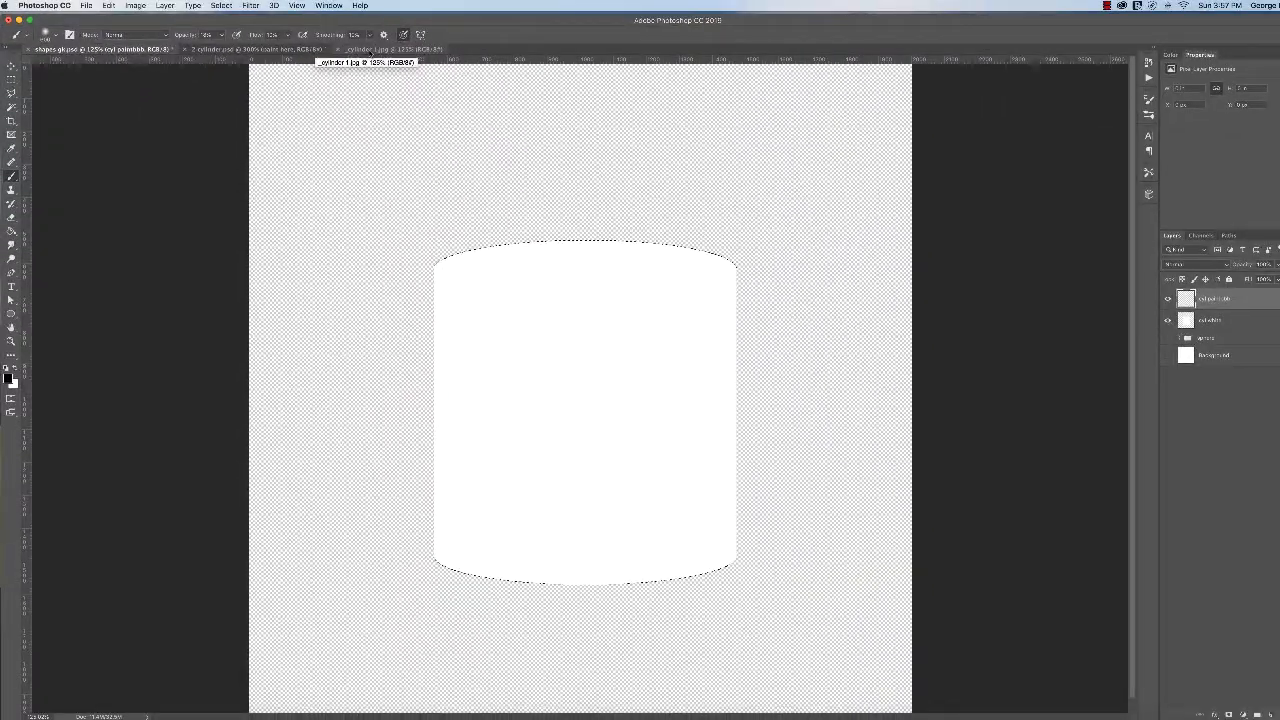
left_click(250, 49)
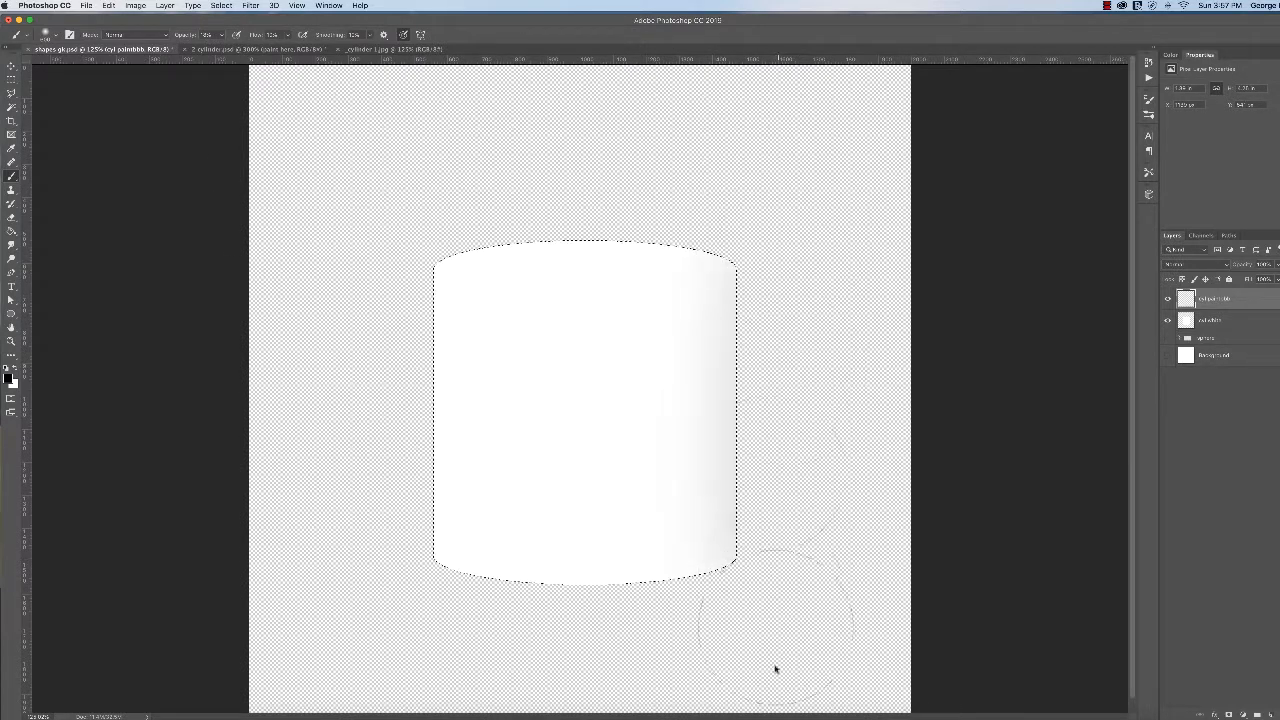
mouse_move(393, 503)
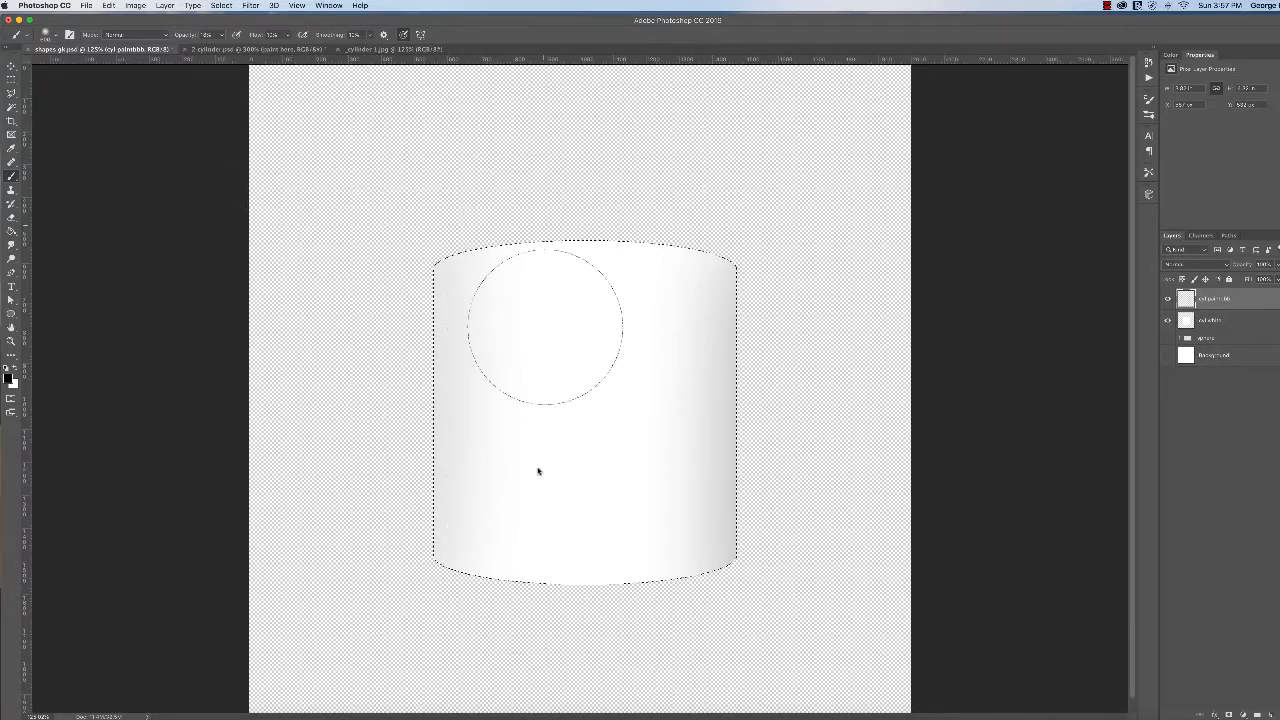
- Airbrush soft gray shading along the cylinder body's left edge
left_click_drag(538, 320, 535, 358)
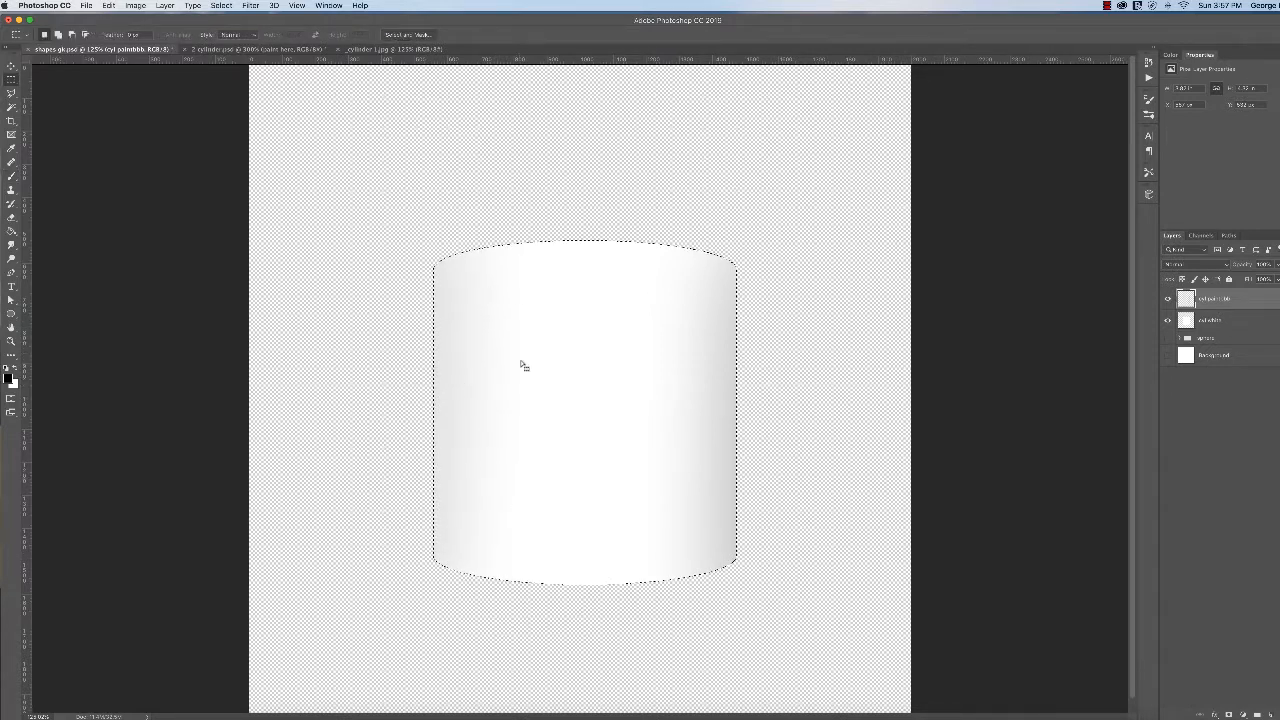
mouse_move(717, 382)
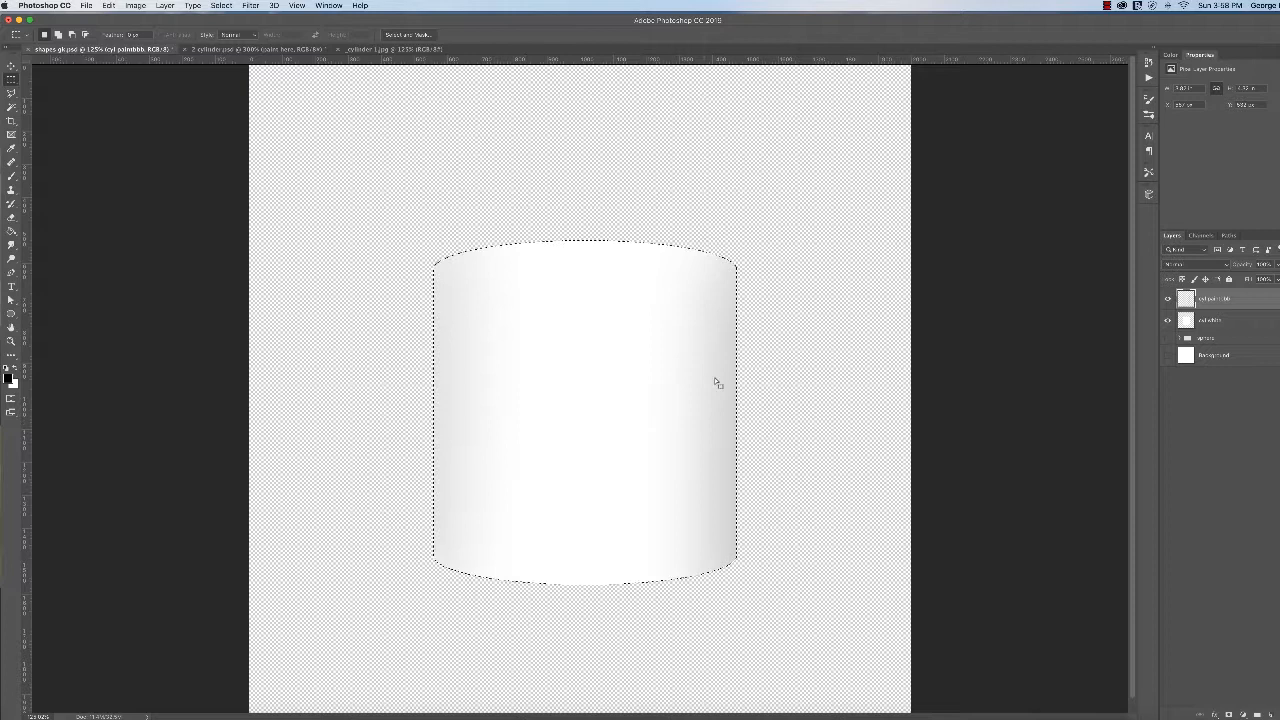
mouse_move(667, 435)
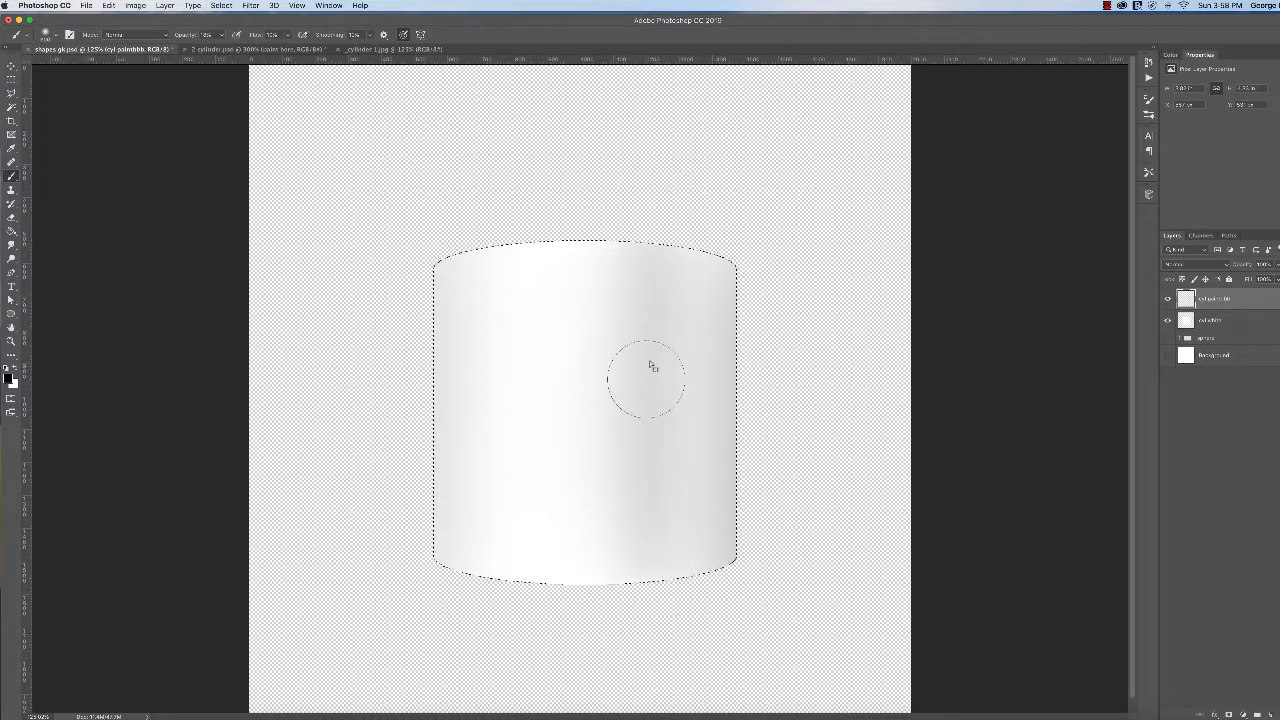
- Paint a darker vertical gray band right of centre, extending it to the top edge
left_click_drag(650, 365, 650, 193)
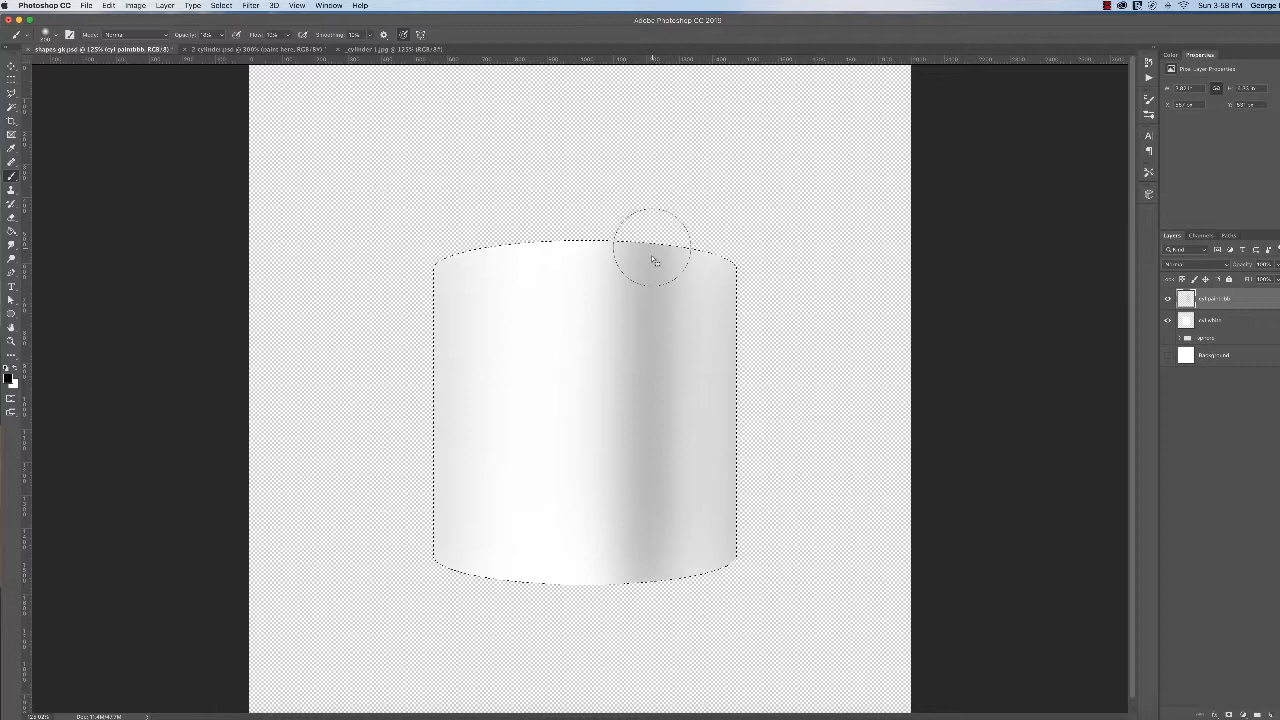
left_click_drag(655, 260, 645, 605)
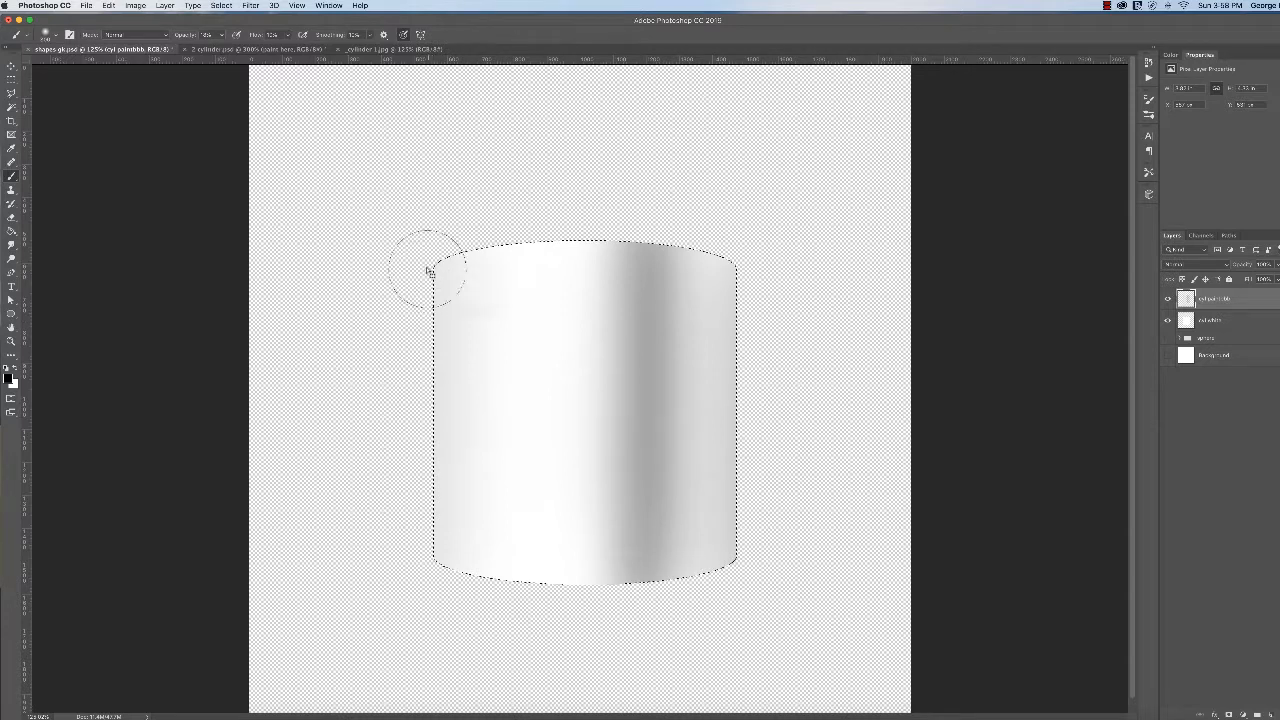
mouse_move(435, 390)
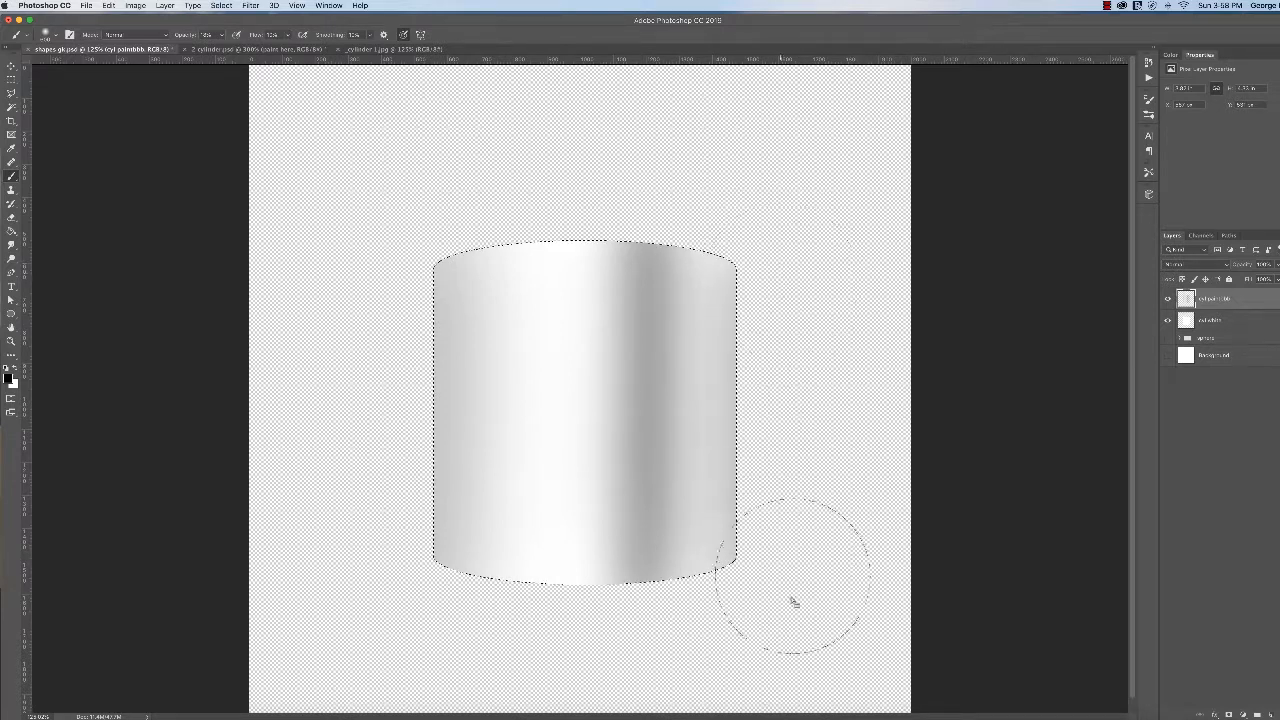
mouse_move(808, 303)
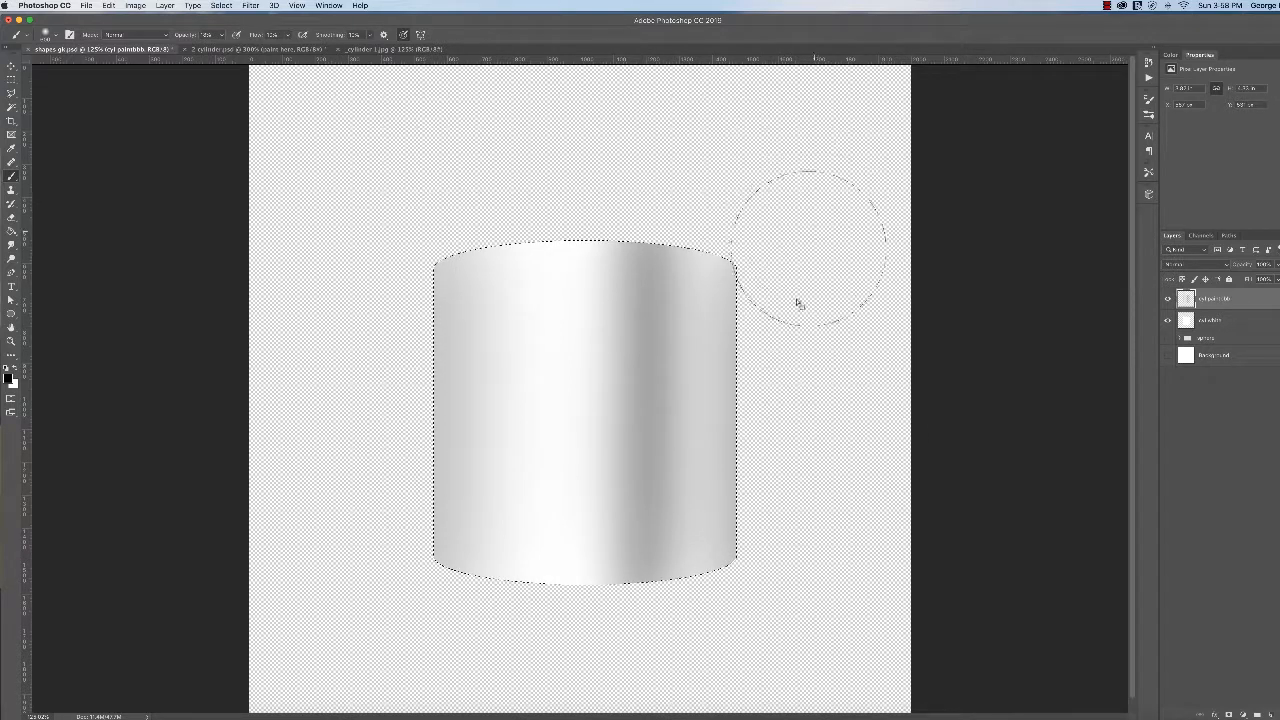
mouse_move(768, 408)
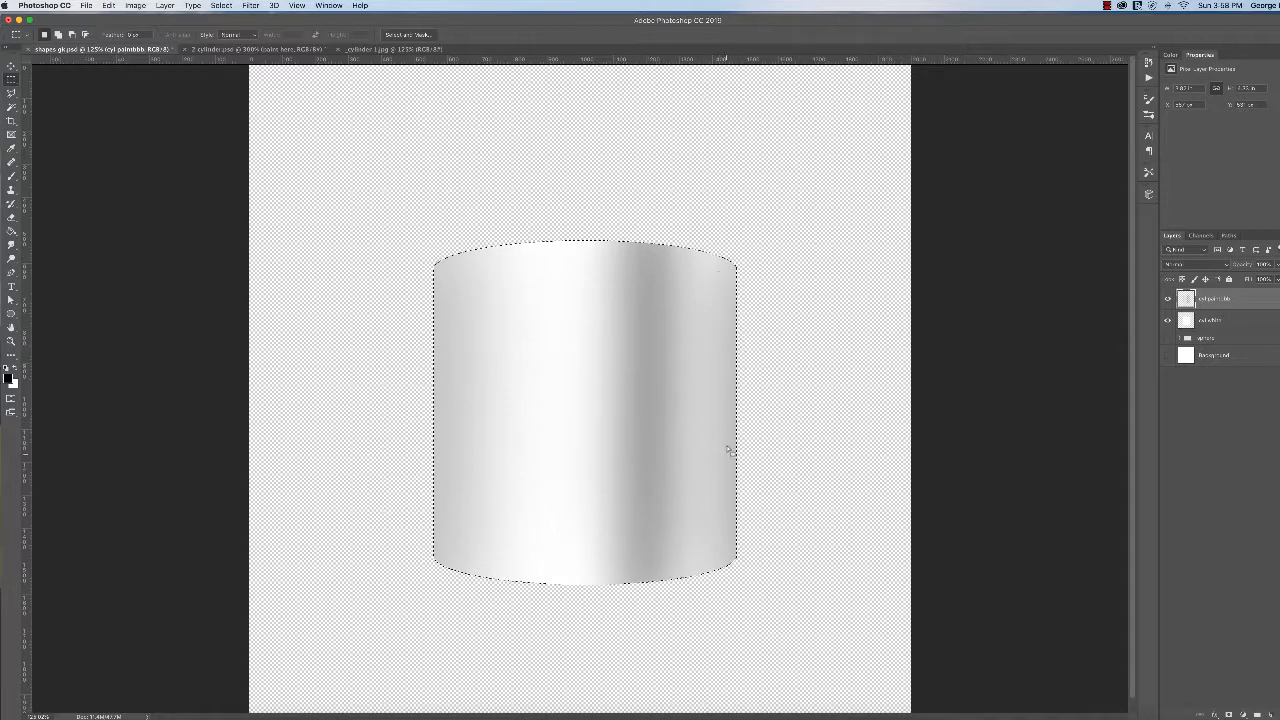
mouse_move(578, 322)
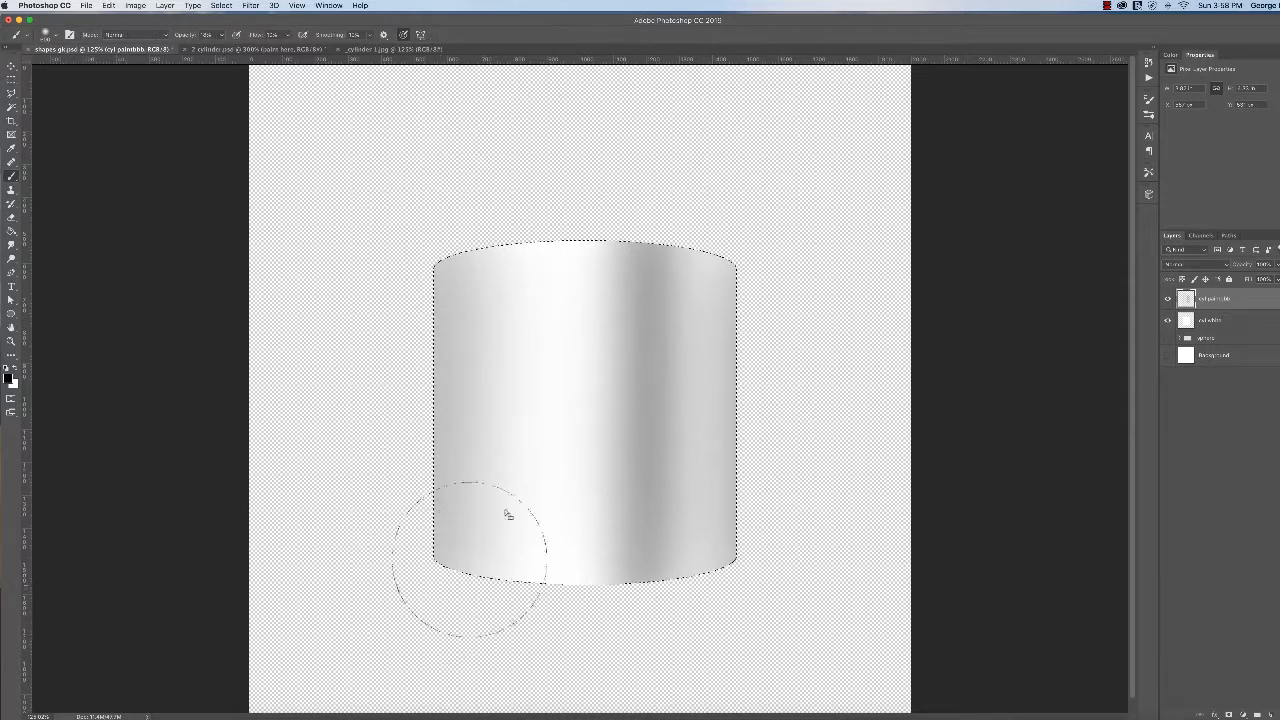
mouse_move(423, 610)
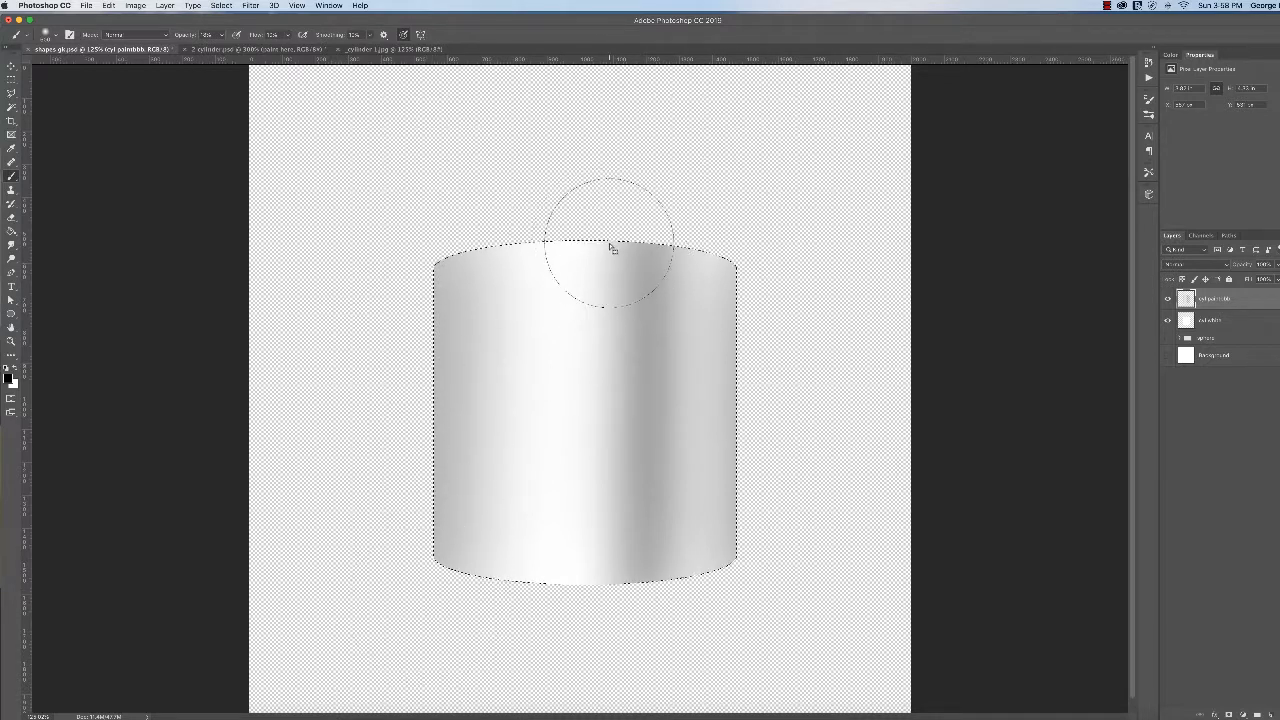
- Build up deeper gray near the top and through the central band
left_click_drag(612, 247, 638, 610)
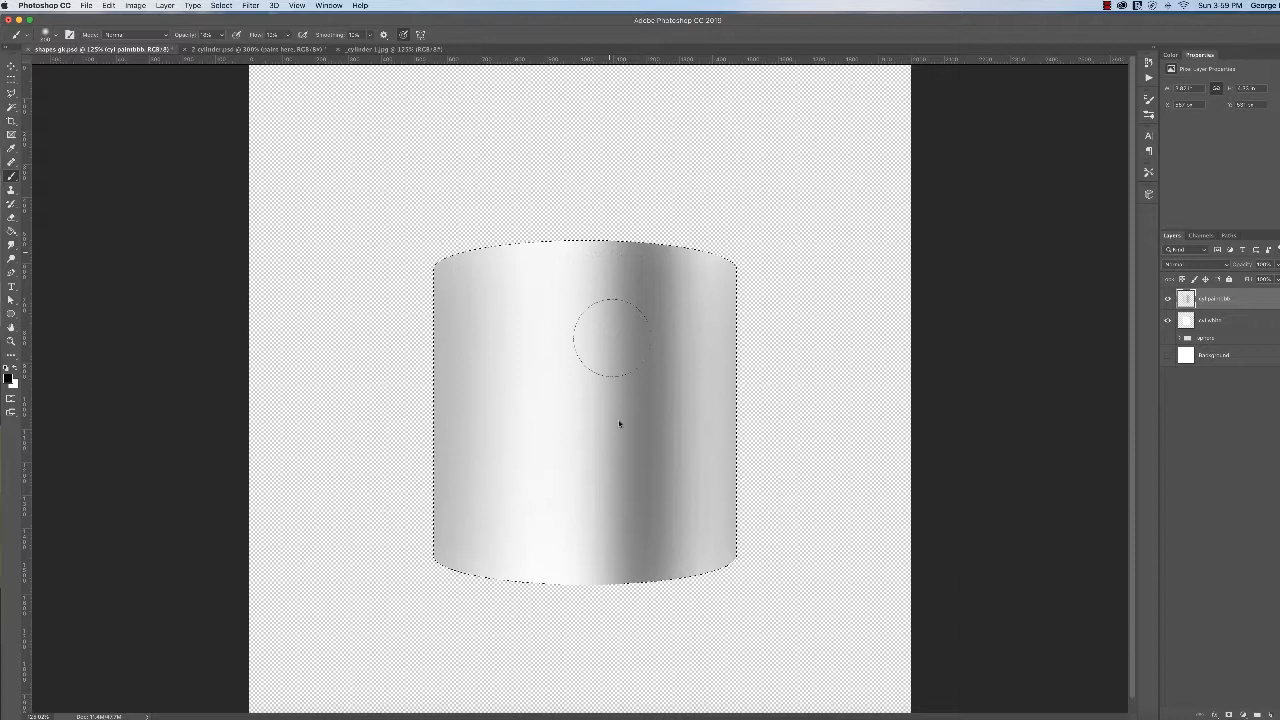
left_click_drag(618, 340, 620, 630)
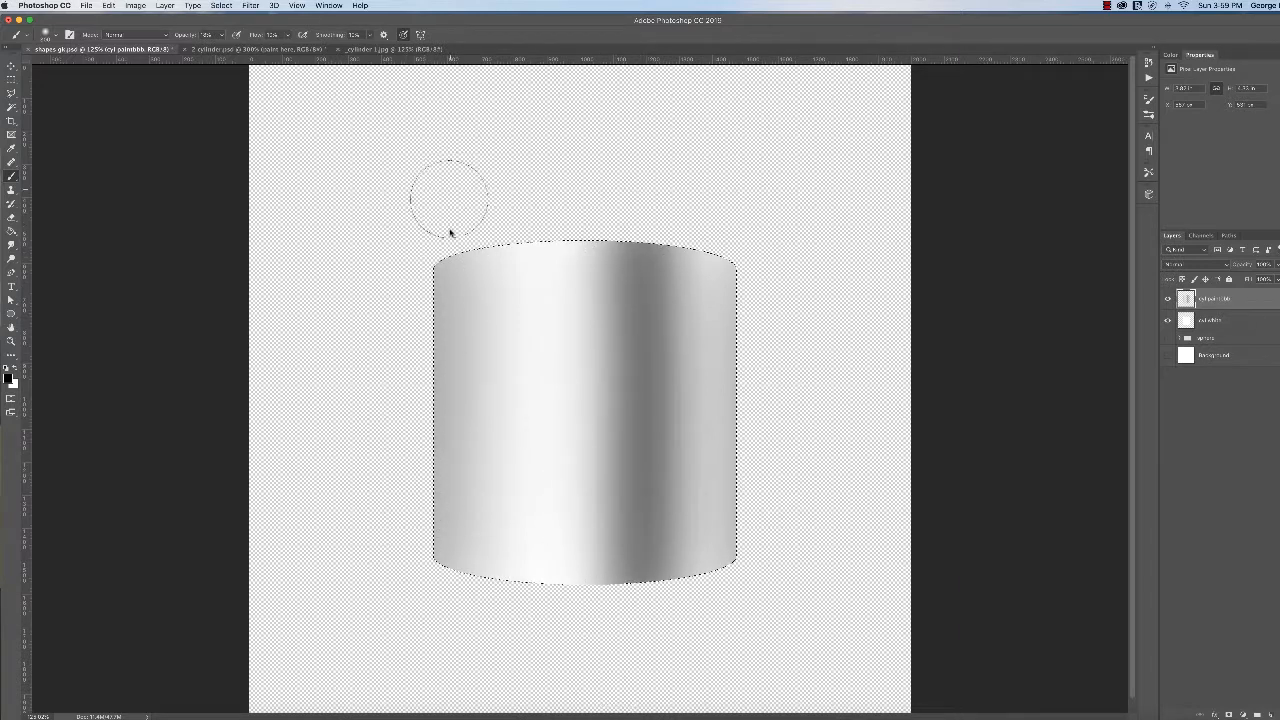
mouse_move(435, 630)
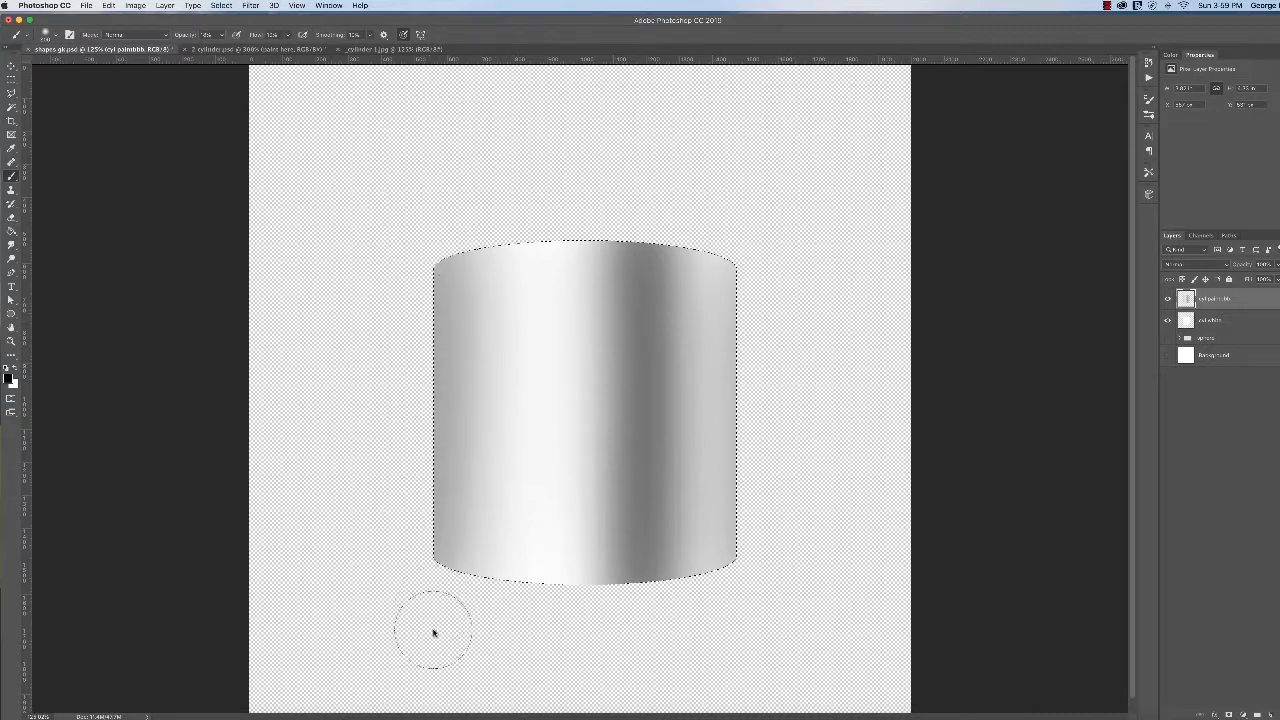
mouse_move(630, 195)
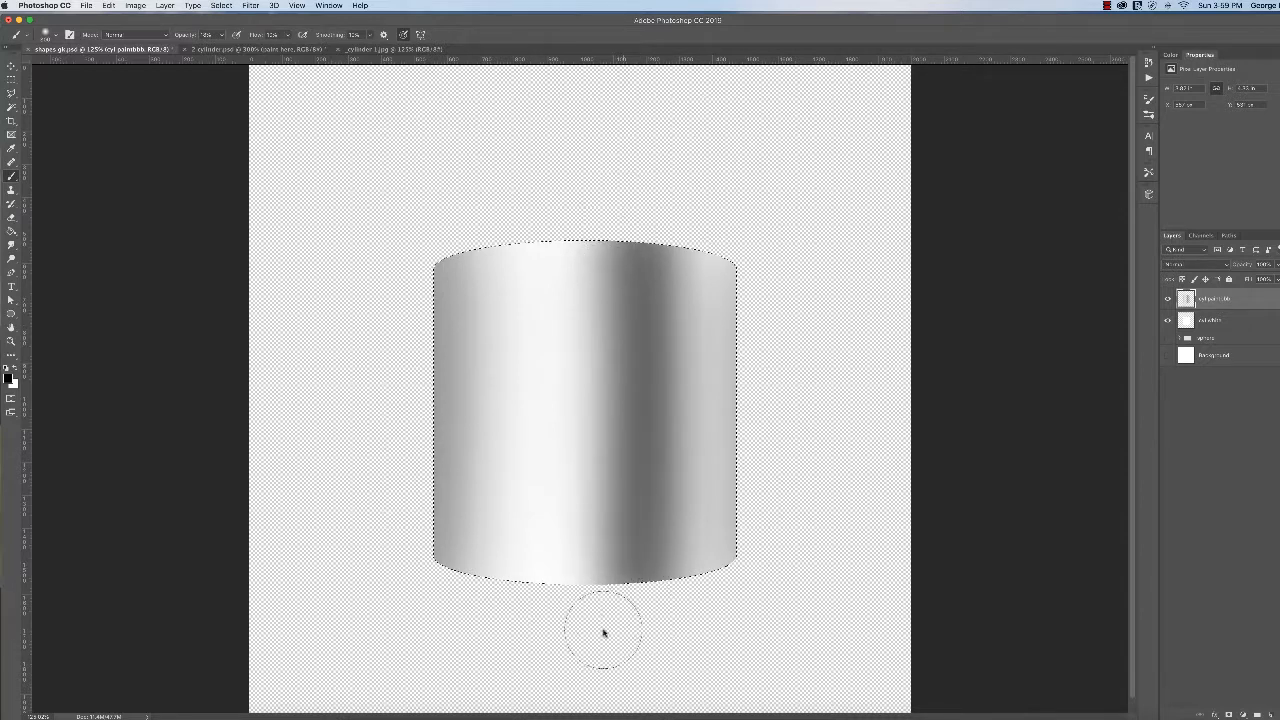
mouse_move(678, 215)
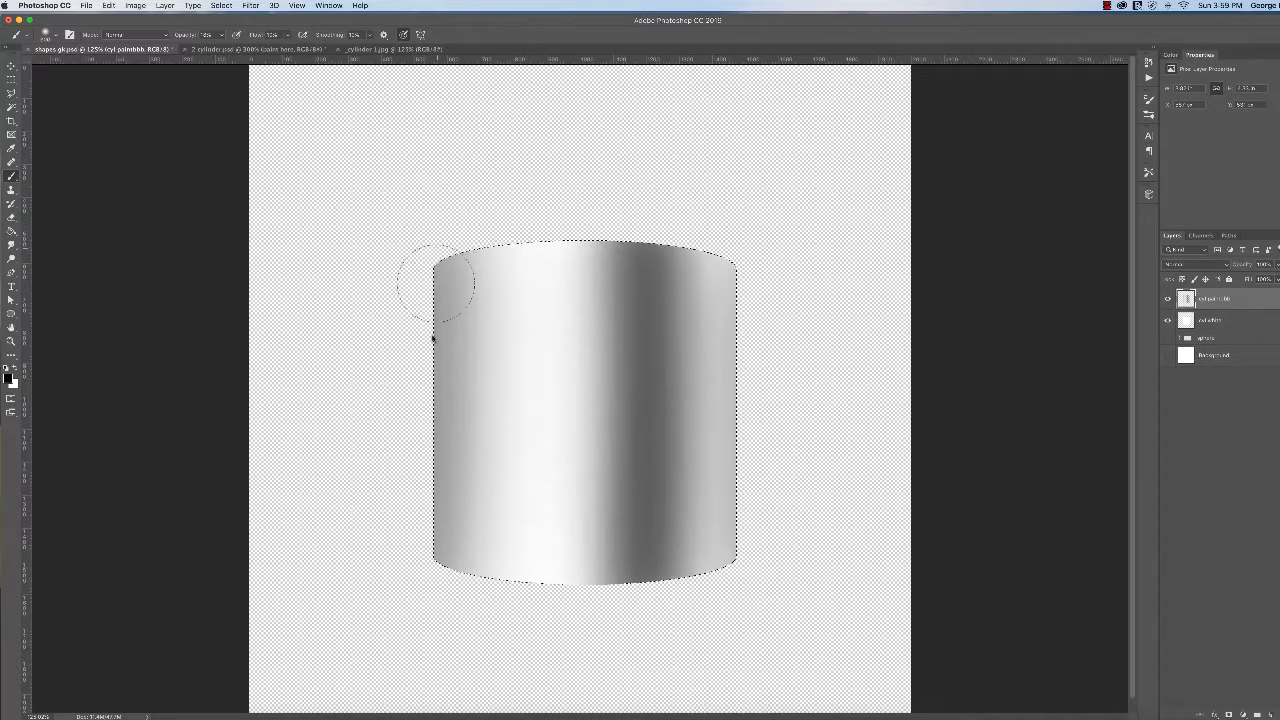
mouse_move(425, 595)
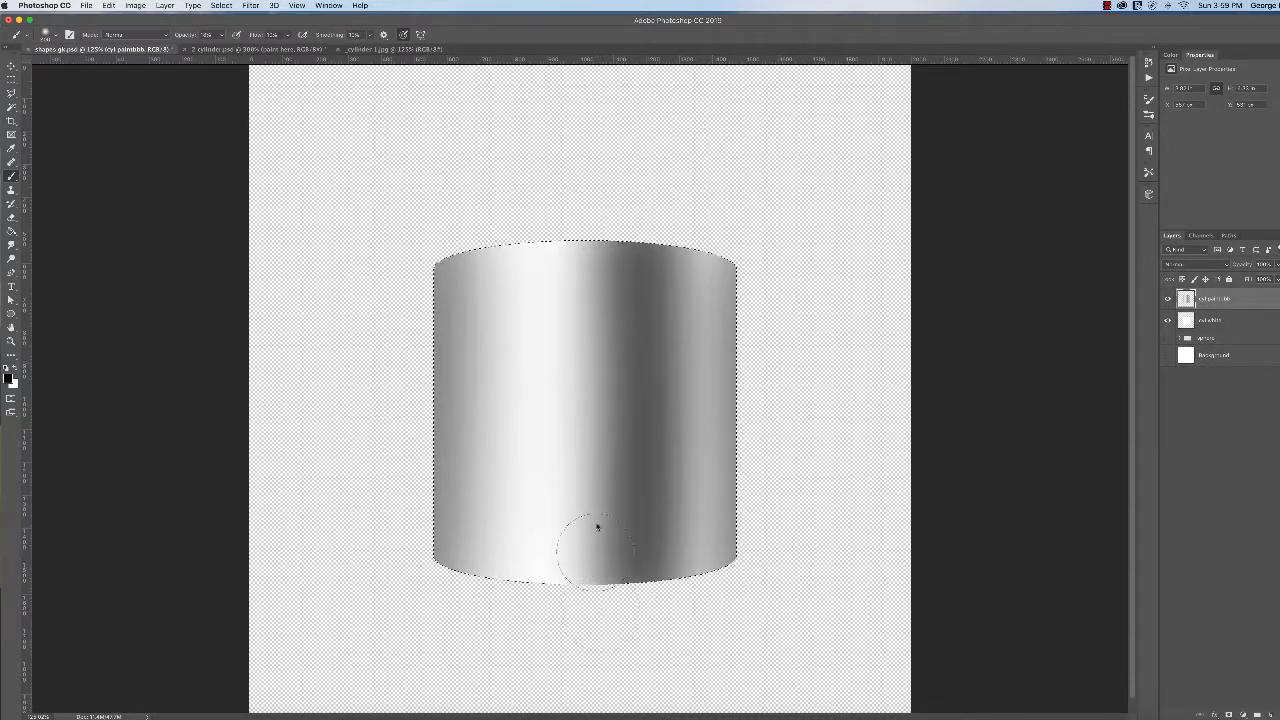
mouse_move(525, 210)
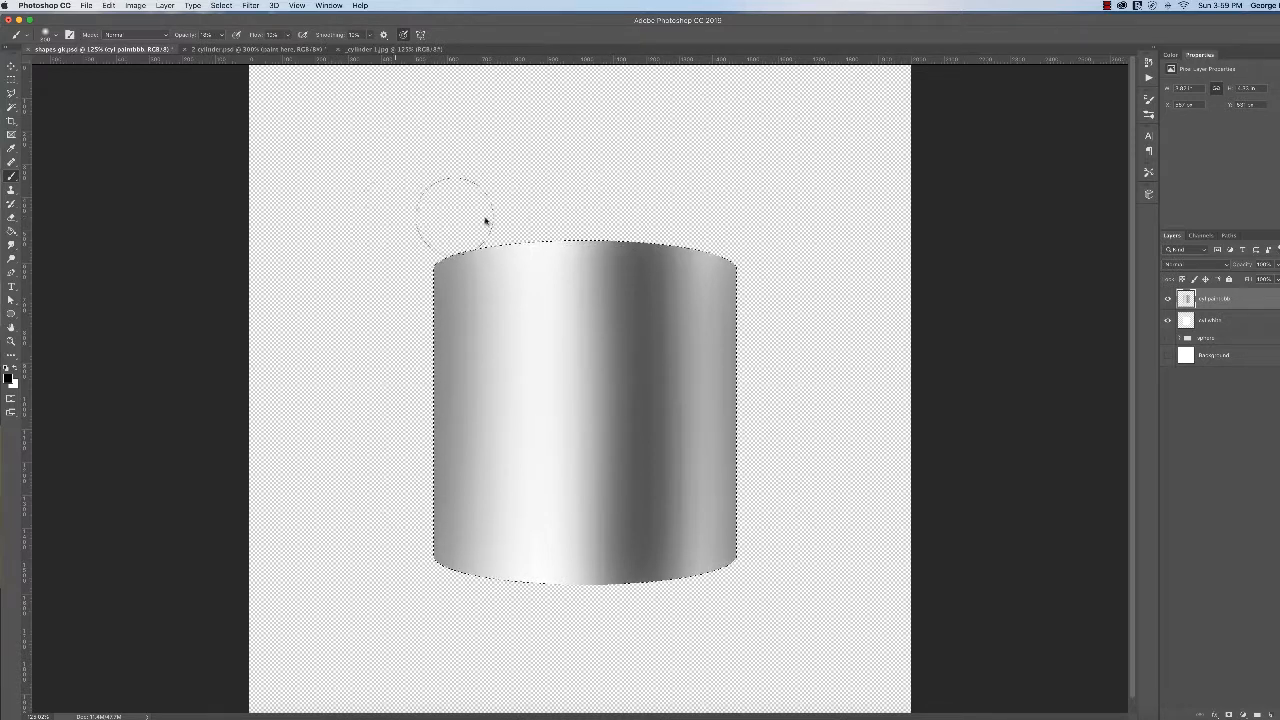
mouse_move(400, 273)
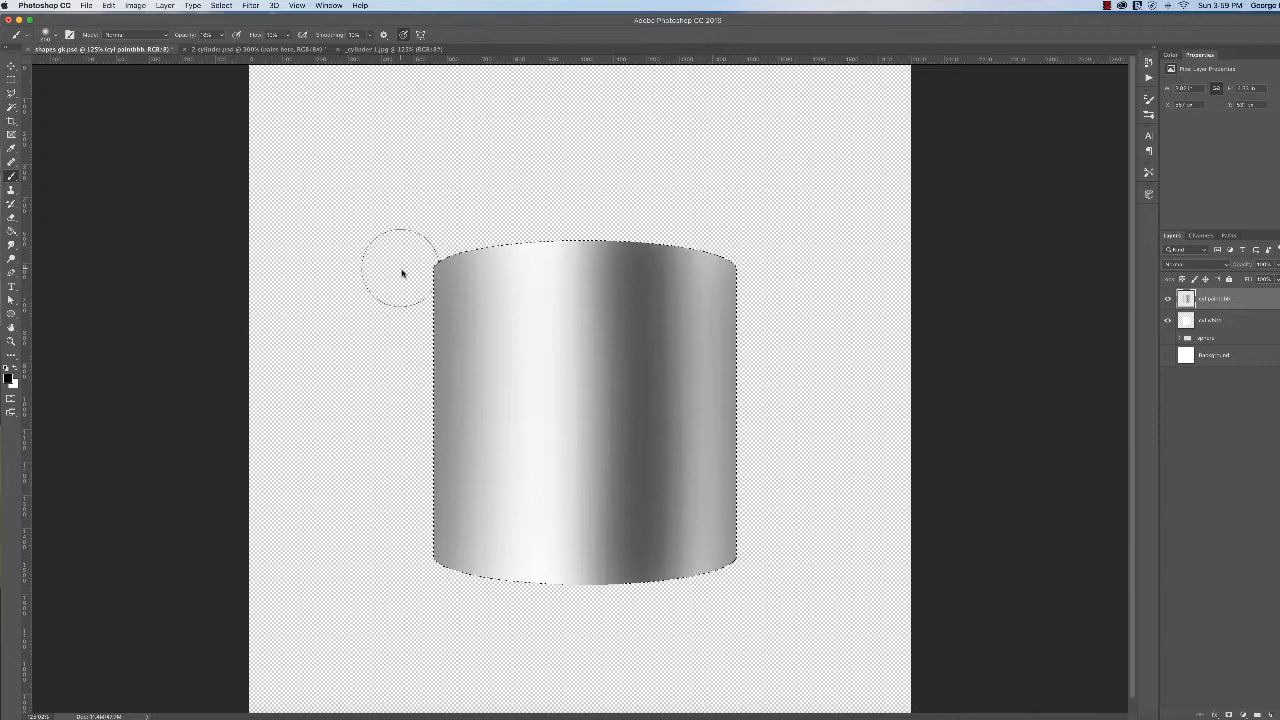
mouse_move(420, 358)
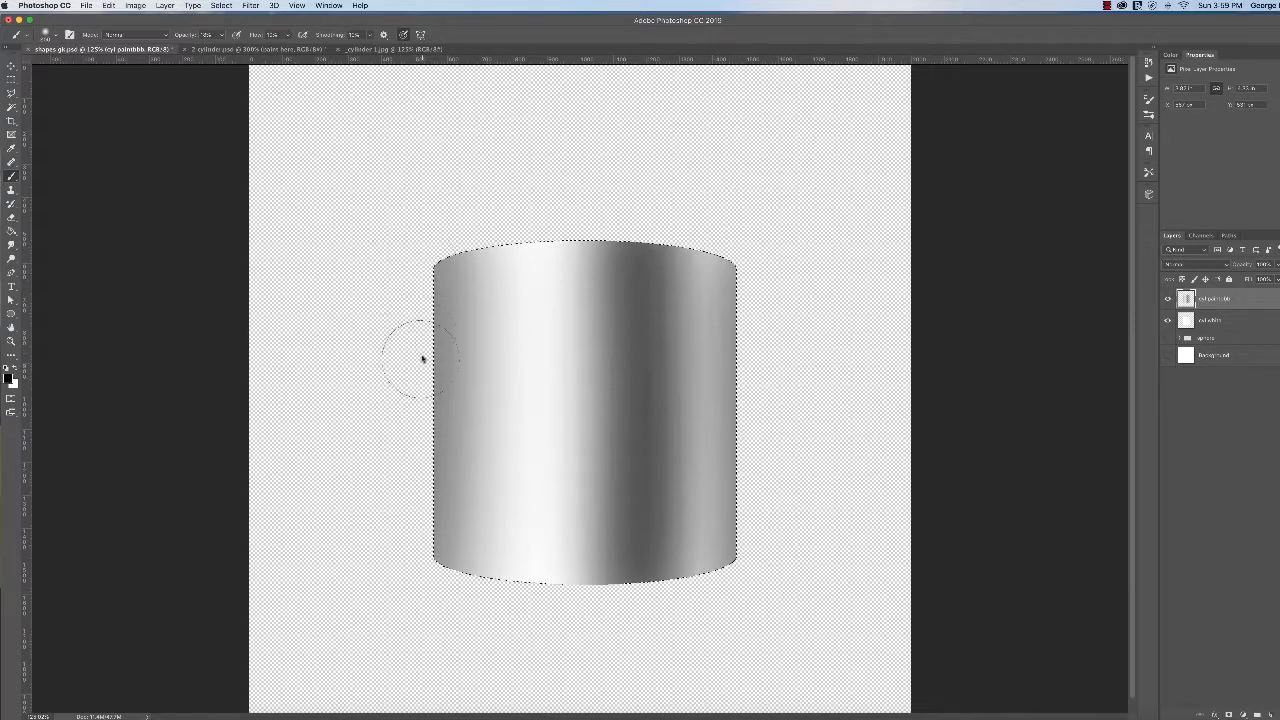
mouse_move(417, 403)
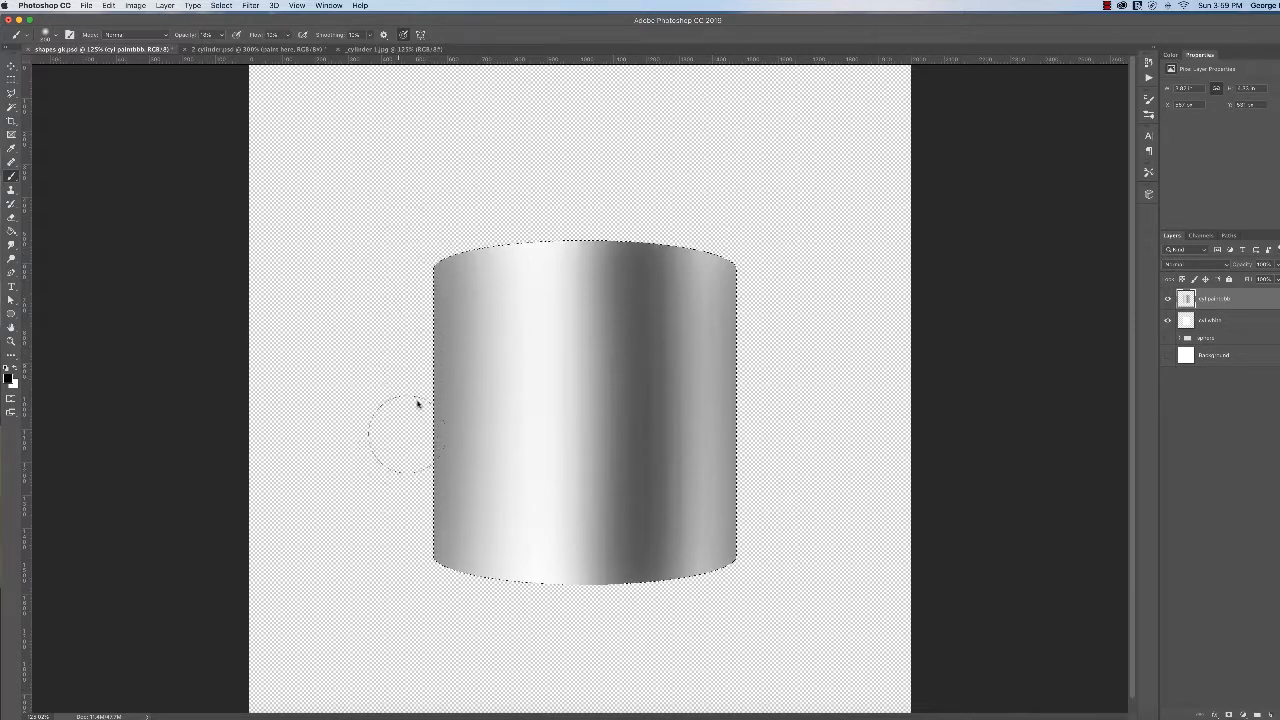
mouse_move(425, 258)
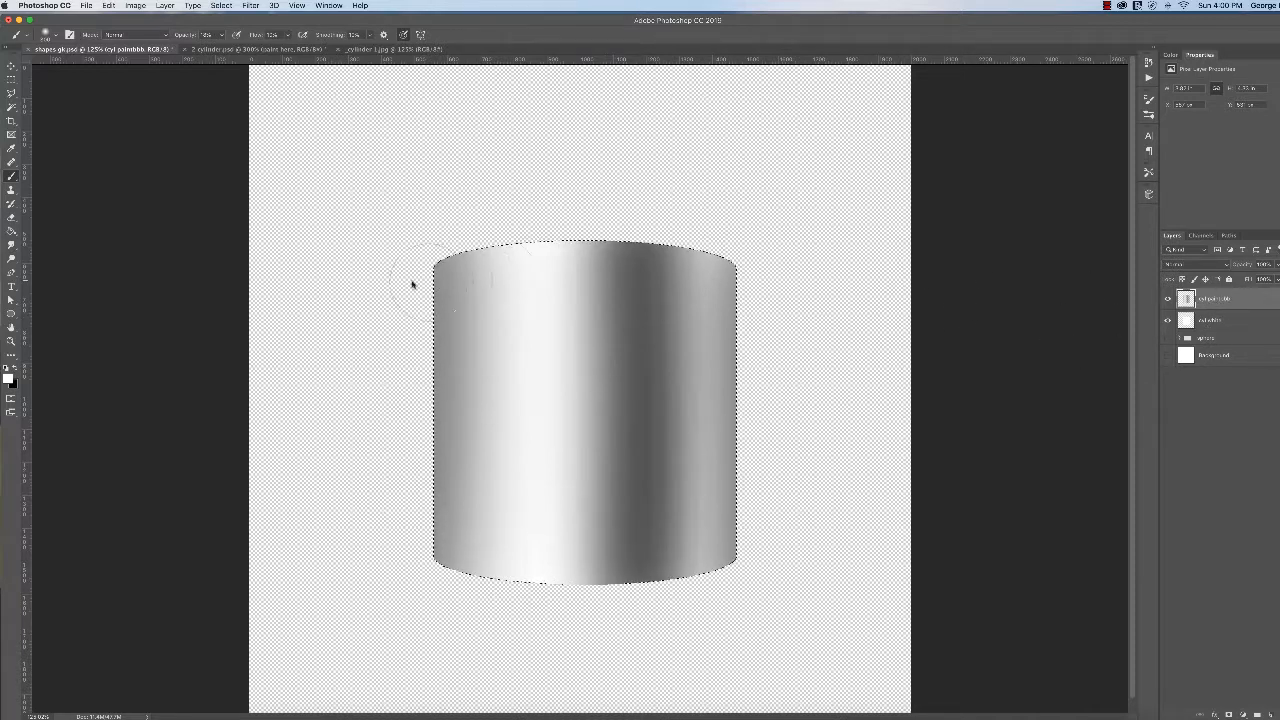
mouse_move(410, 237)
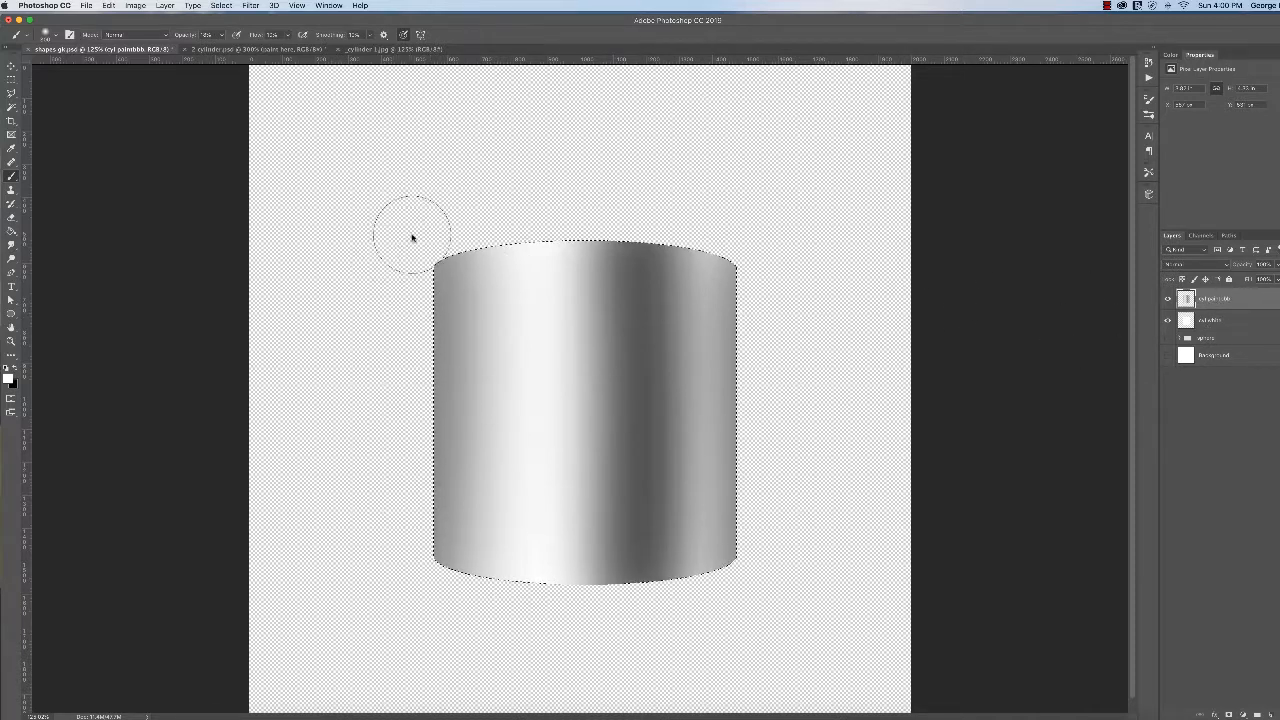
mouse_move(405, 252)
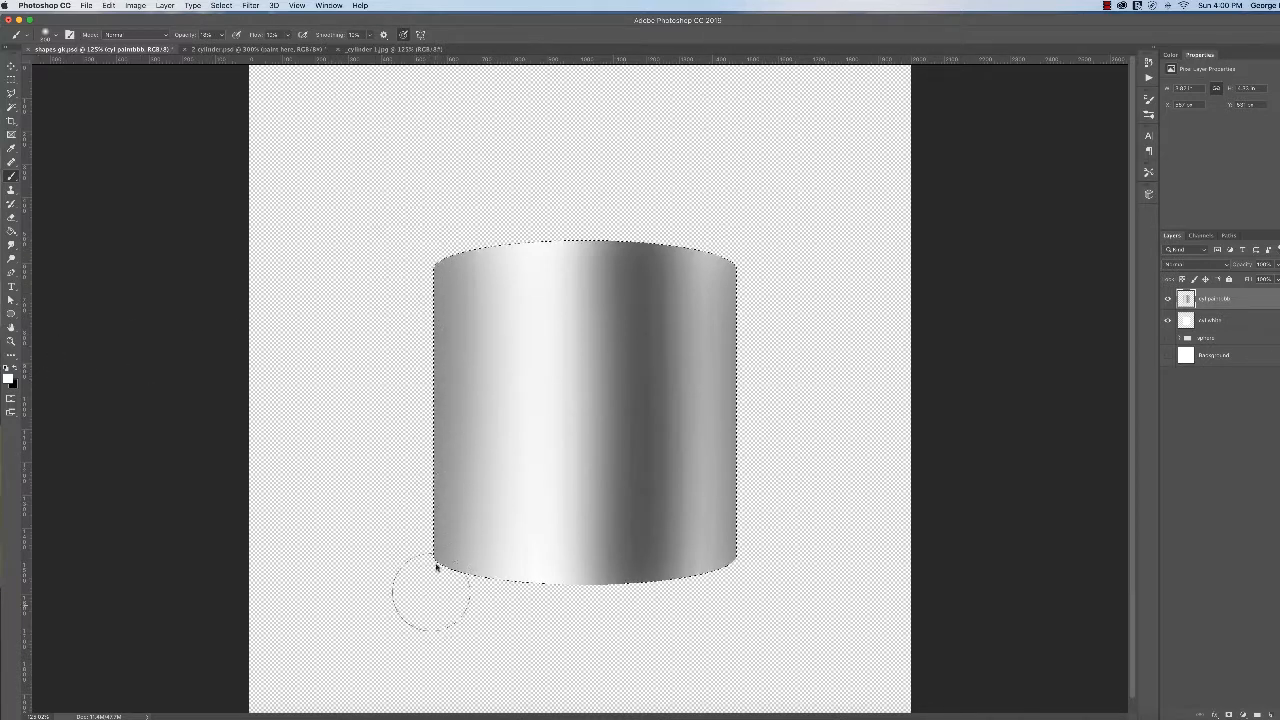
mouse_move(406, 526)
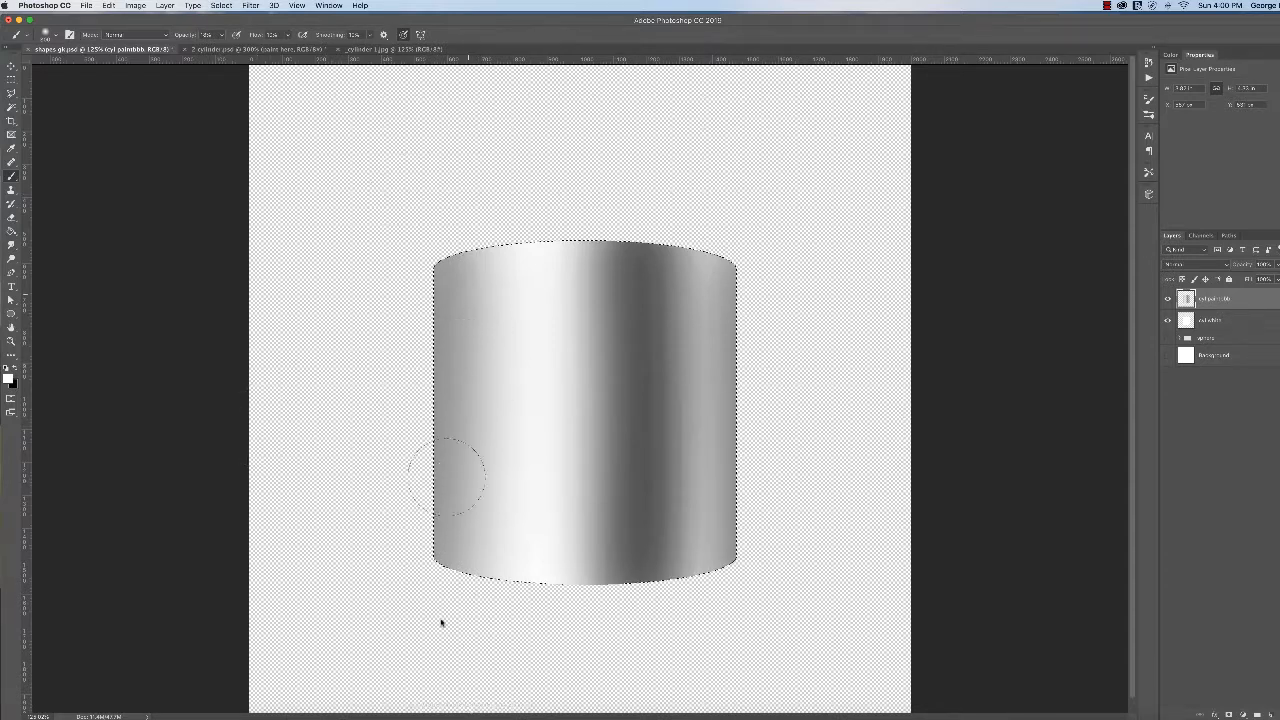
mouse_move(405, 570)
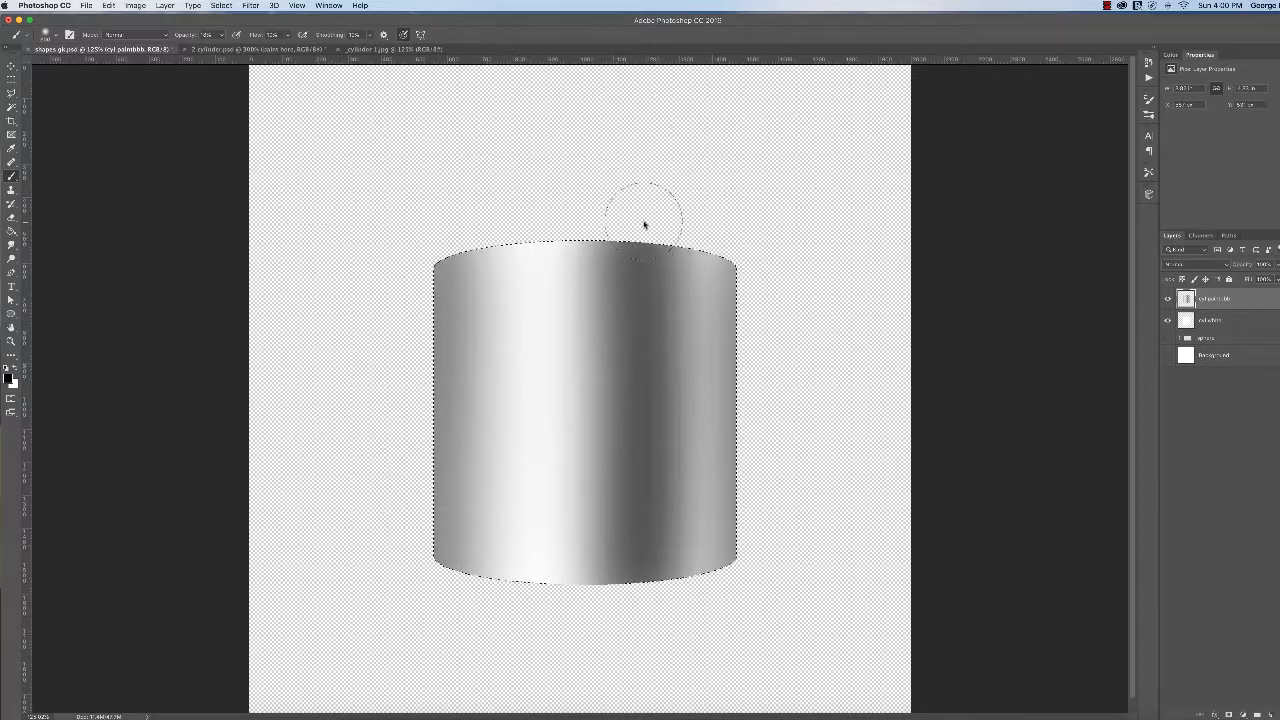
mouse_move(830, 385)
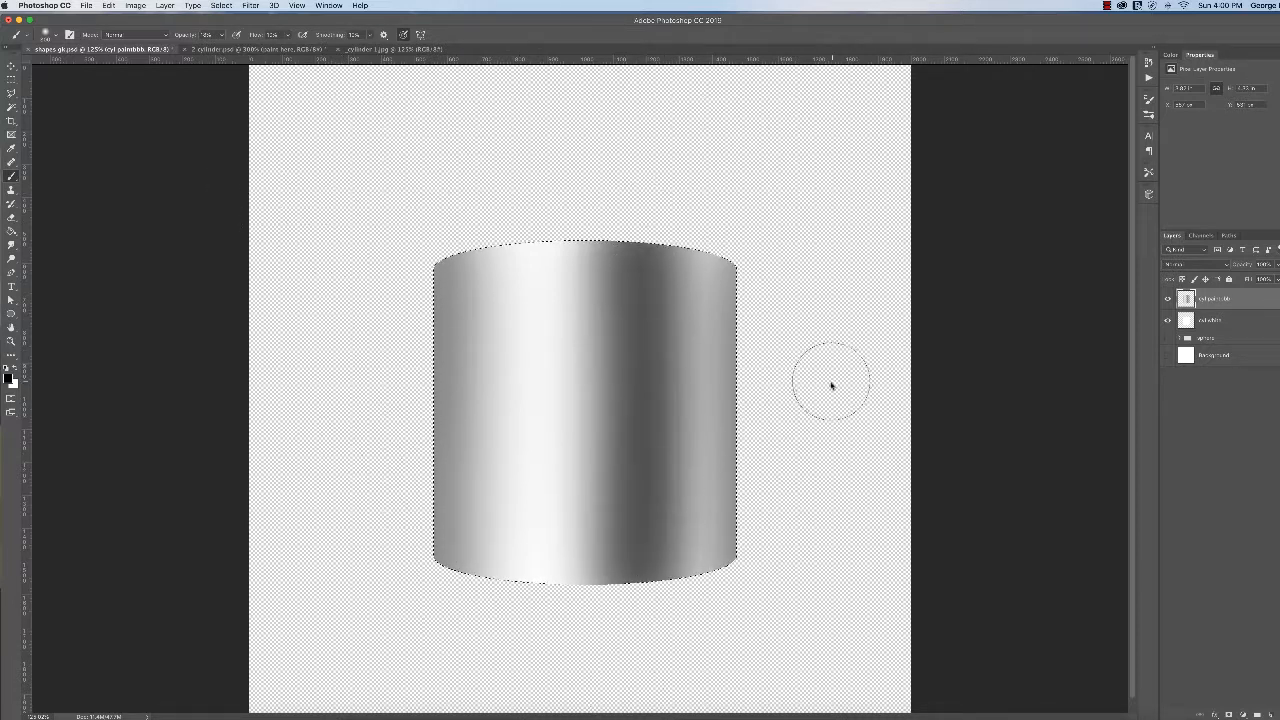
mouse_move(470, 205)
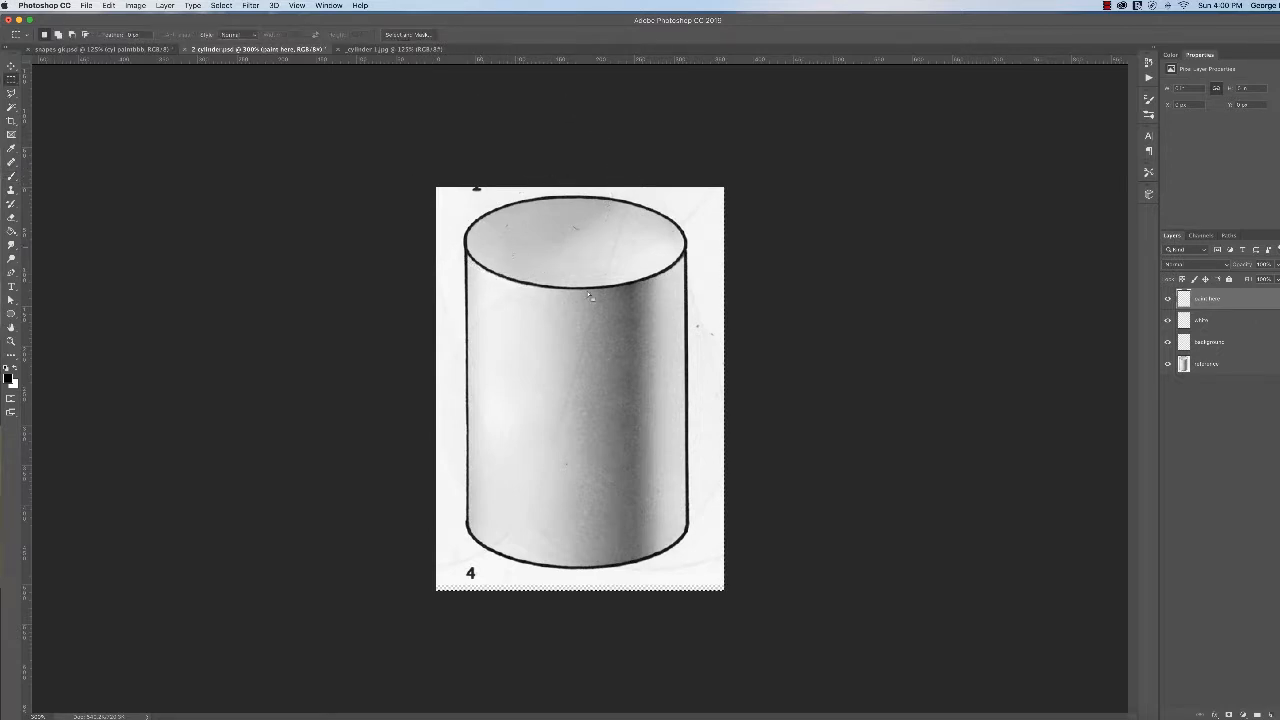
mouse_move(672, 260)
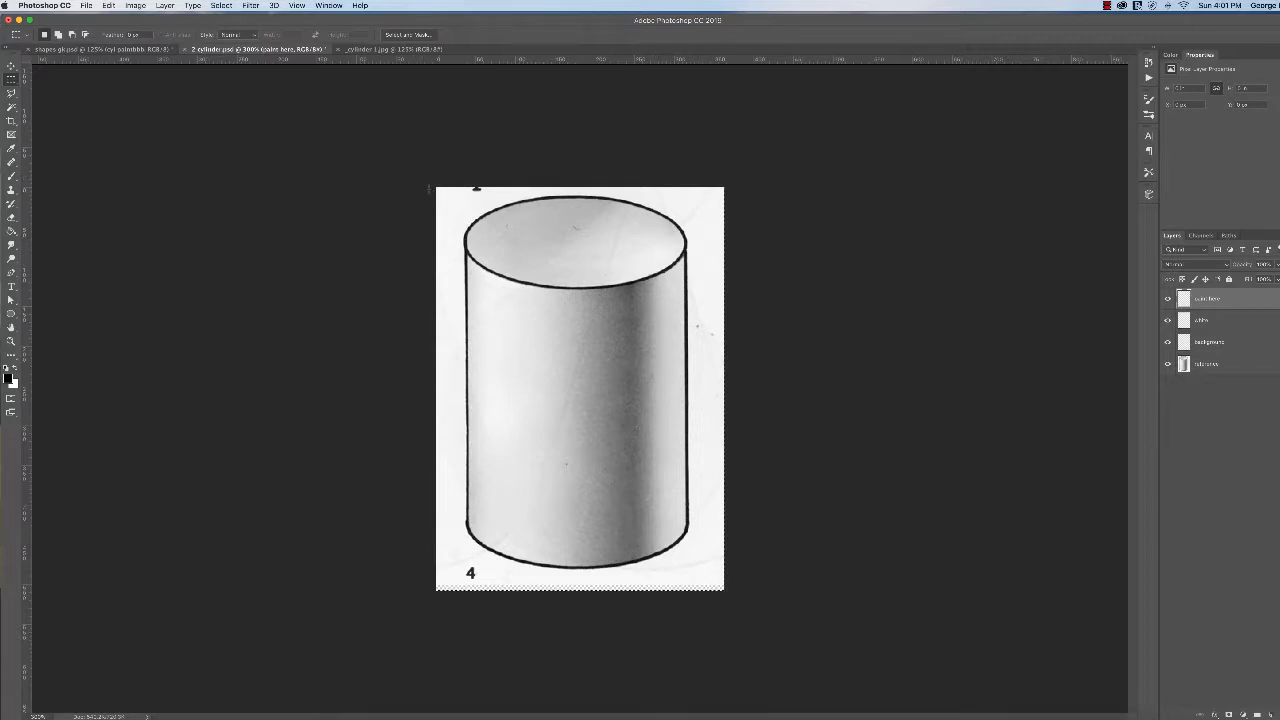
mouse_move(662, 276)
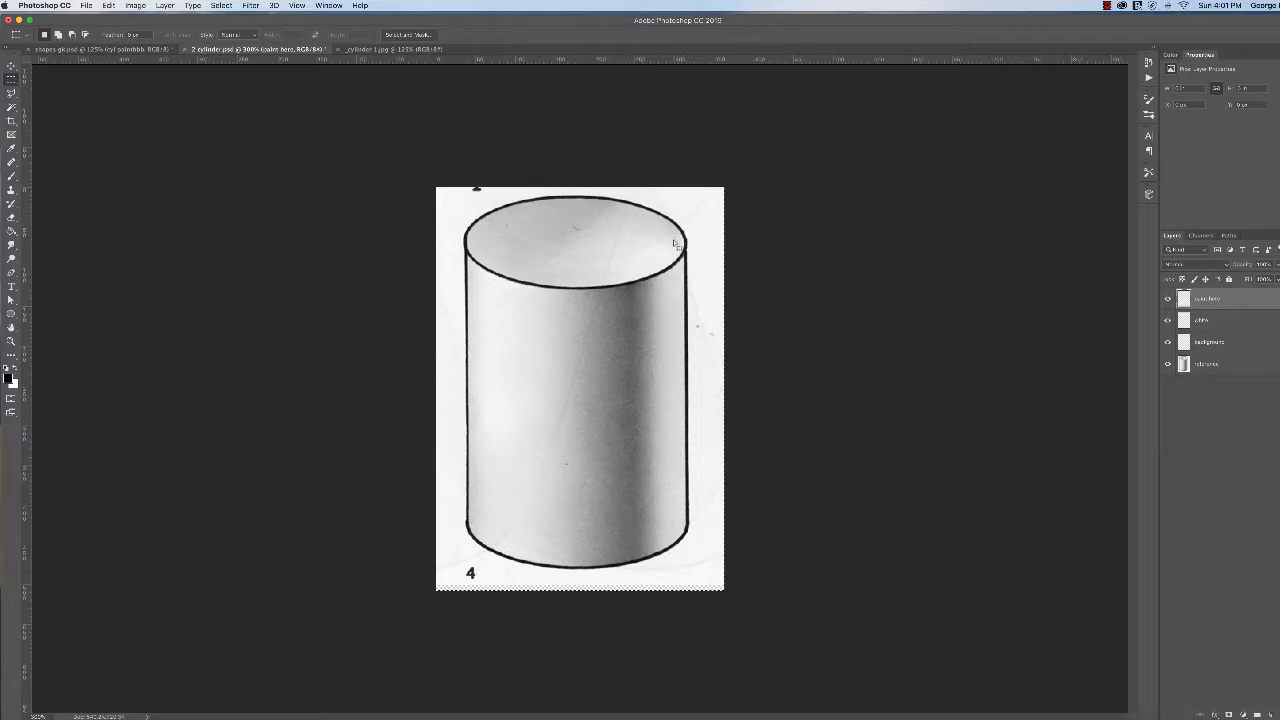
mouse_move(658, 270)
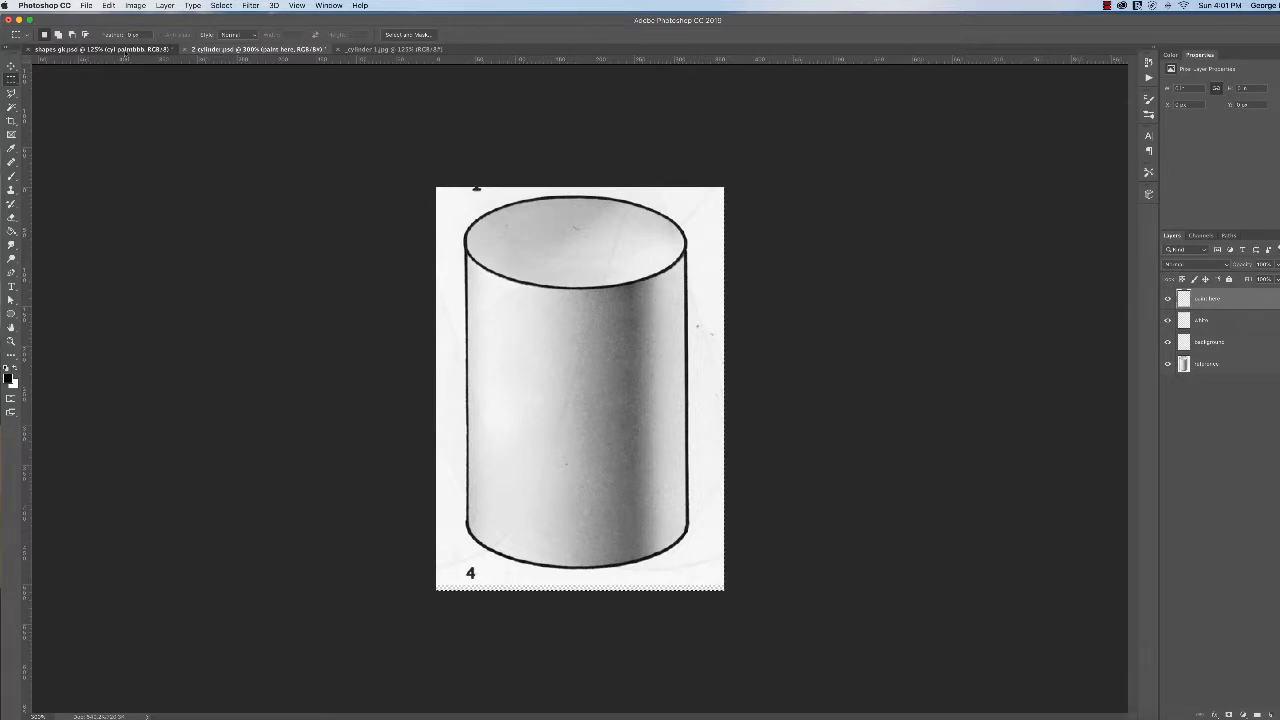
- Load the saved cylinder top channel through Select > Load Selection
left_click(219, 7)
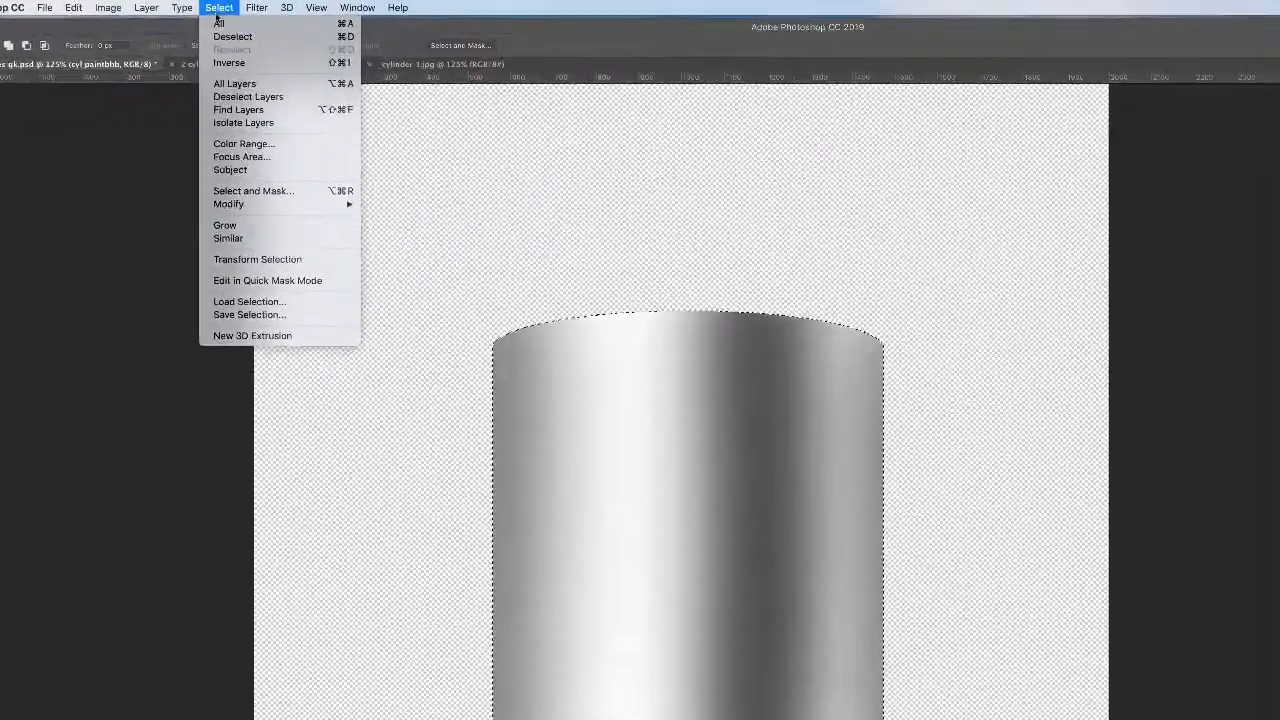
left_click(248, 301)
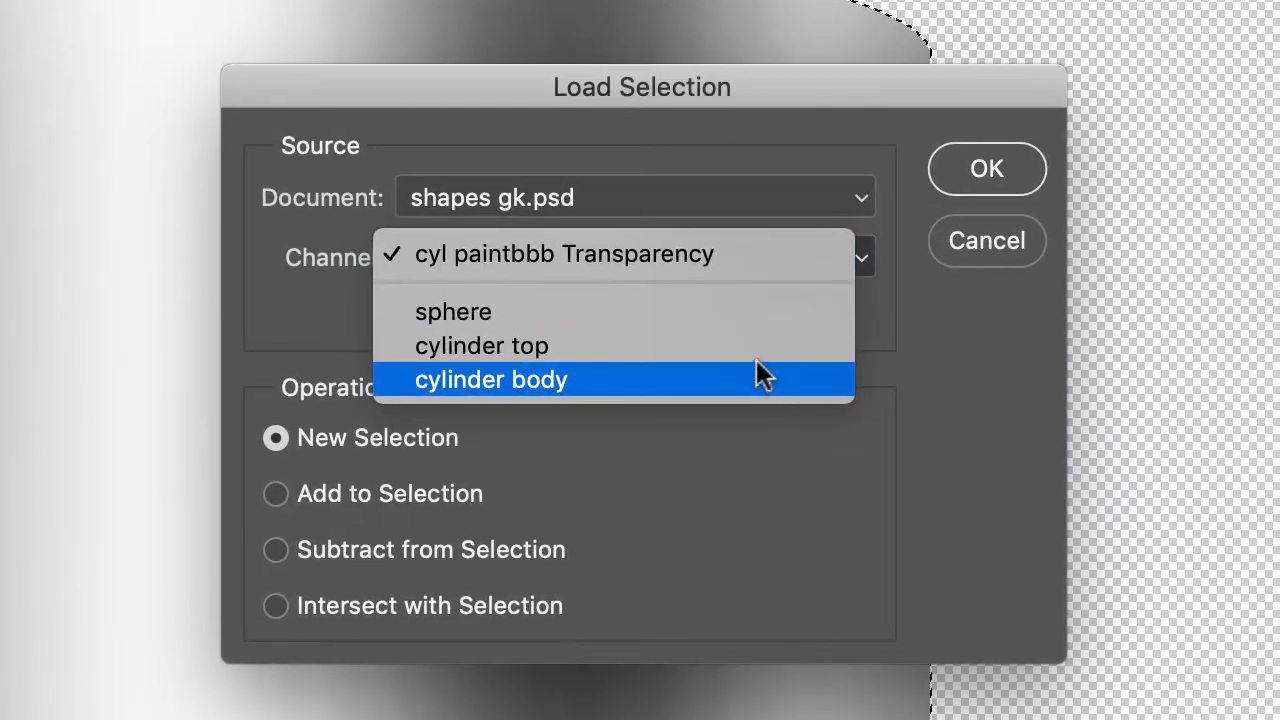
left_click(491, 379)
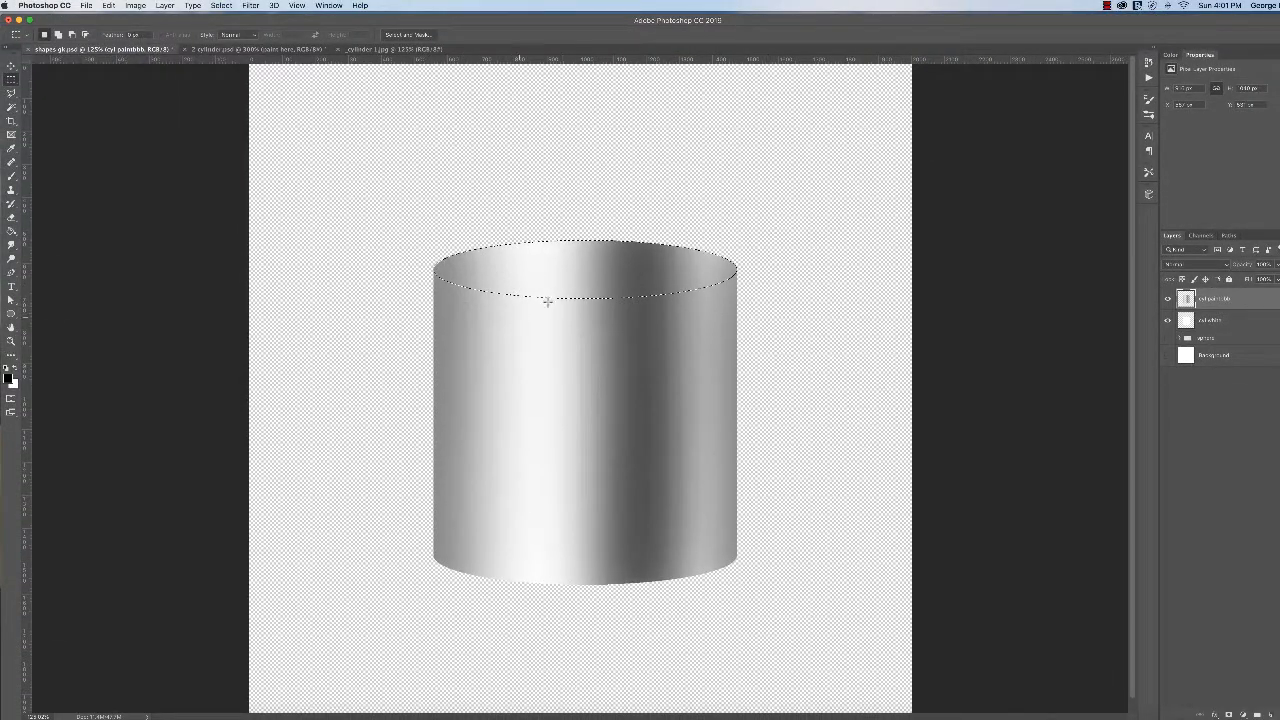
mouse_move(730, 340)
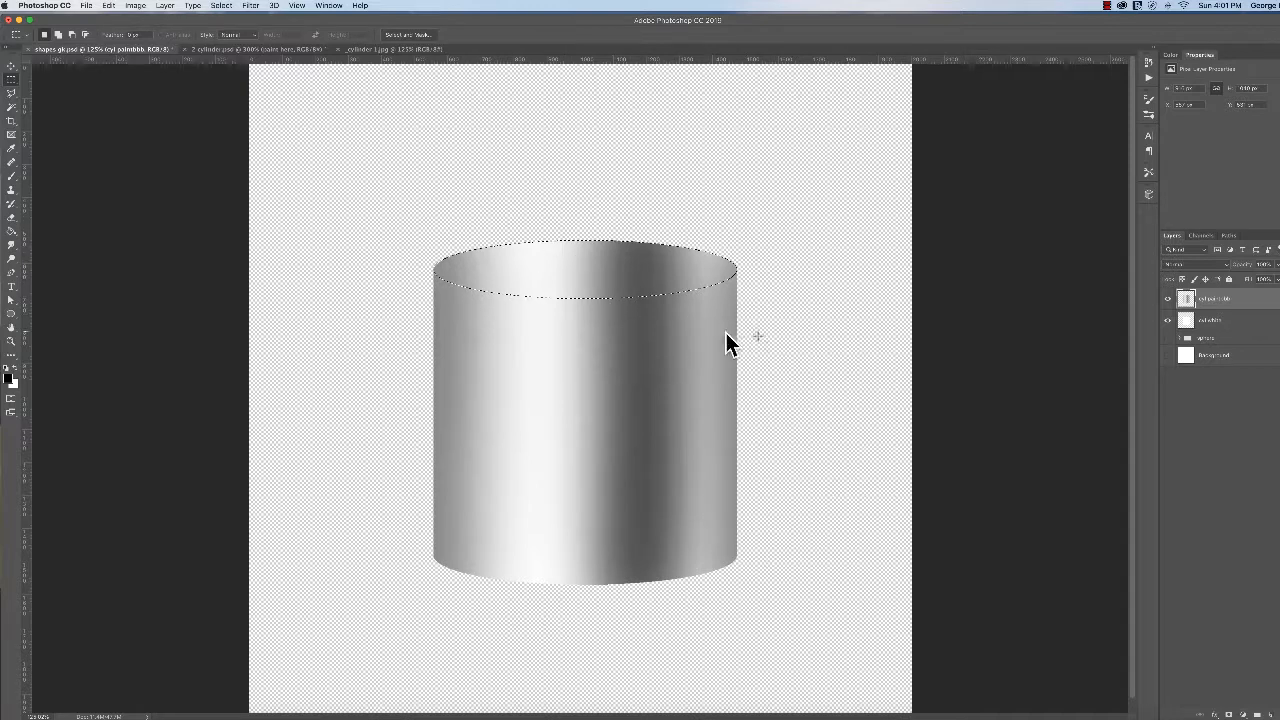
mouse_move(258, 281)
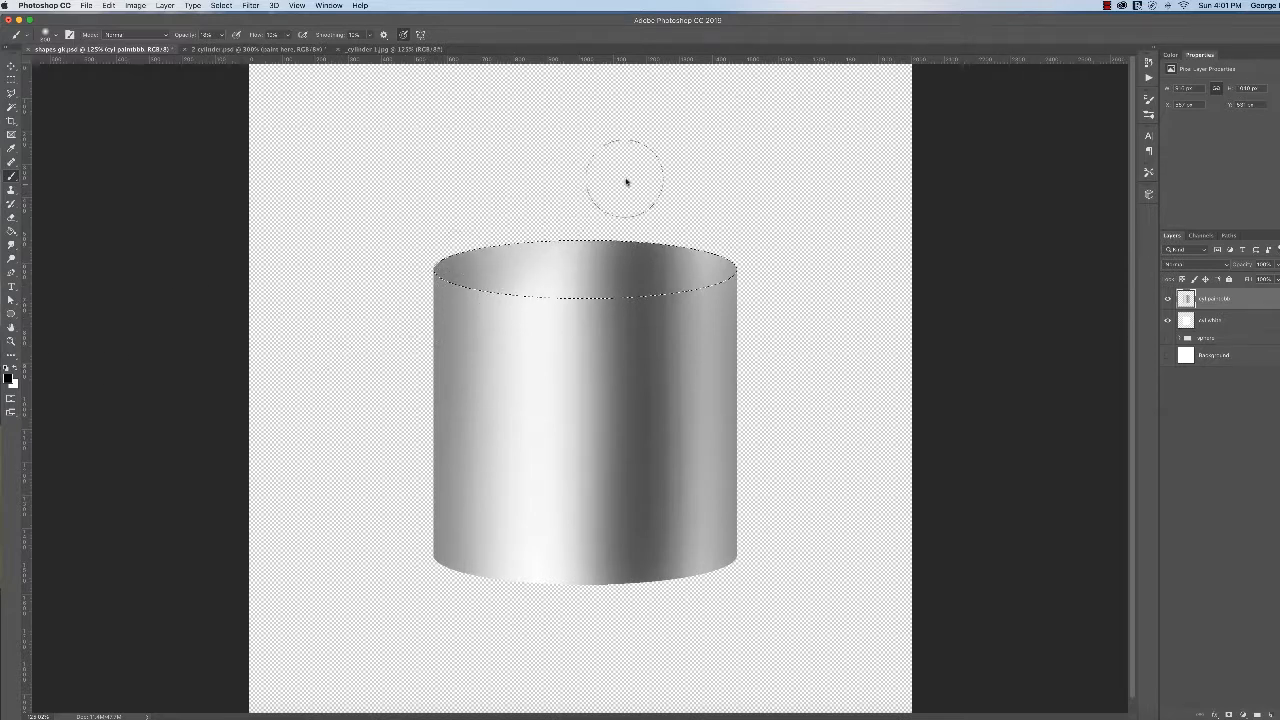
mouse_move(612, 207)
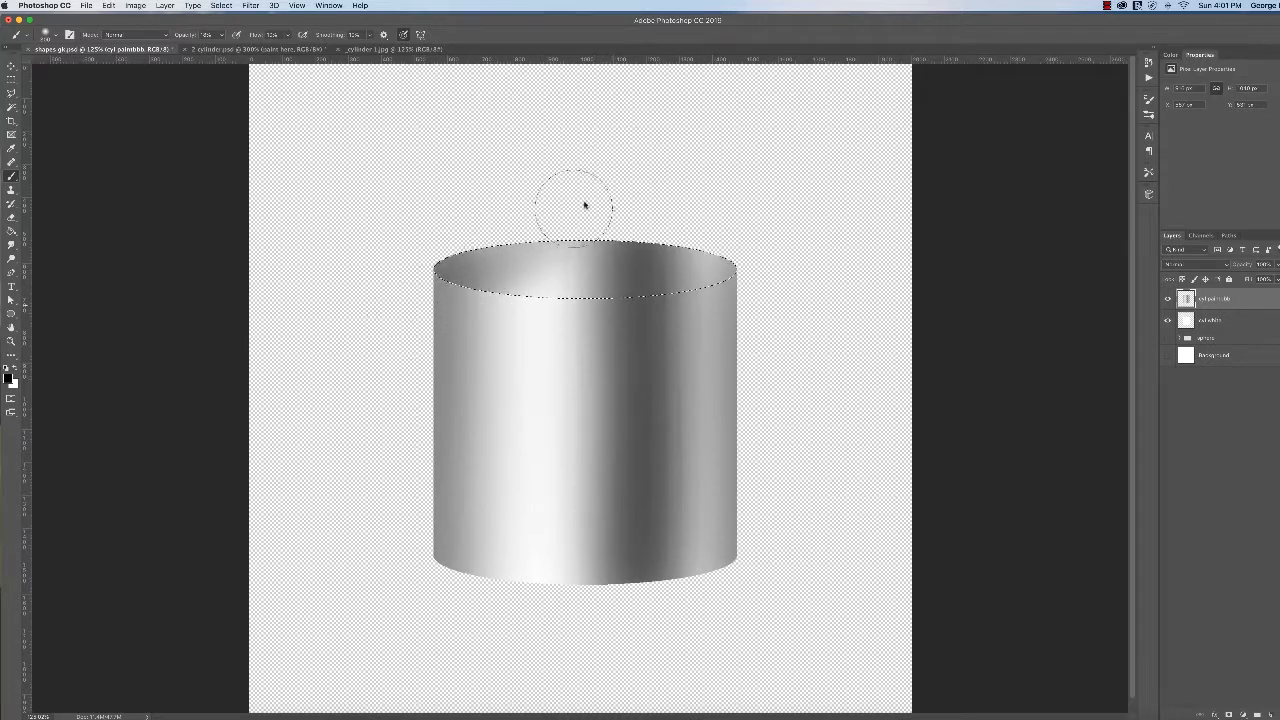
mouse_move(608, 195)
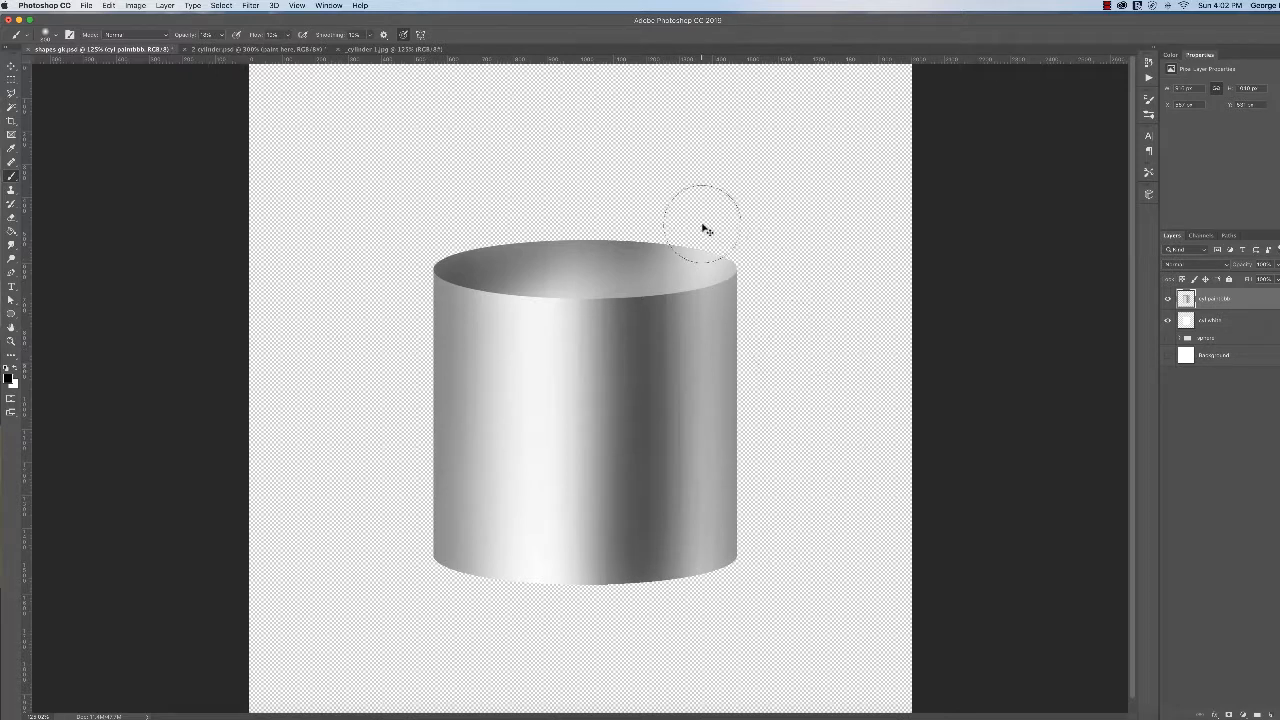
mouse_move(485, 360)
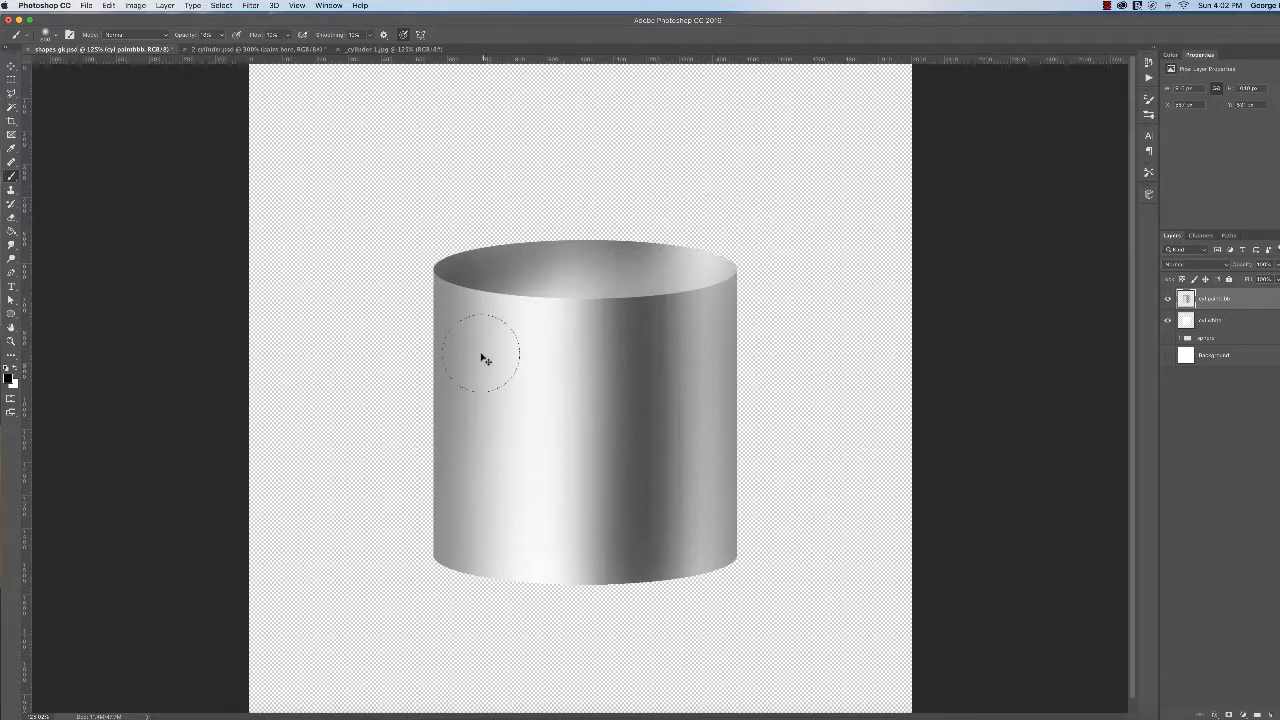
- Reload the 'cylinder top' channel as the active selection around the top ellipse
left_click(222, 5)
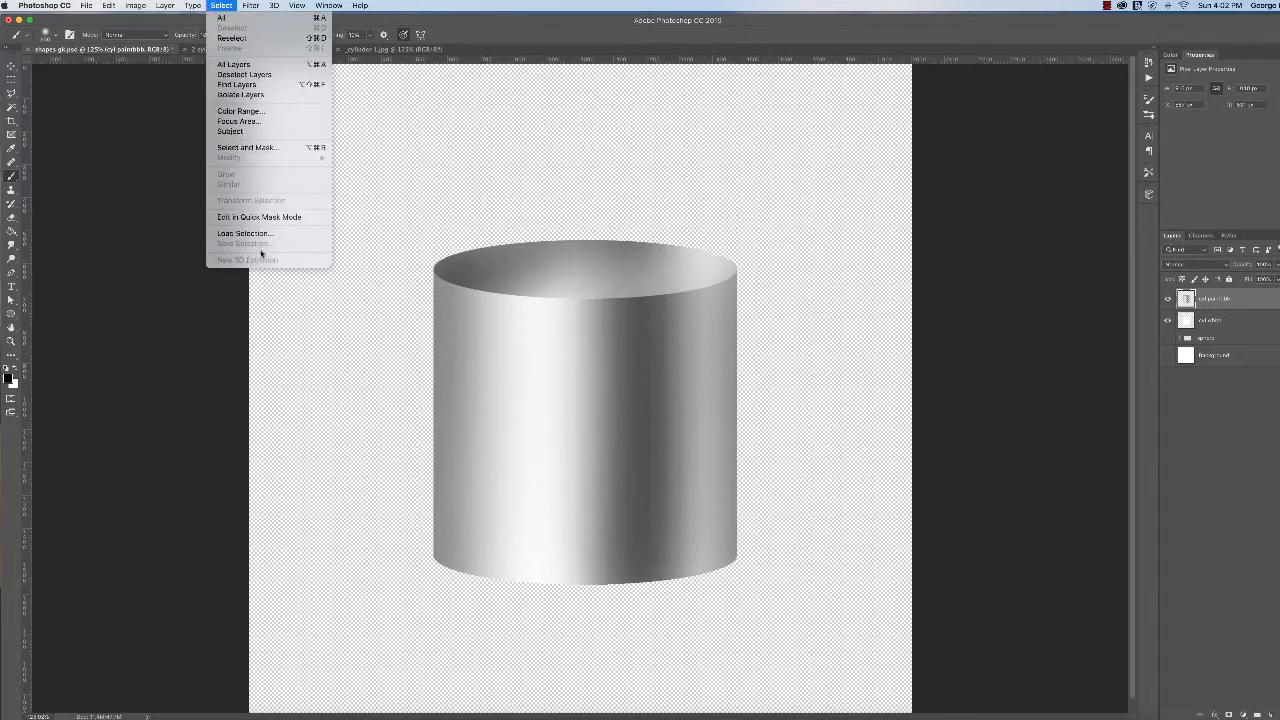
left_click(244, 233)
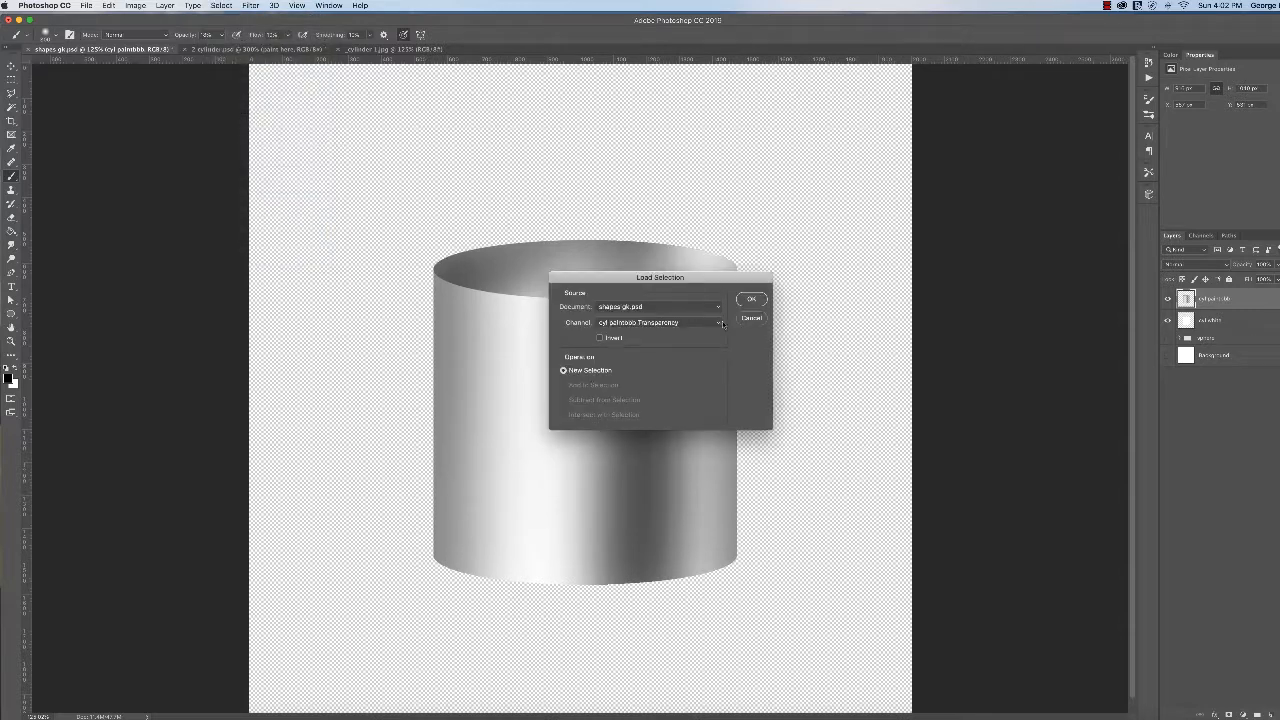
left_click(717, 322)
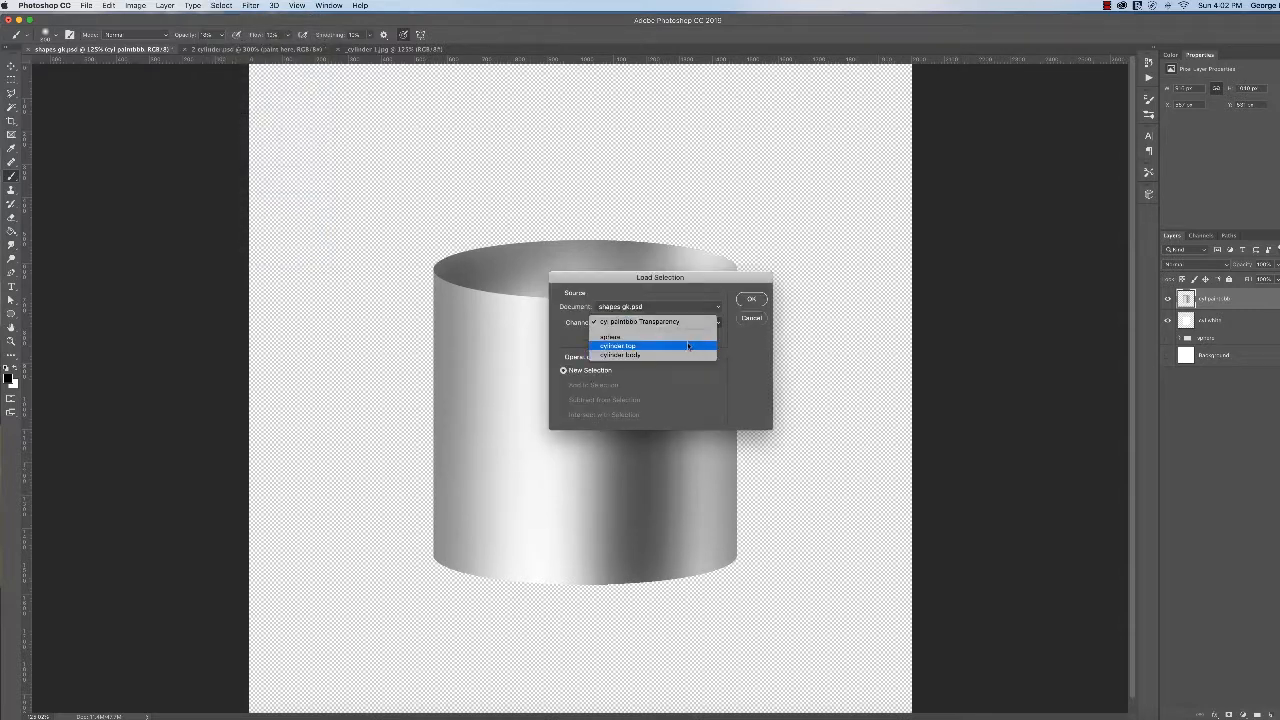
left_click(618, 346)
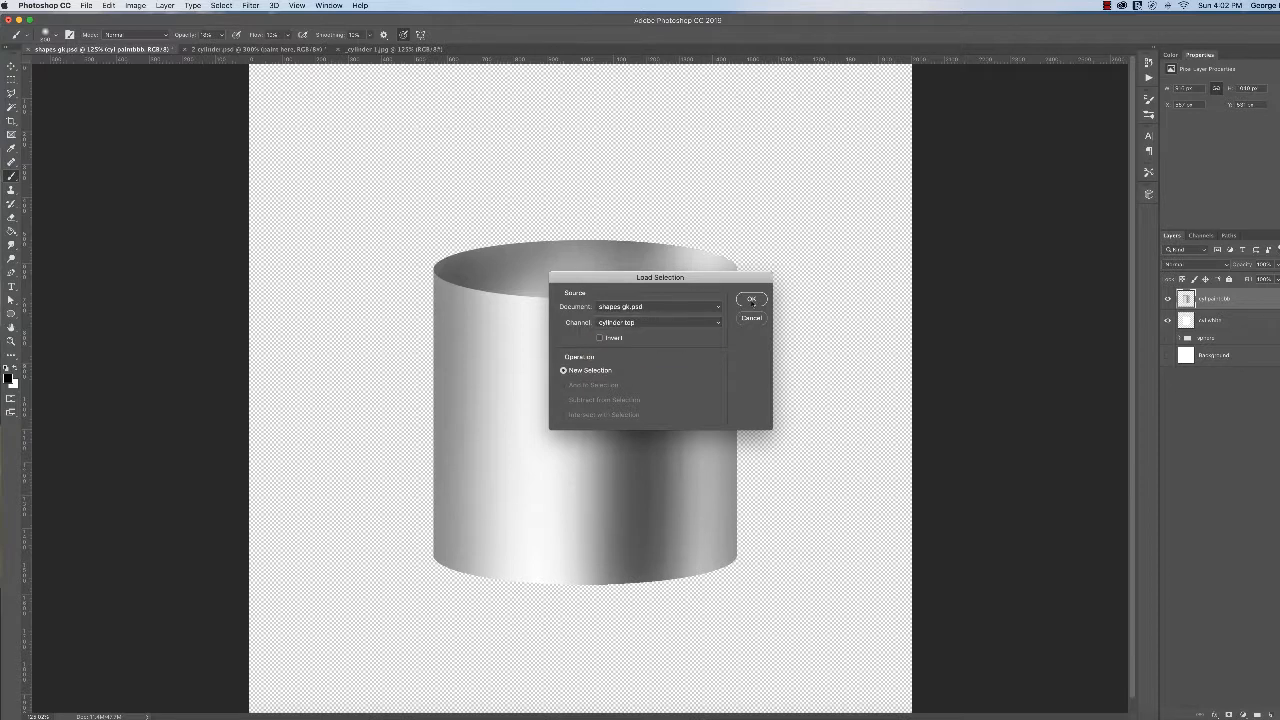
left_click(751, 299)
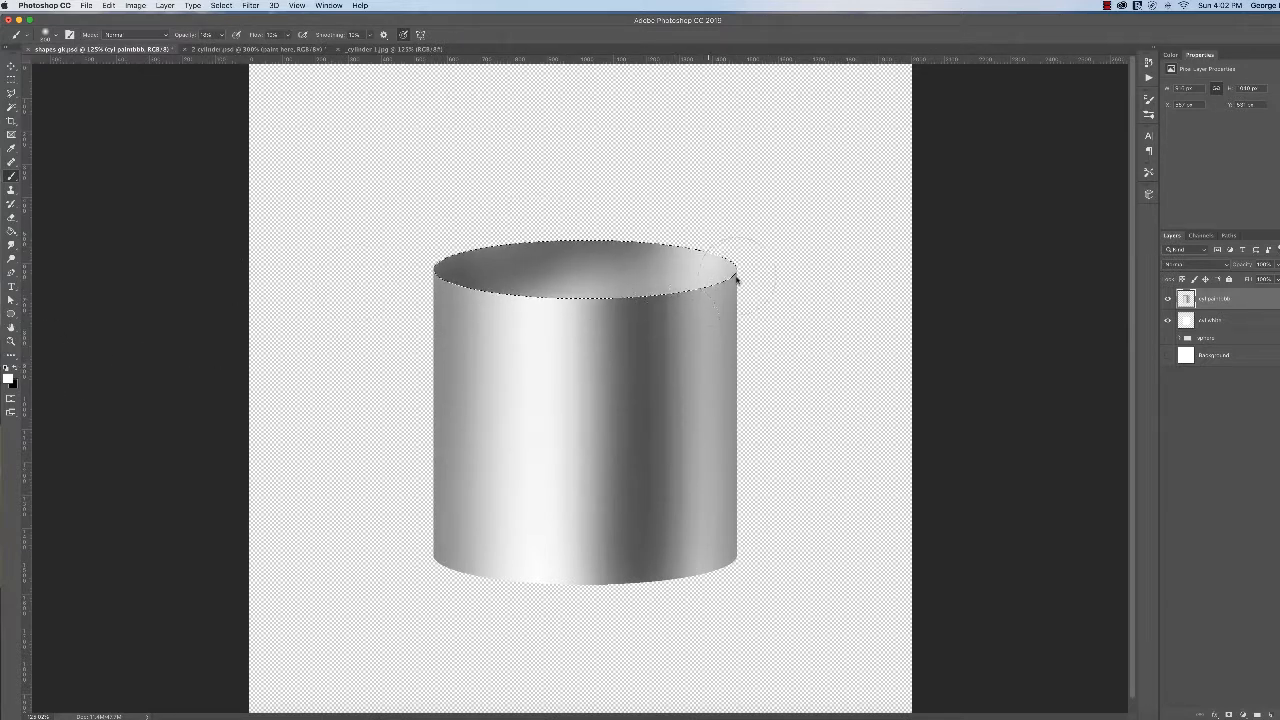
mouse_move(398, 188)
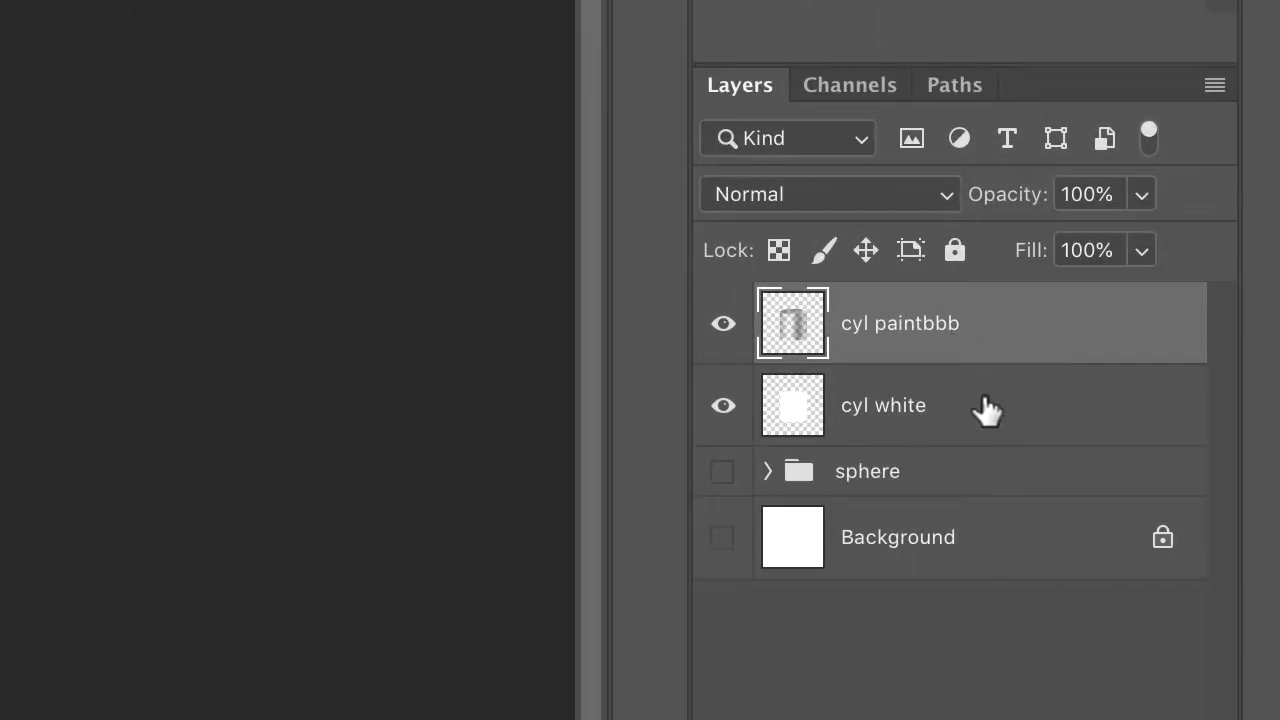
mouse_move(958, 420)
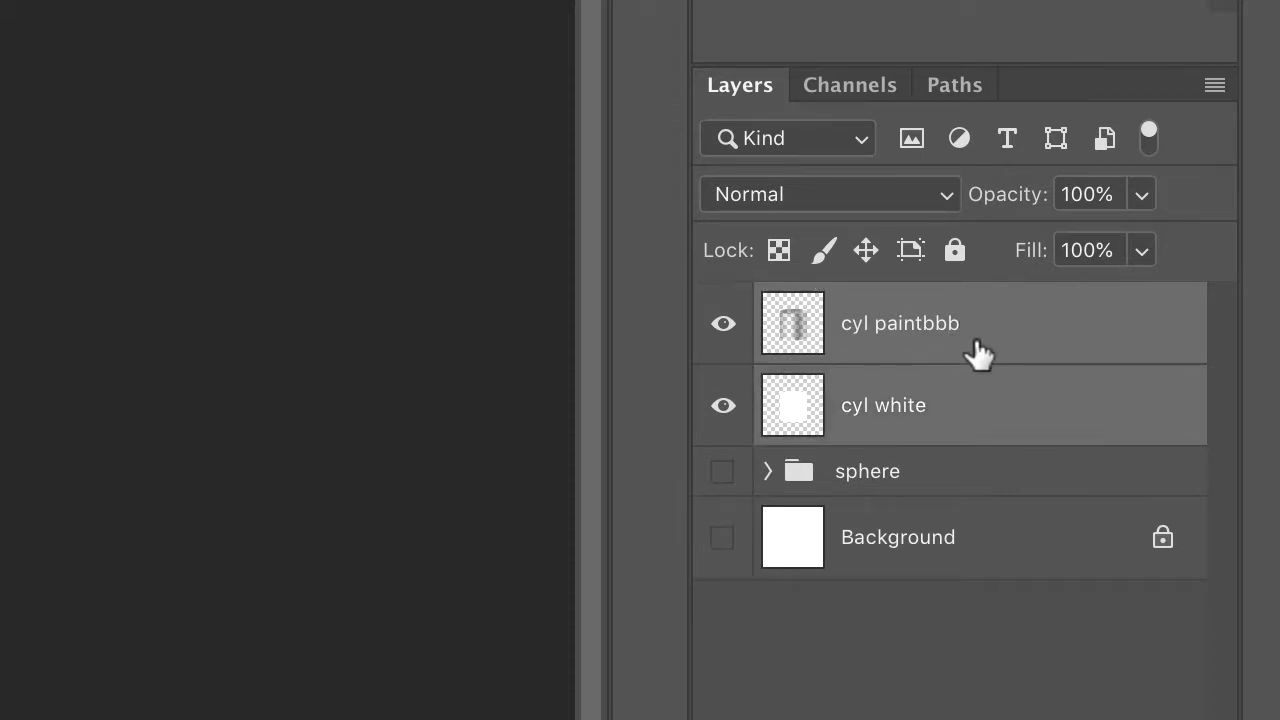
mouse_move(930, 345)
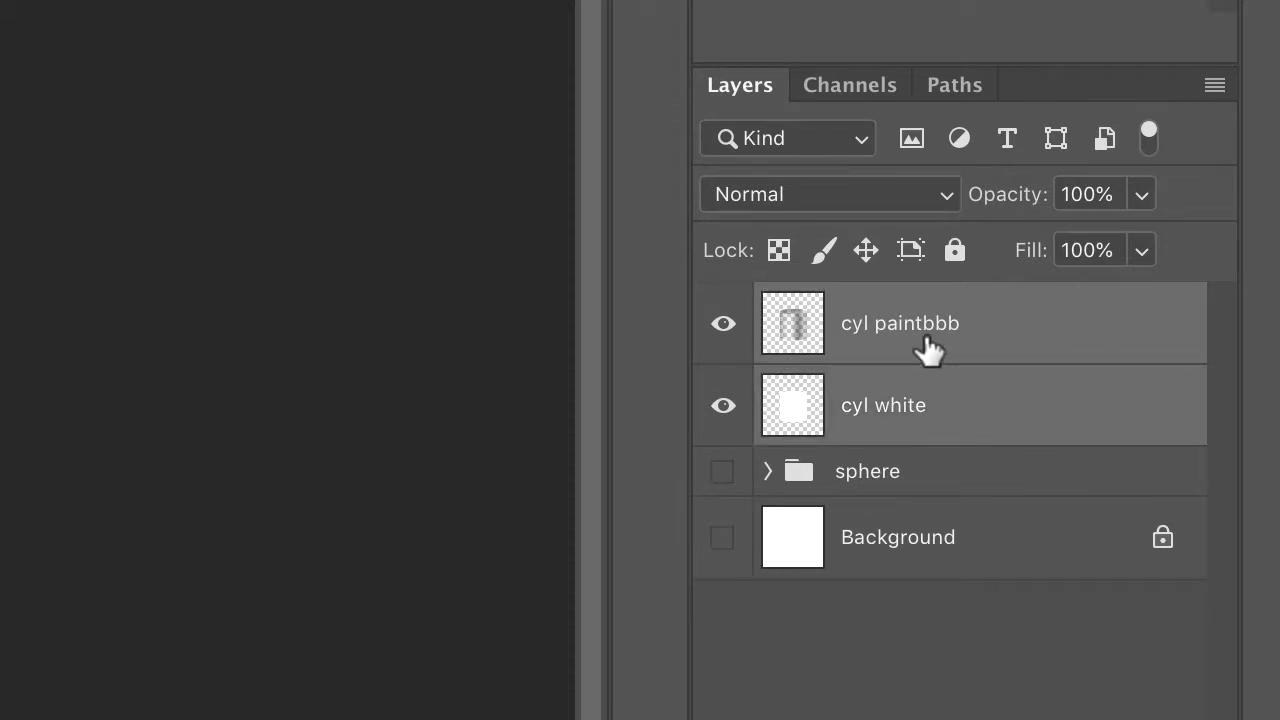
mouse_move(1050, 370)
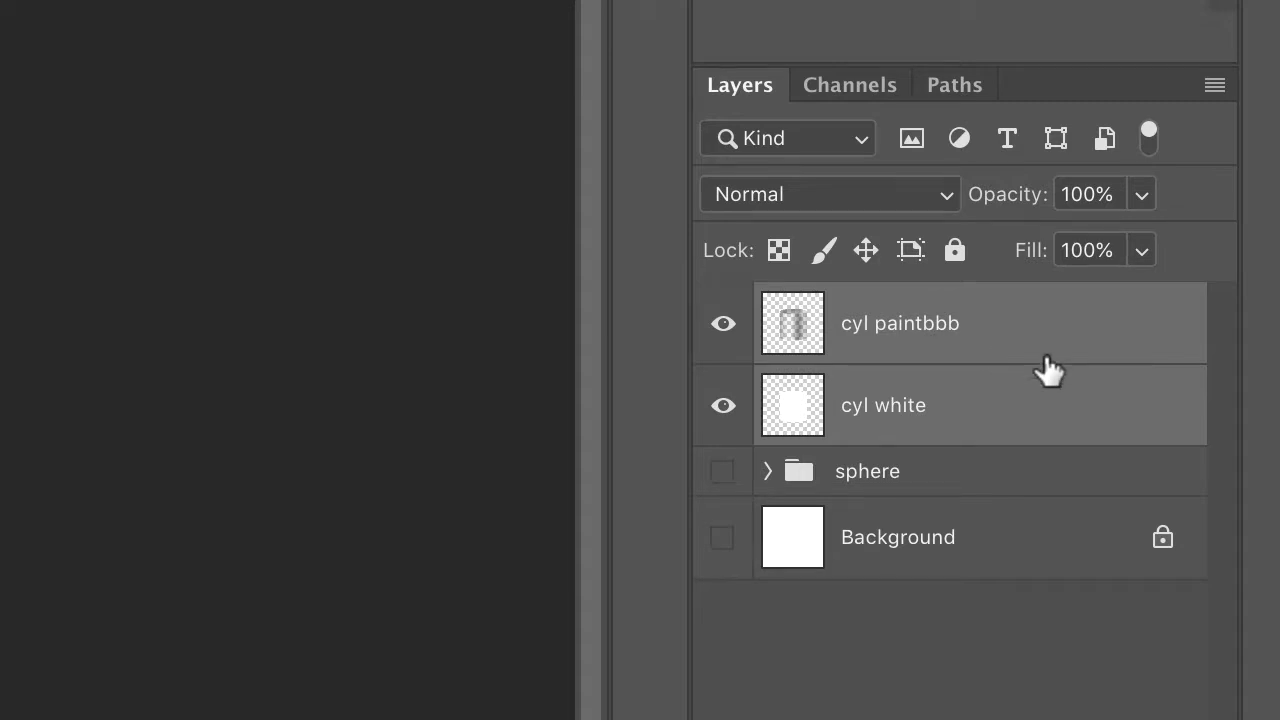
mouse_move(992, 328)
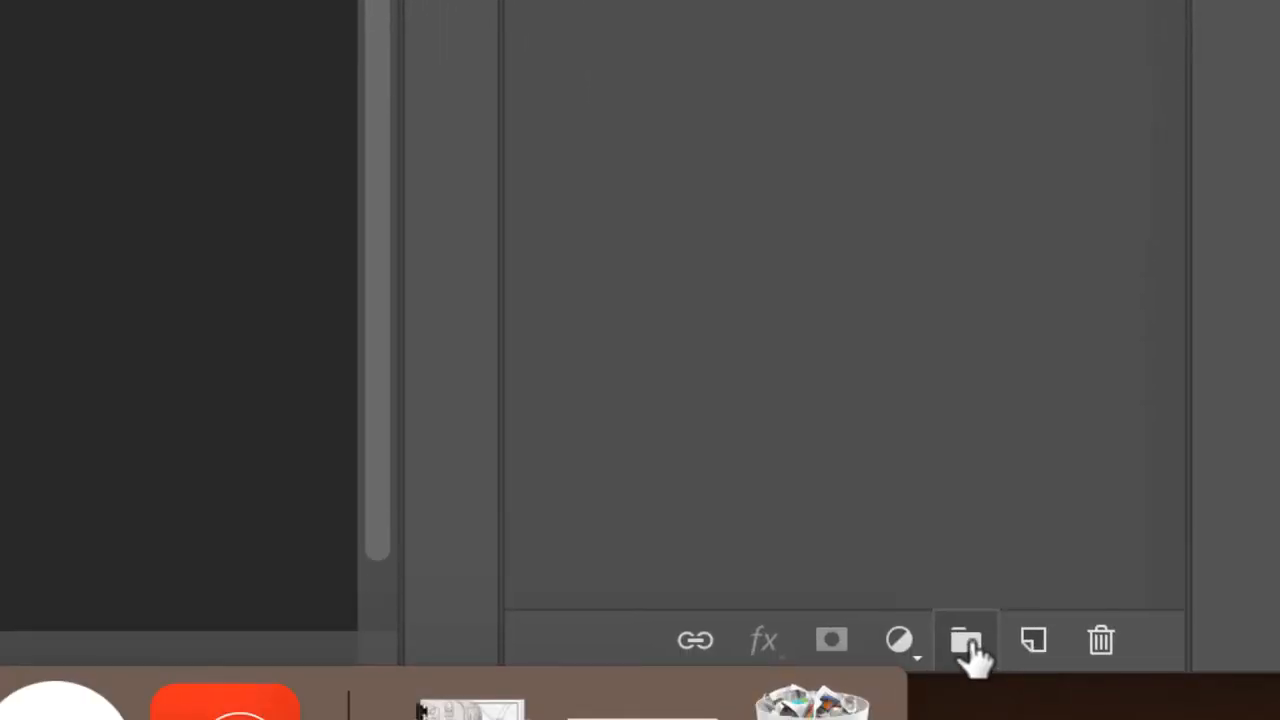
- Put the two cylinder layers into a new group and rename it 'cylinder'
left_click(966, 640)
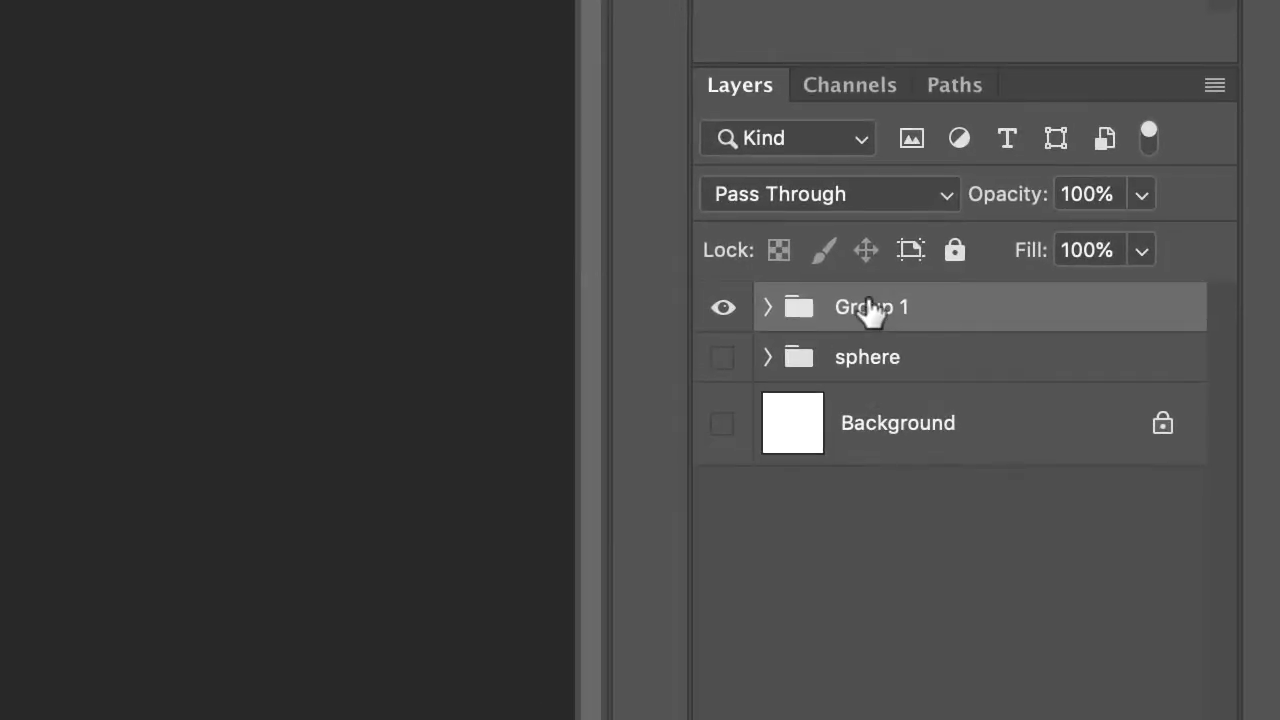
double_click(871, 307)
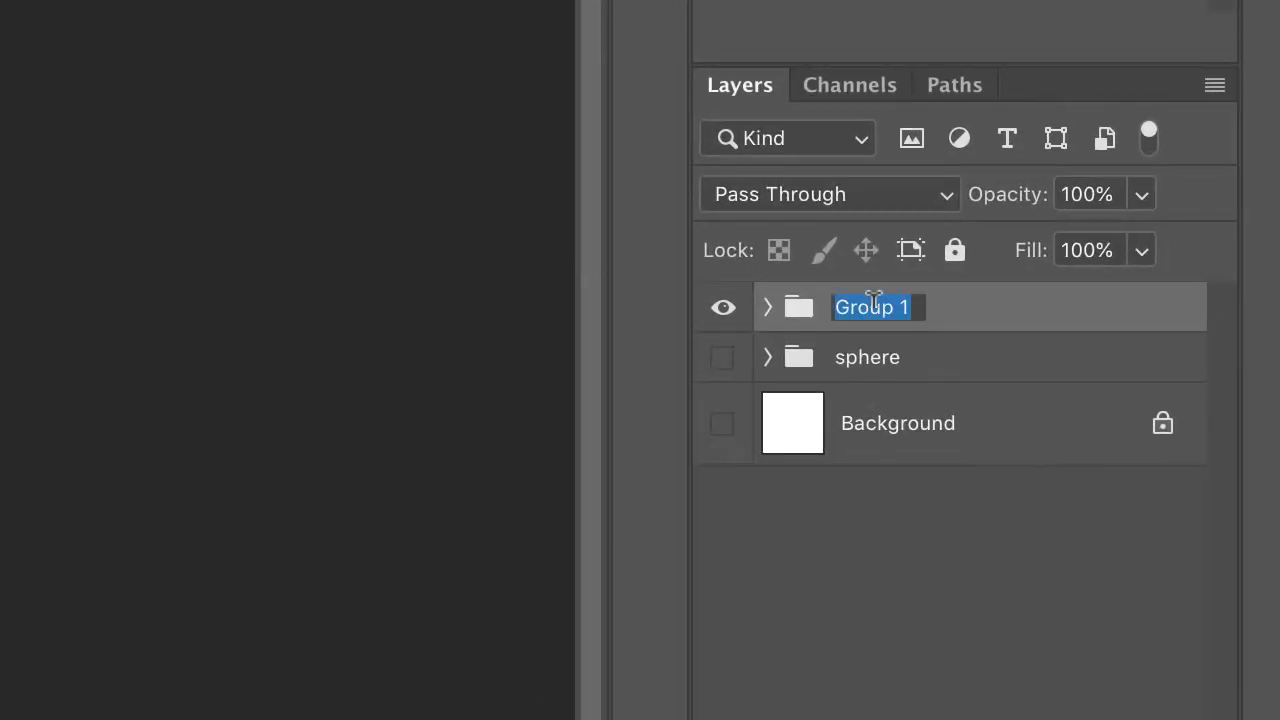
type("cylinder")
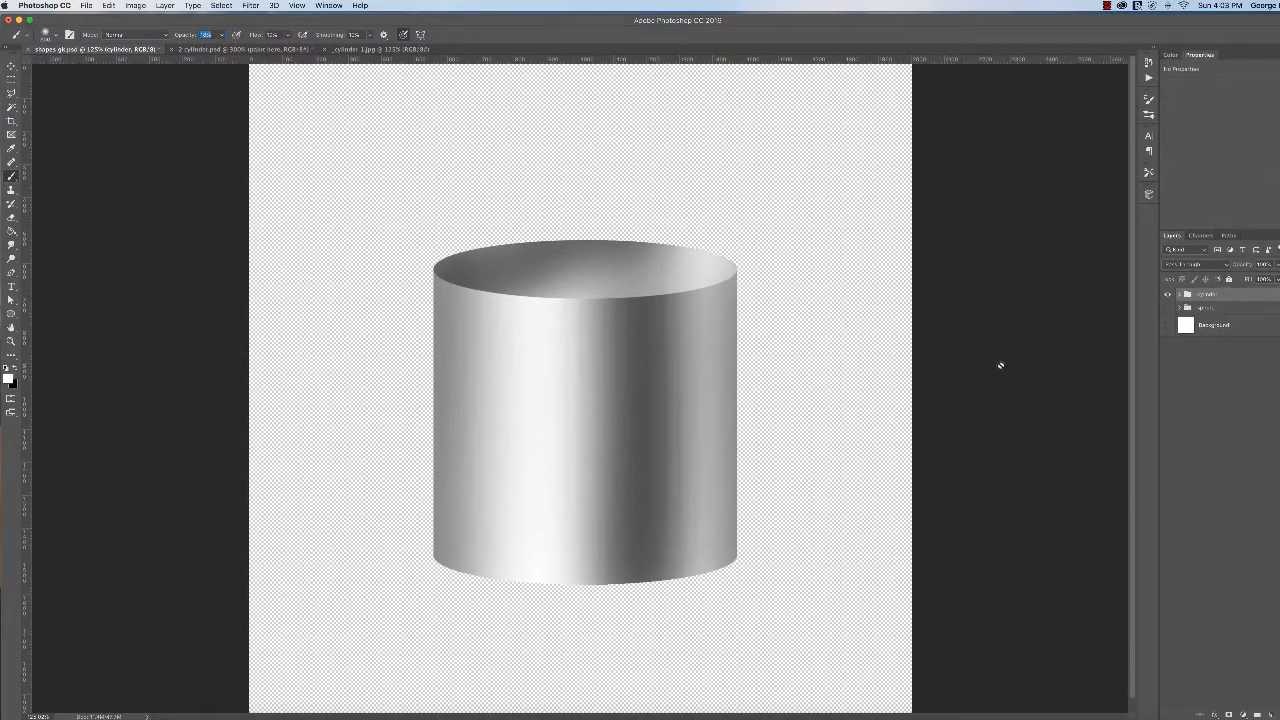
mouse_move(815, 345)
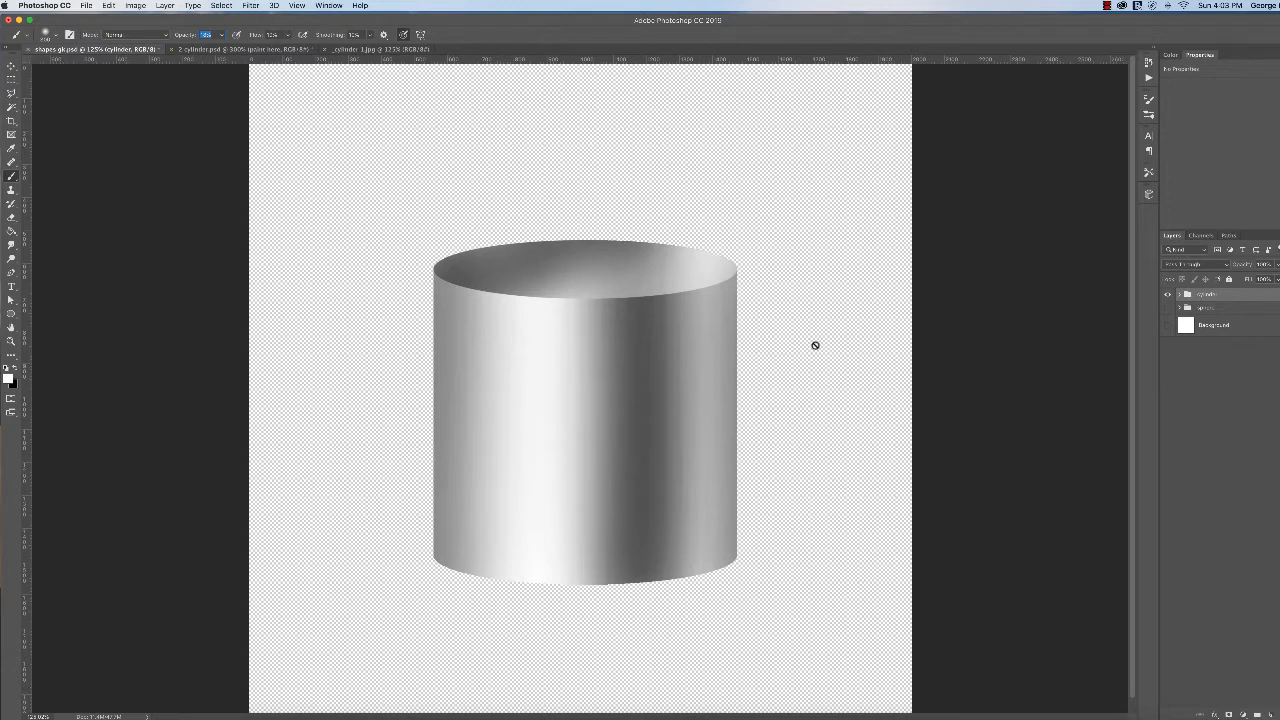